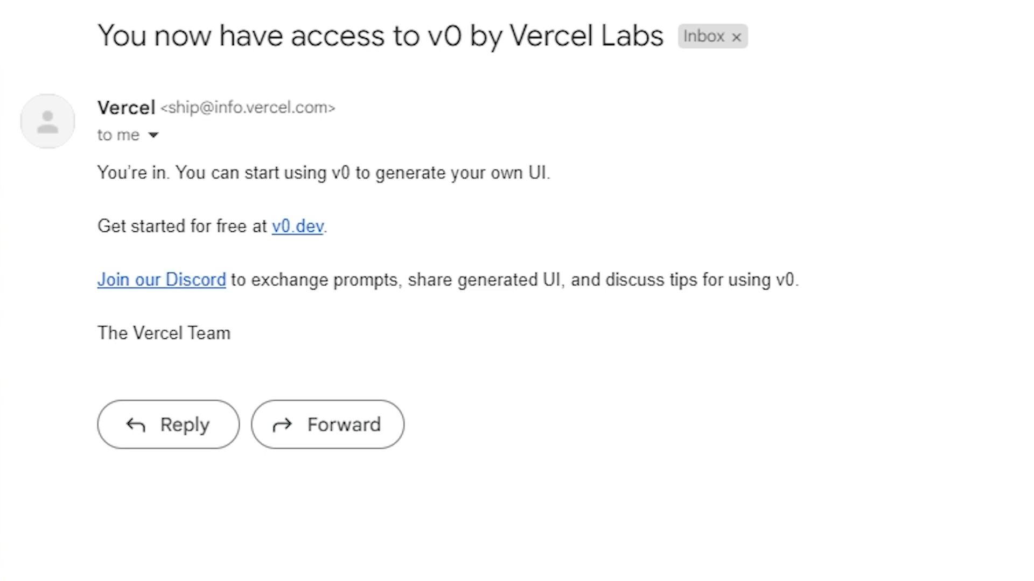
Browse the v0 gallery and view the sleek SaaS pricing page example.
{"action": "left_click", "coordinate": [298, 226]}
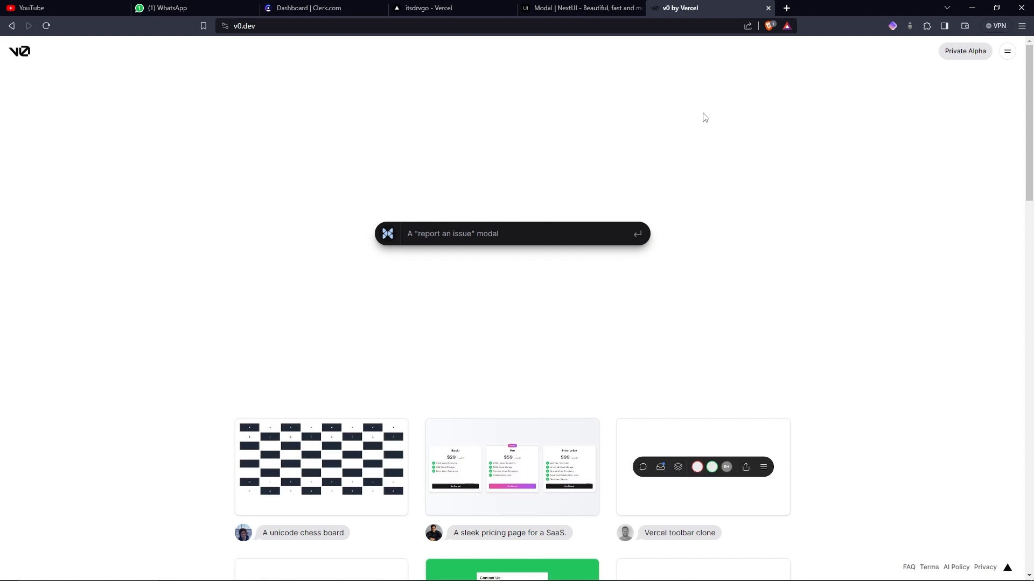
{"action": "scroll", "scroll_direction": "down", "scroll_amount": 3}
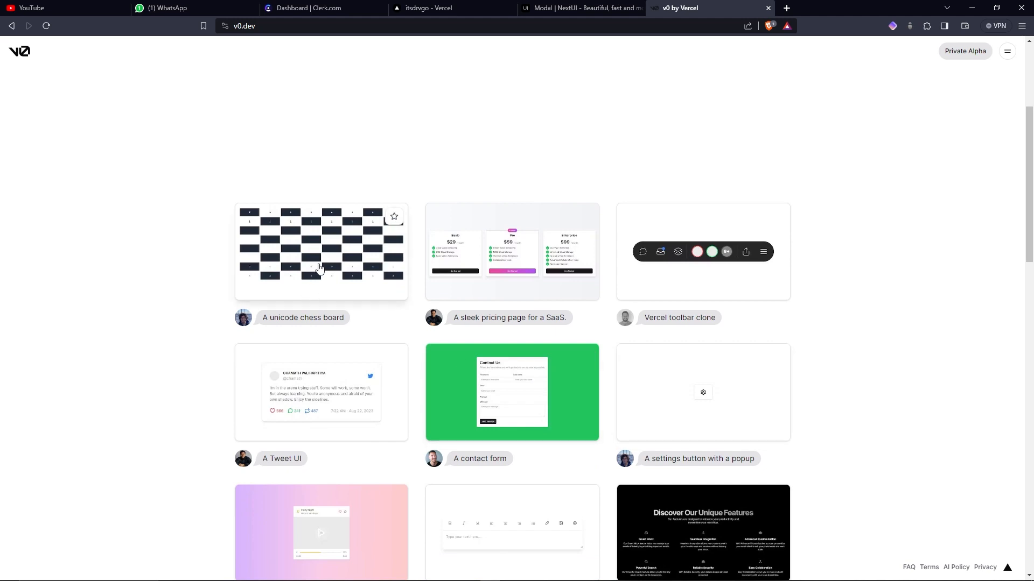
{"action": "mouse_move", "coordinate": [294, 302]}
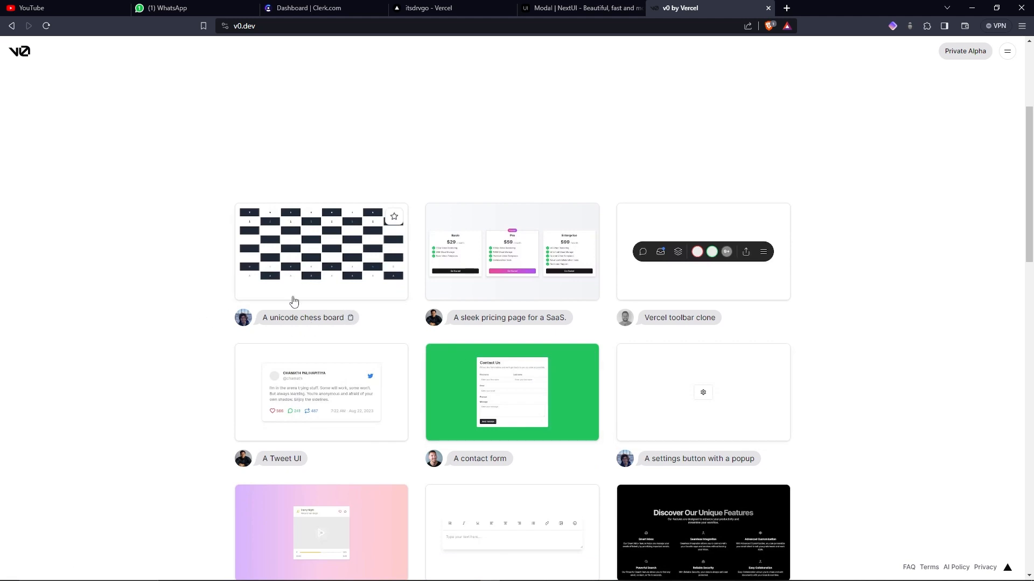
{"action": "mouse_move", "coordinate": [302, 254]}
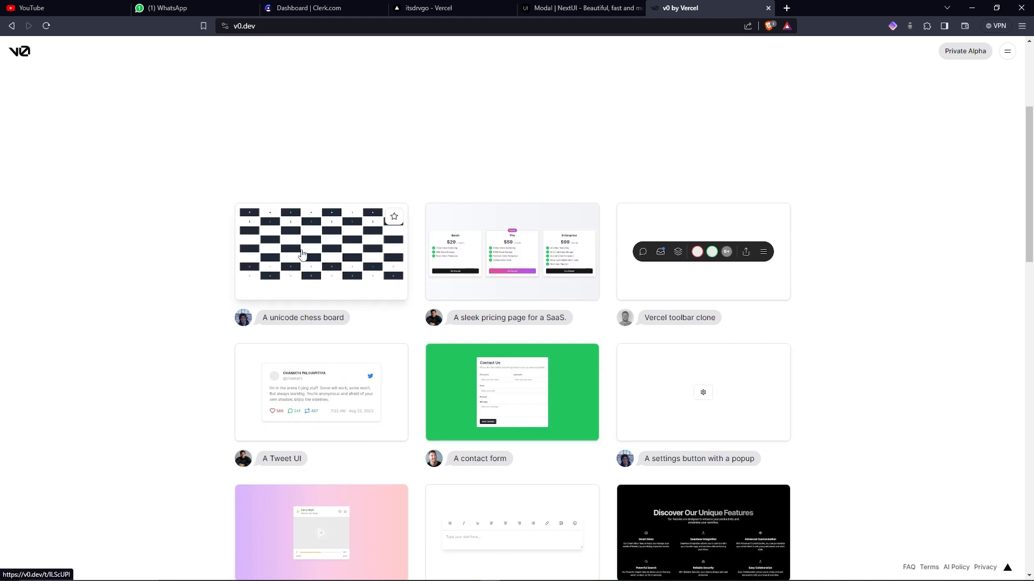
{"action": "mouse_move", "coordinate": [571, 351]}
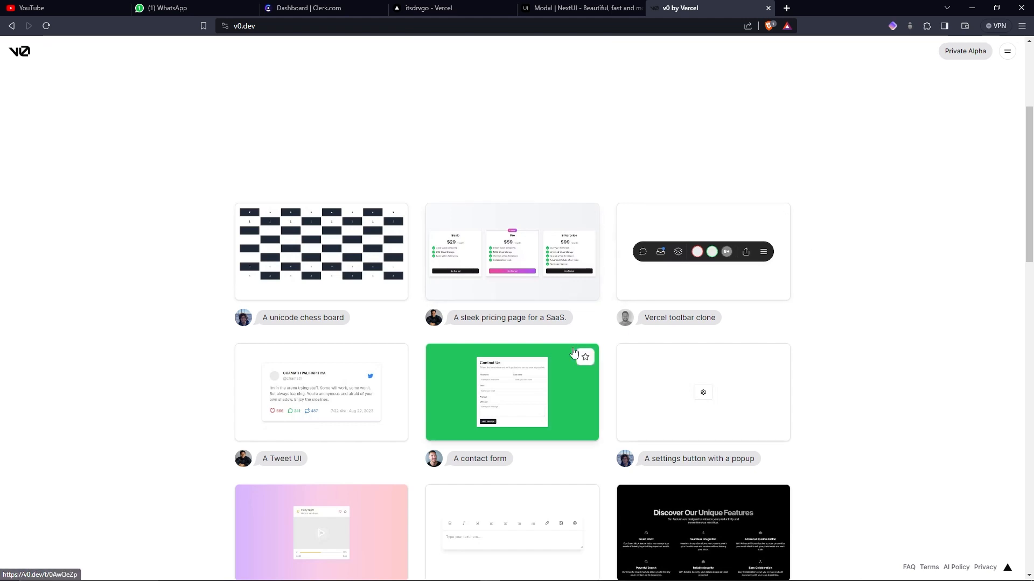
{"action": "left_click", "coordinate": [512, 252]}
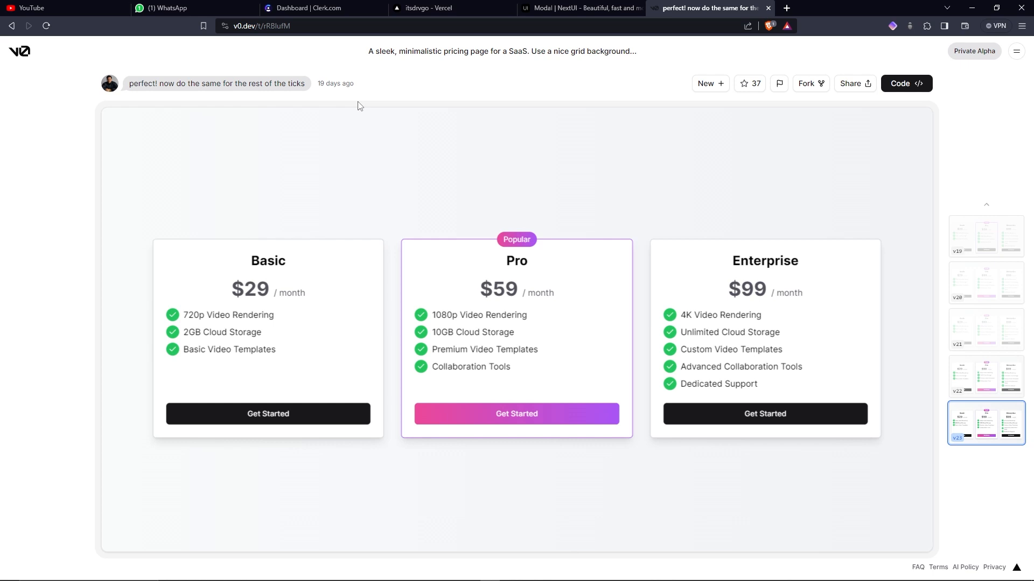
{"action": "mouse_move", "coordinate": [730, 311]}
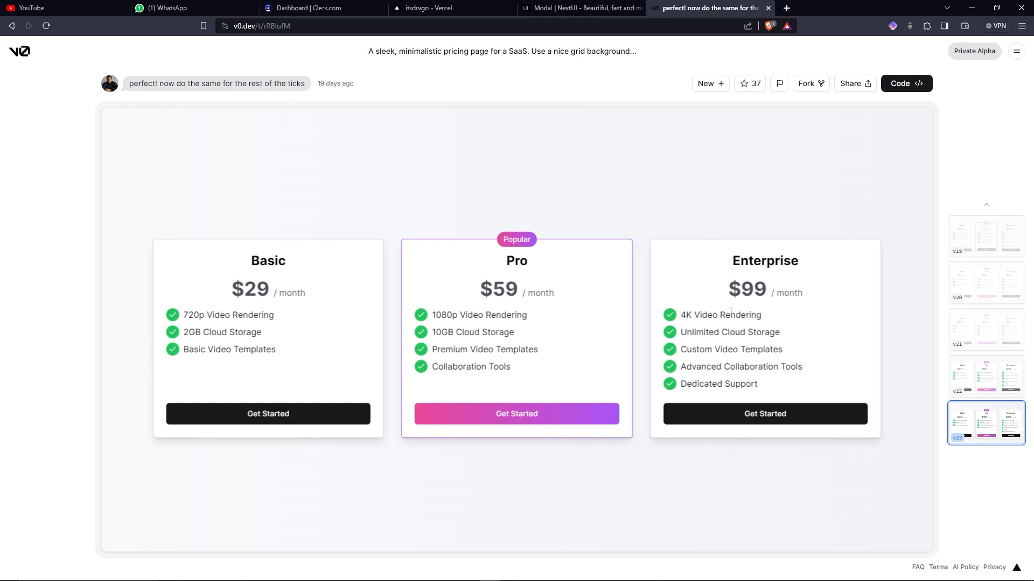
{"action": "mouse_move", "coordinate": [712, 265]}
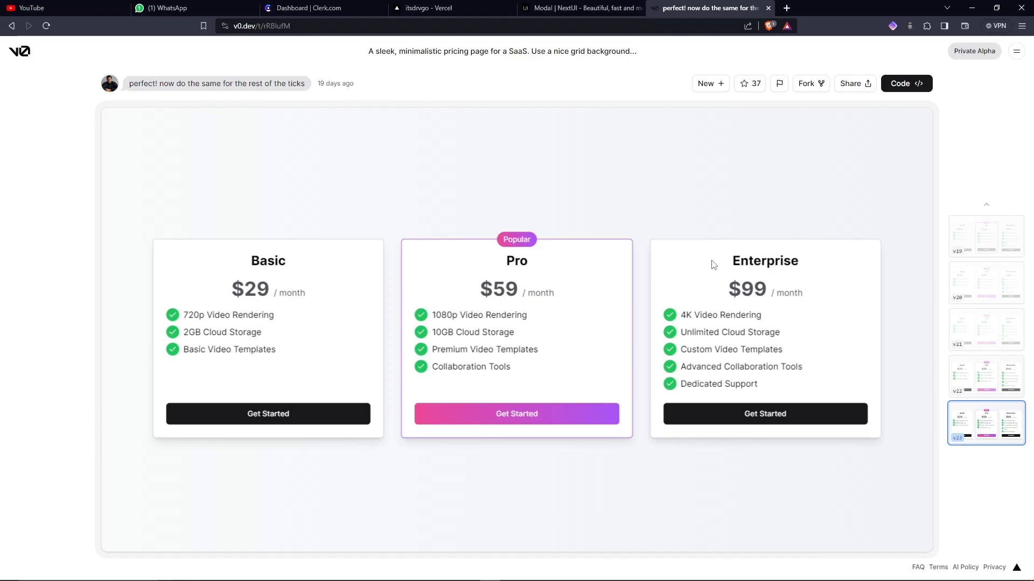
{"action": "mouse_move", "coordinate": [336, 419]}
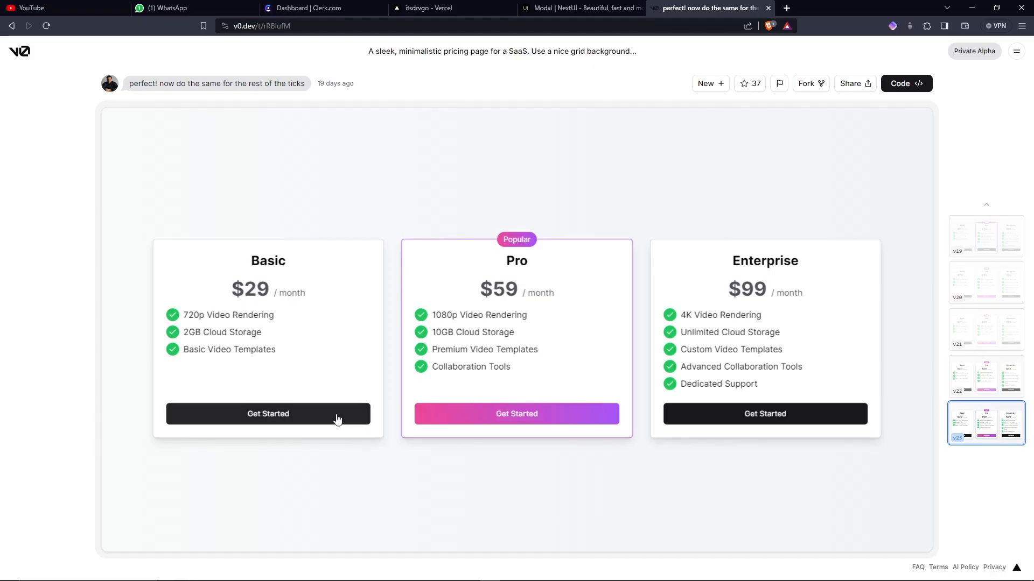
{"action": "mouse_move", "coordinate": [764, 422]}
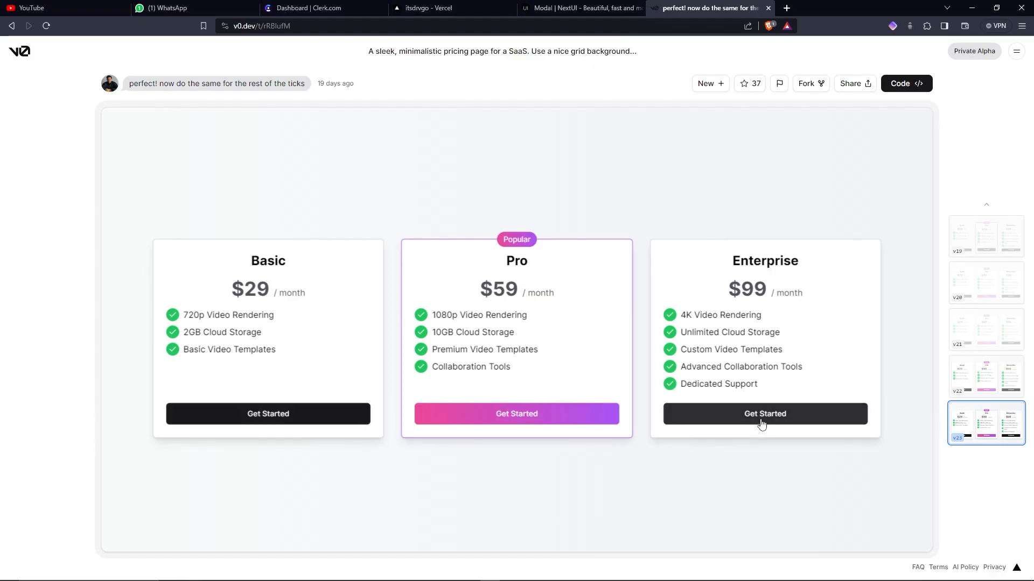
{"action": "mouse_move", "coordinate": [791, 304]}
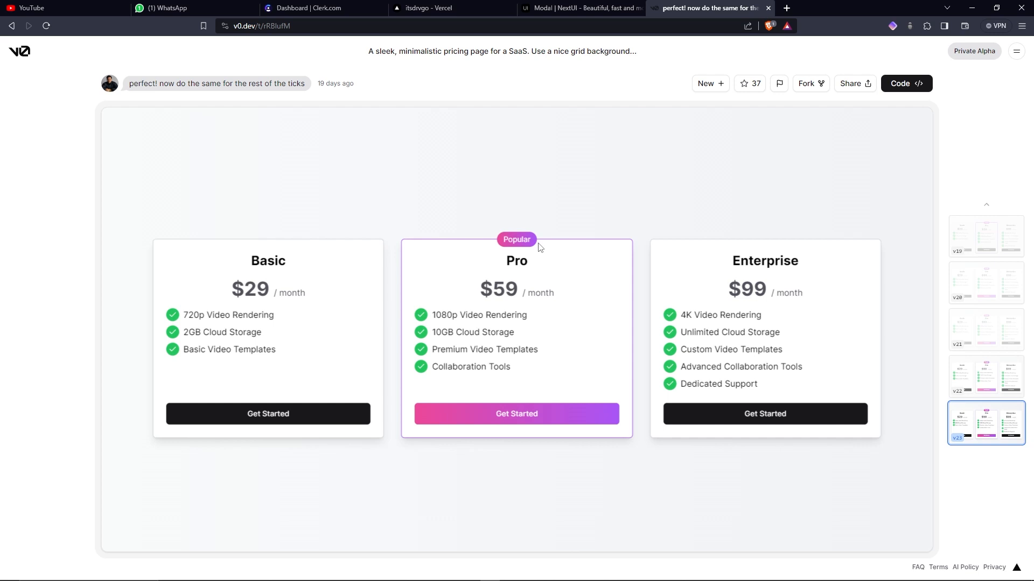
{"action": "mouse_move", "coordinate": [228, 70]}
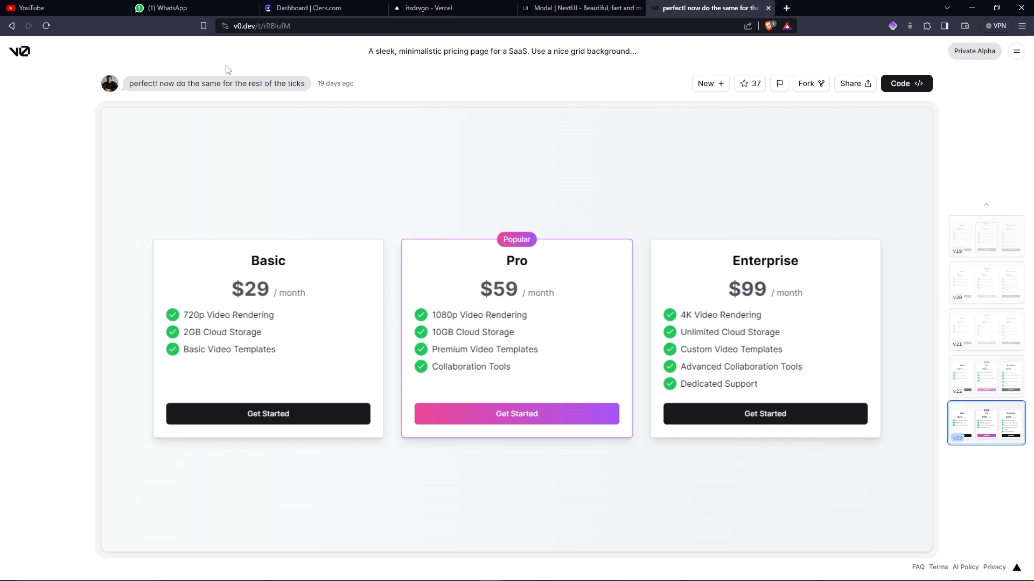
Return to the gallery and view the login screen example with email, Google and Apple login.
{"action": "left_click", "coordinate": [20, 52]}
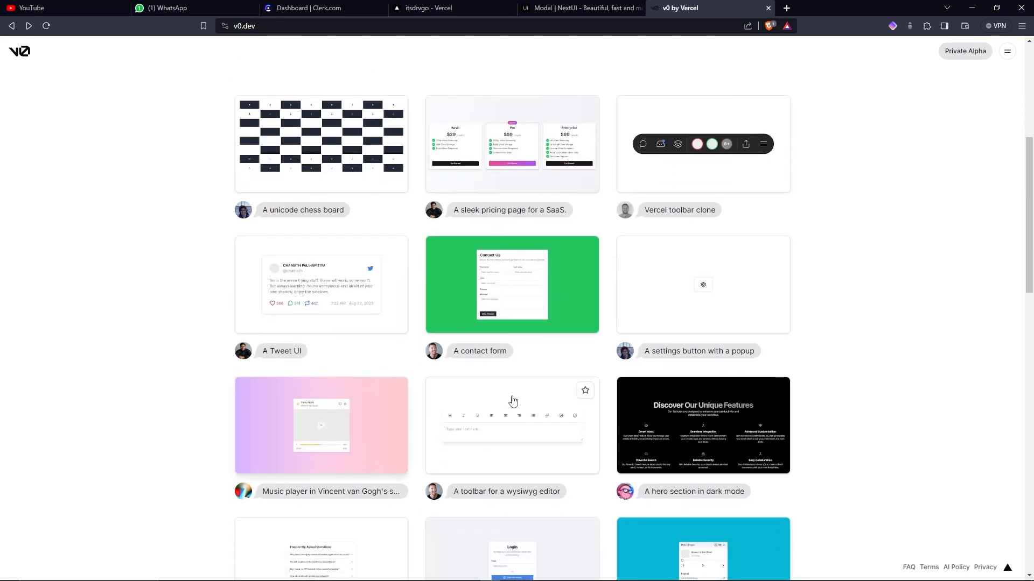
{"action": "left_click", "coordinate": [511, 550]}
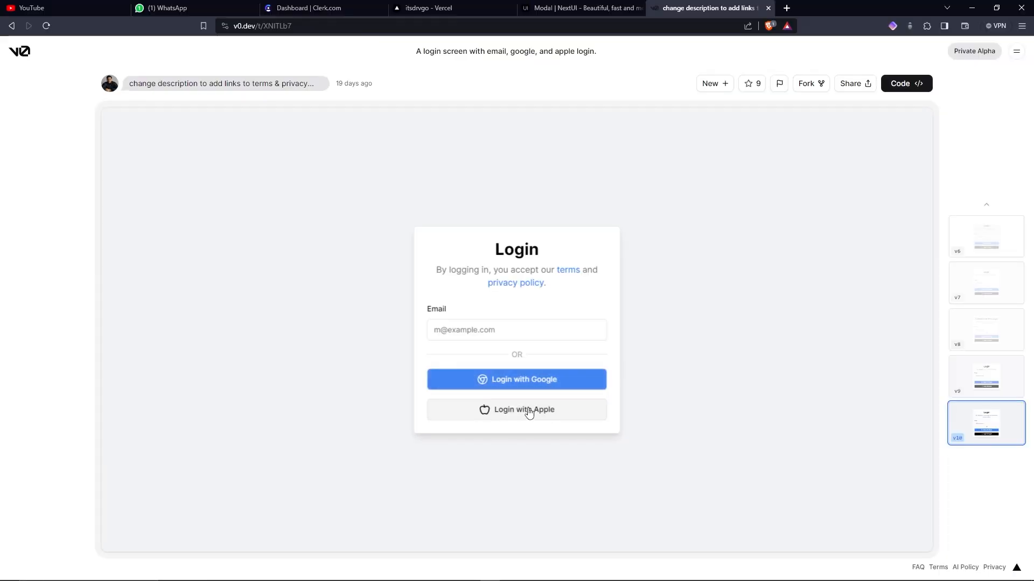
Submit the prompt 'a chat page with a collapsable sidebar and dummy chats' from the v0 home page.
{"action": "left_click", "coordinate": [20, 52]}
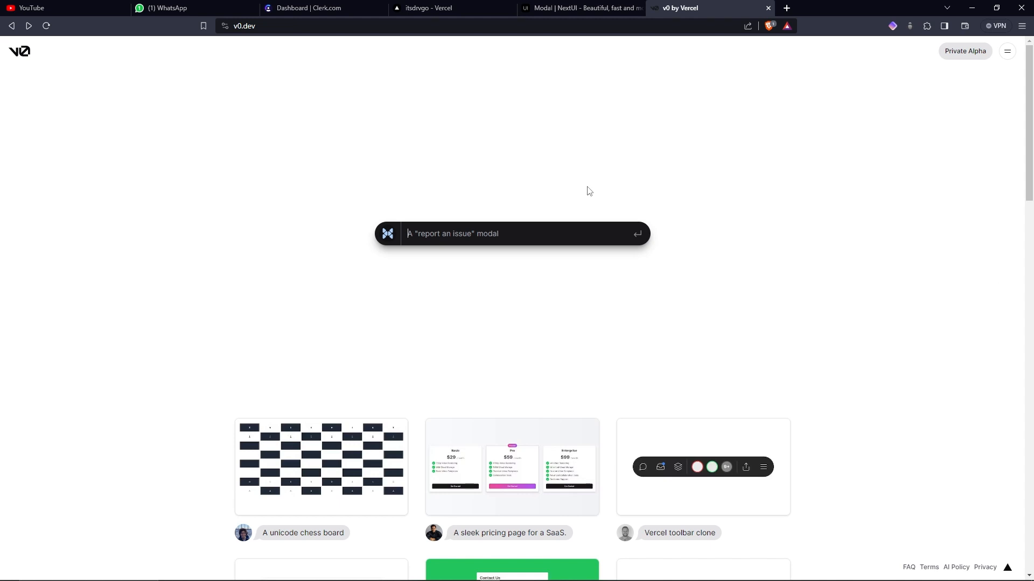
{"action": "type", "text": "a chat page with a"}
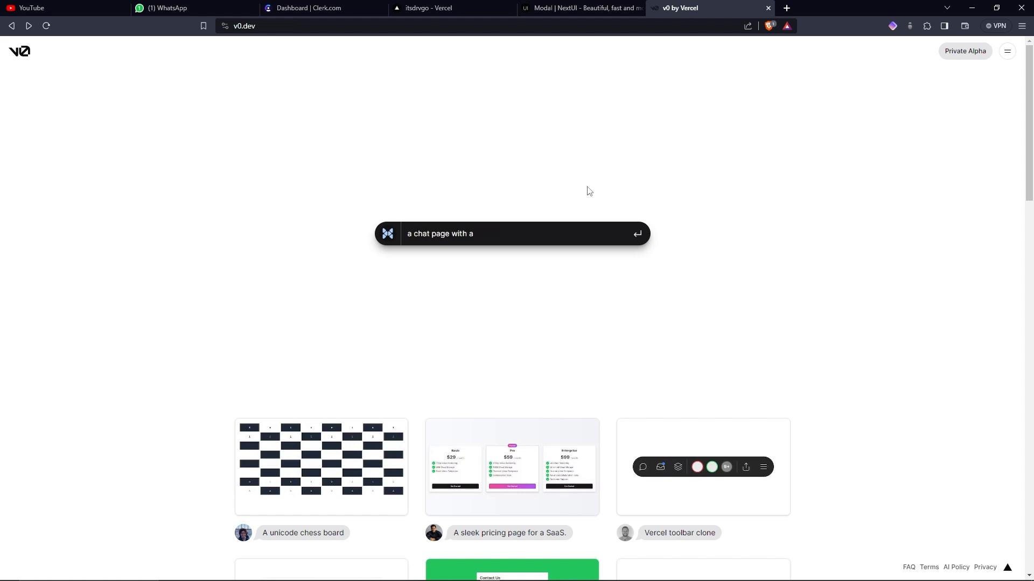
{"action": "type", "text": "collapsable side"}
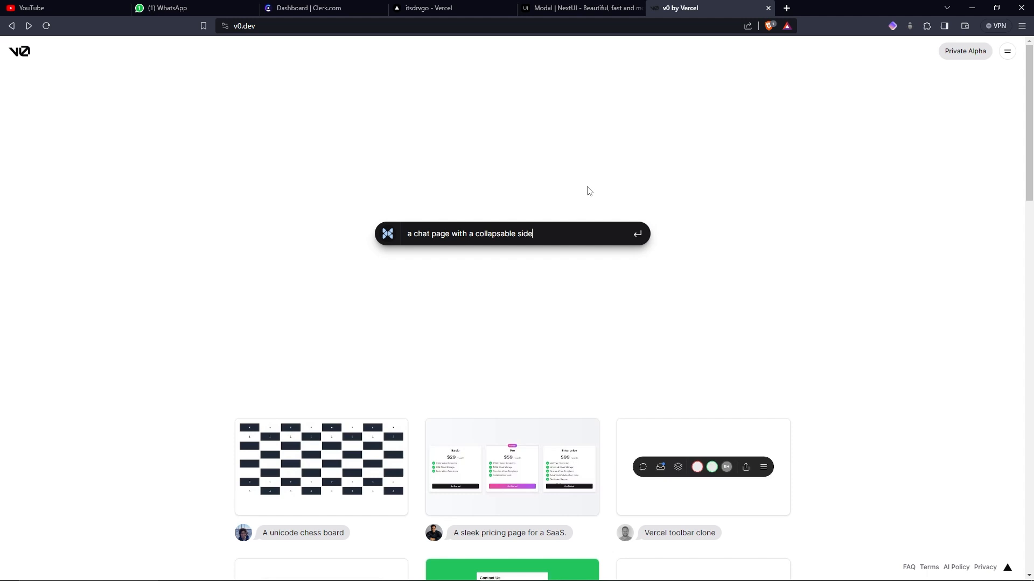
{"action": "type", "text": "bar and dummy"}
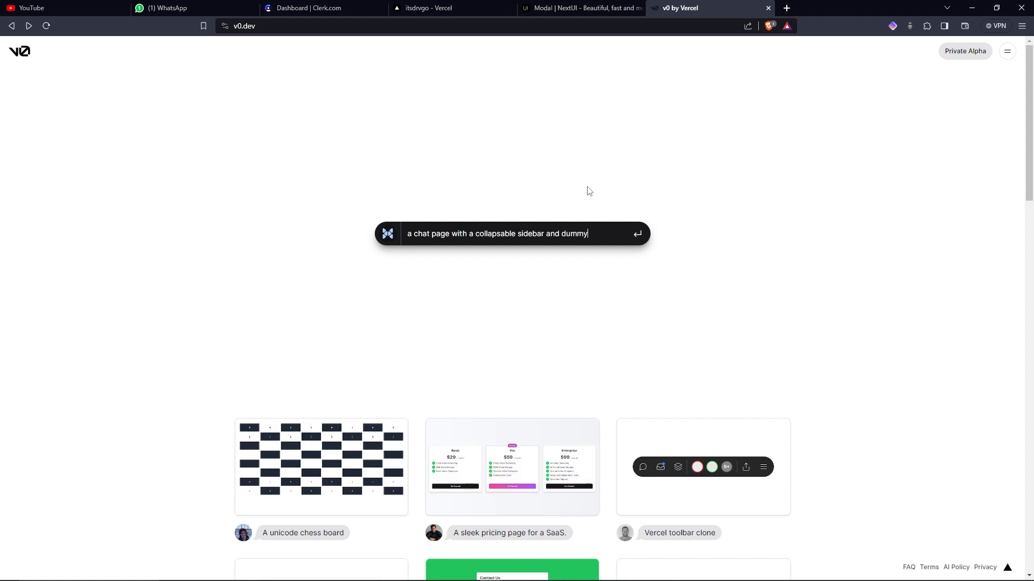
{"action": "type", "text": "chats"}
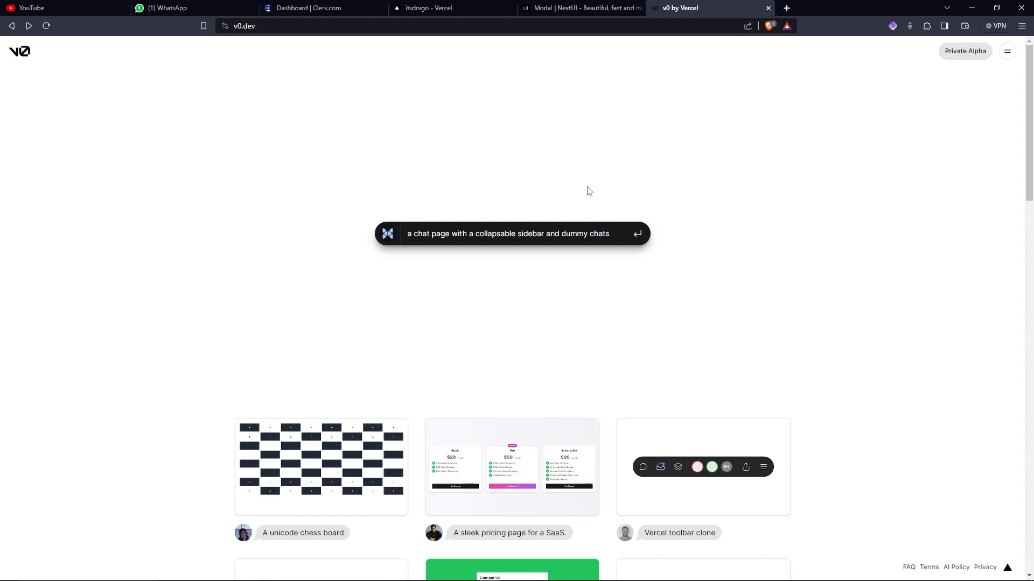
{"action": "left_click", "coordinate": [636, 233]}
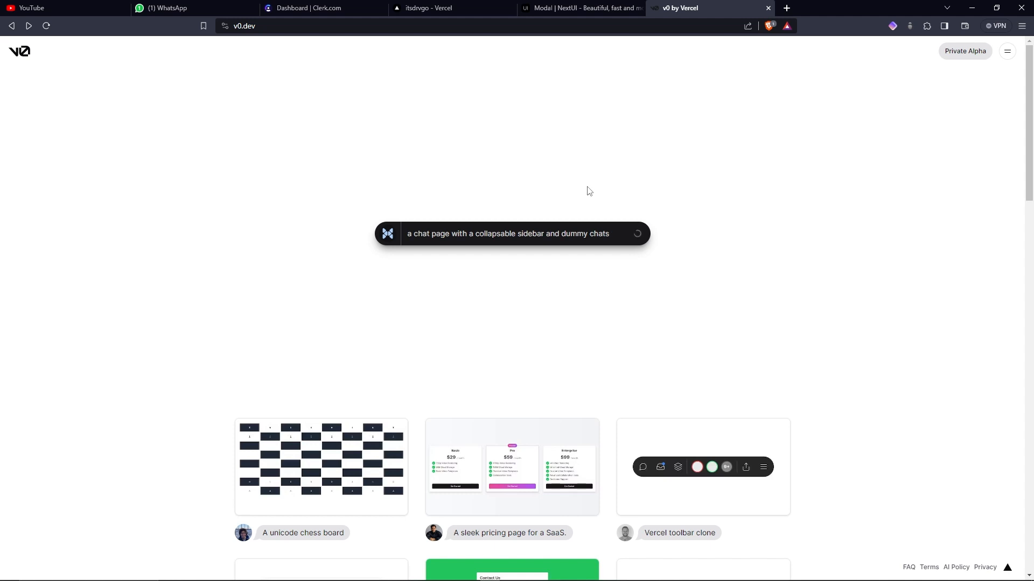
{"action": "mouse_move", "coordinate": [632, 238]}
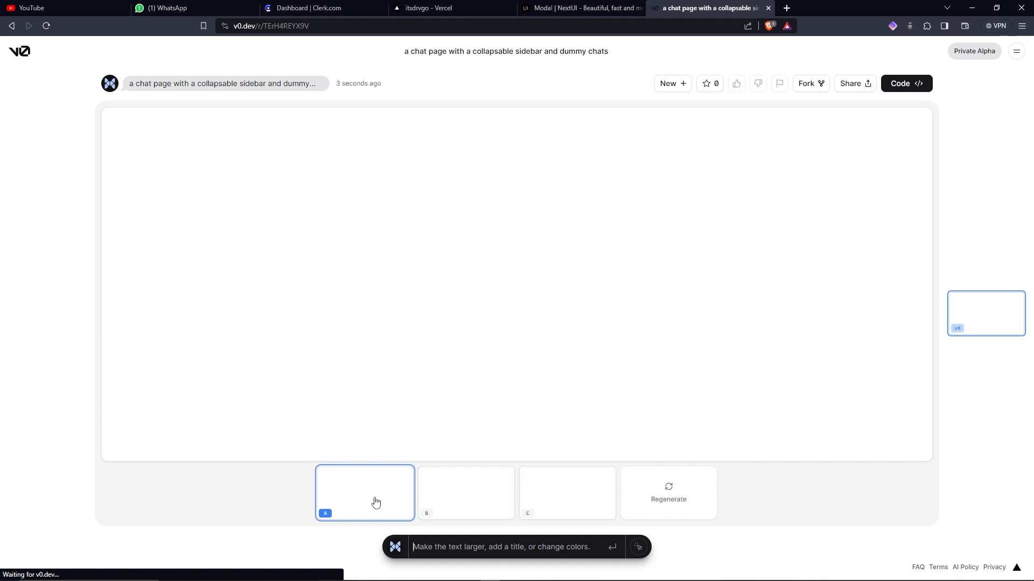
Compare variants A and C of the generated chat page and settle on variant C.
{"action": "left_click", "coordinate": [565, 492]}
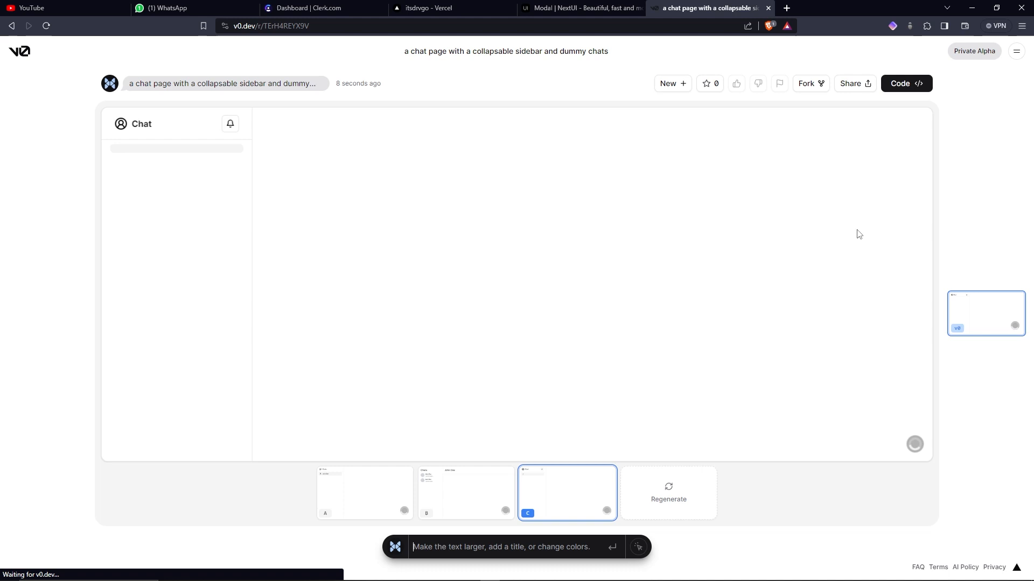
{"action": "left_click", "coordinate": [364, 492]}
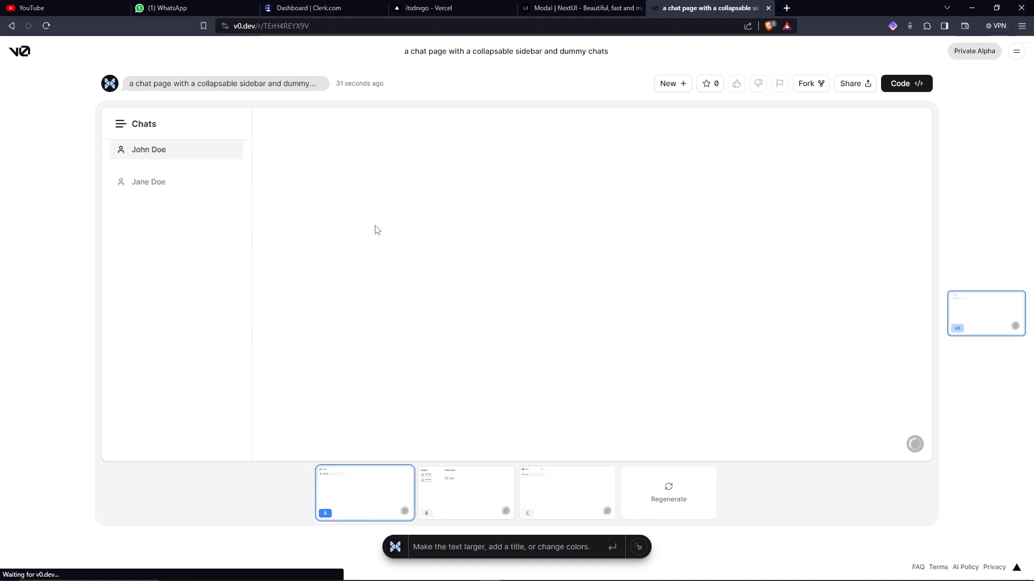
{"action": "left_click", "coordinate": [565, 492]}
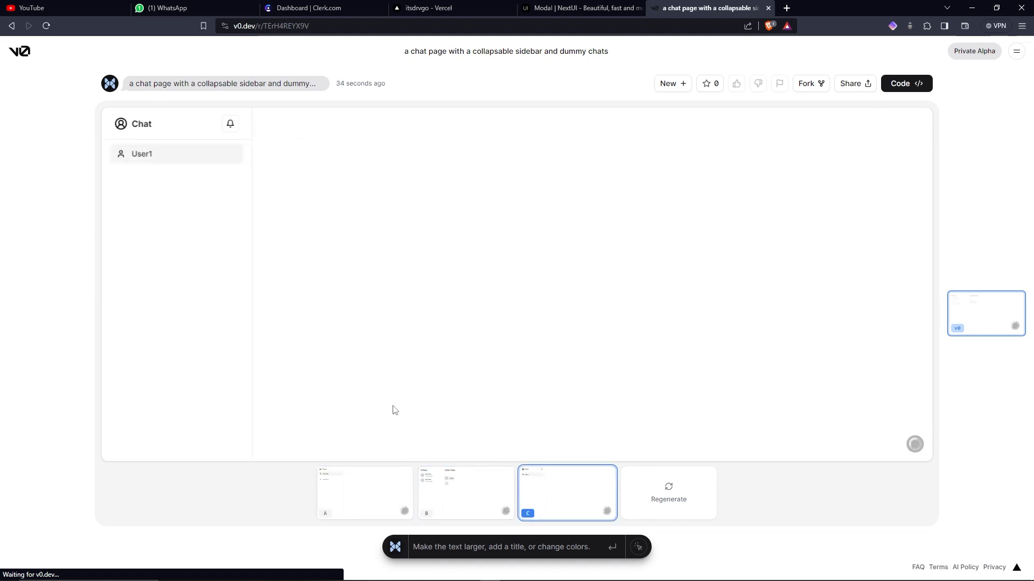
{"action": "left_click", "coordinate": [363, 492]}
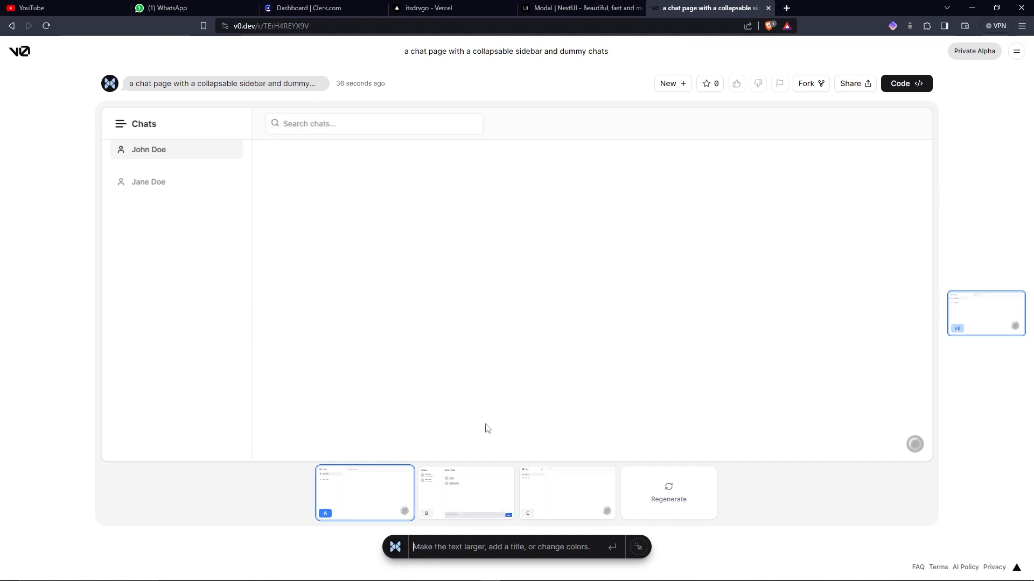
{"action": "left_click", "coordinate": [566, 493]}
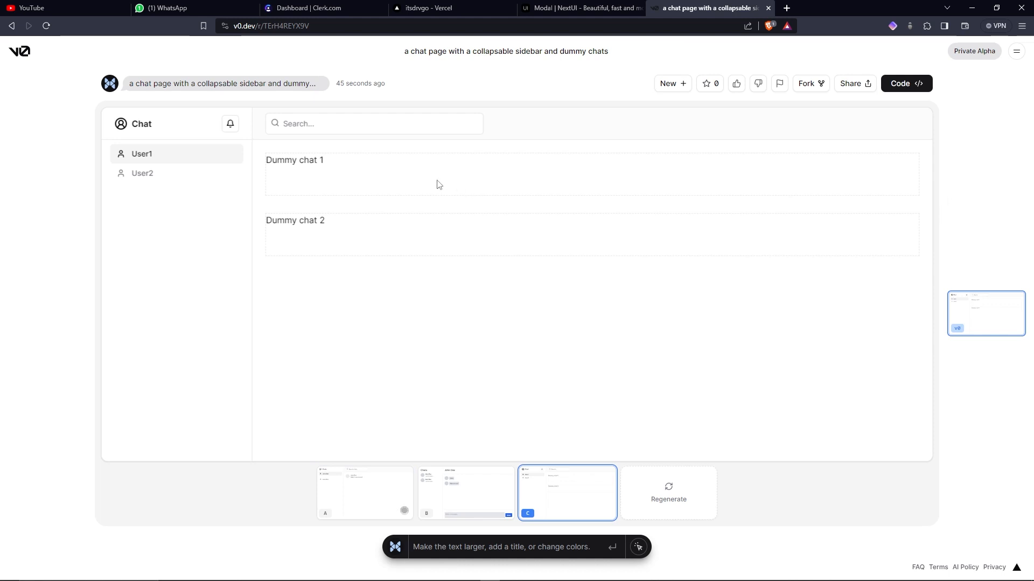
{"action": "left_click", "coordinate": [363, 492]}
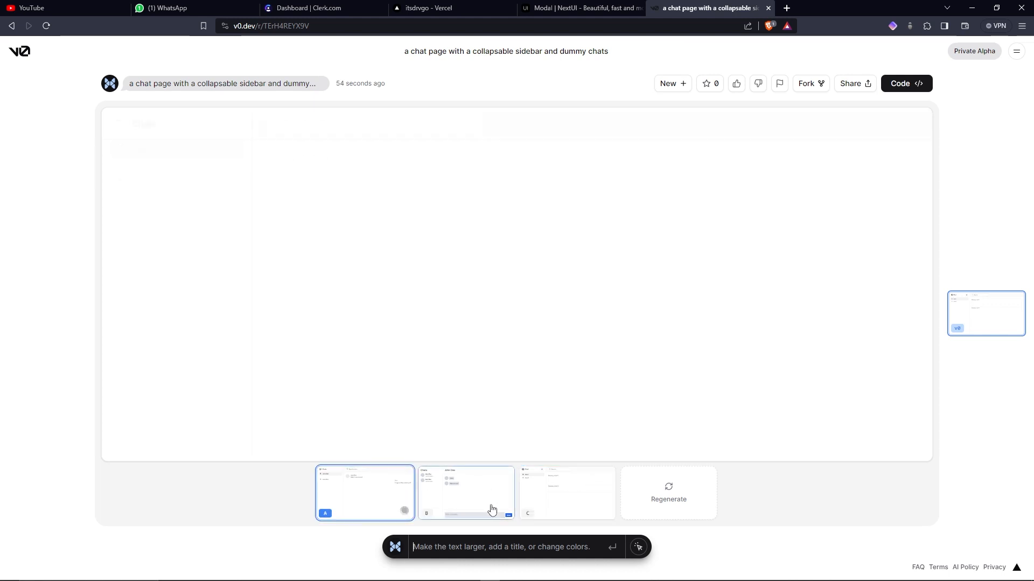
{"action": "left_click", "coordinate": [566, 493]}
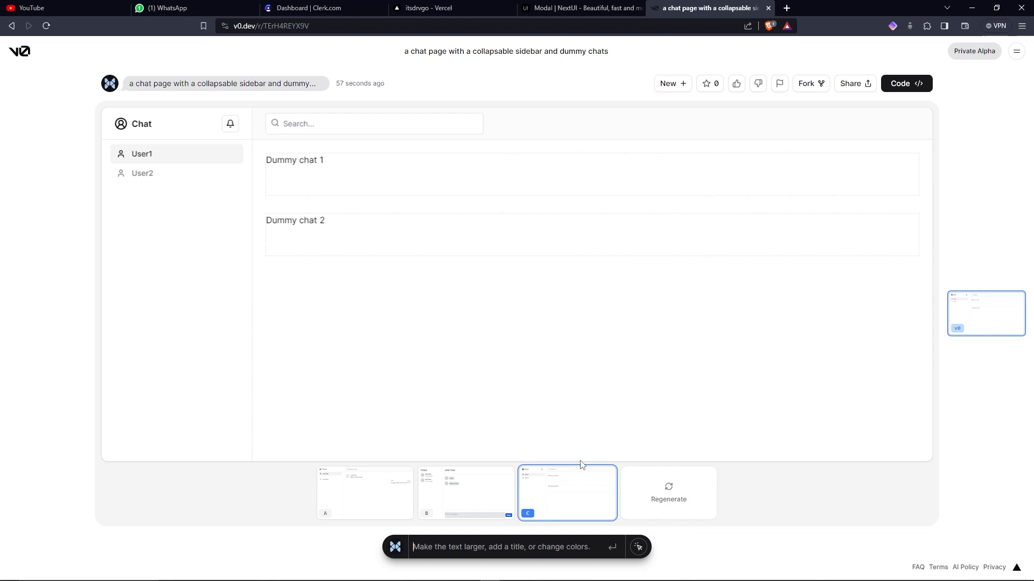
{"action": "mouse_move", "coordinate": [646, 348]}
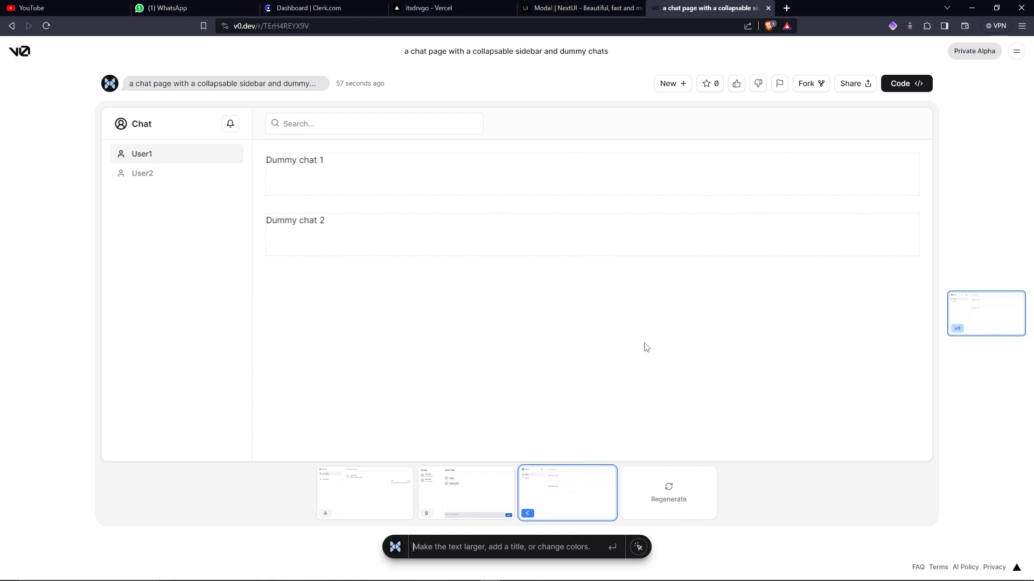
Request 'change it to dark' and try the search field in the dark-mode preview.
{"action": "type", "text": "change it to dark"}
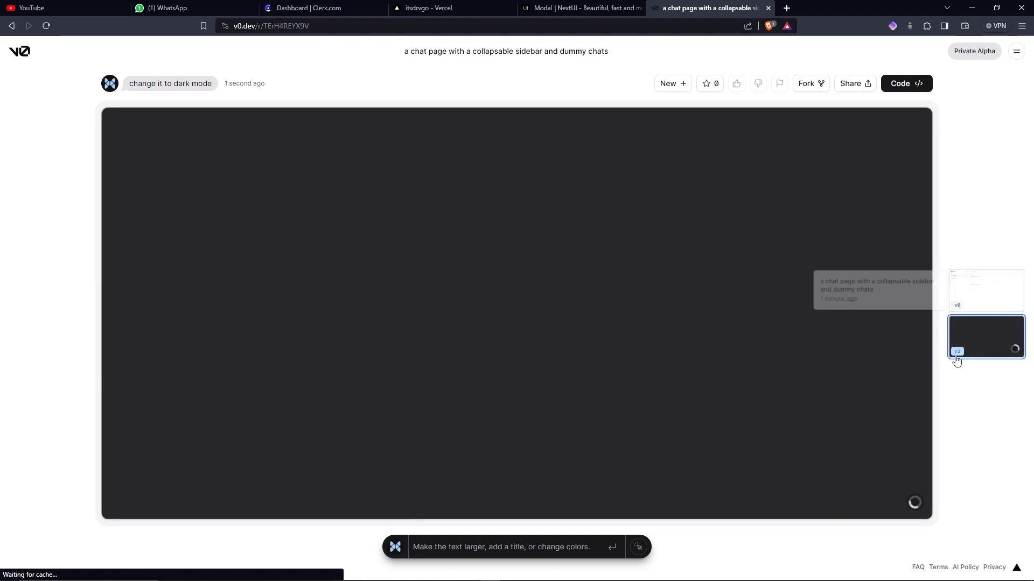
{"action": "mouse_move", "coordinate": [985, 359]}
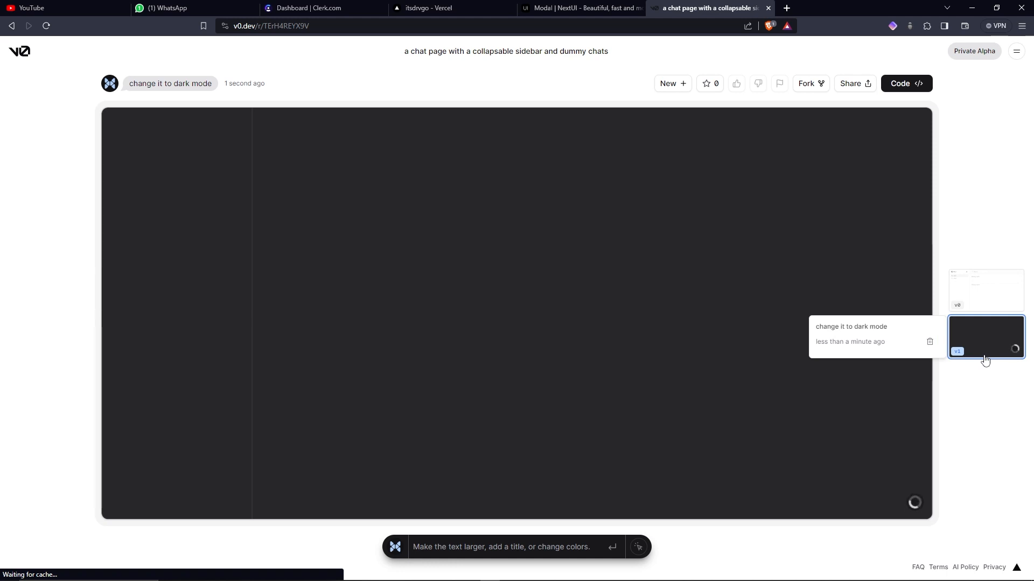
{"action": "mouse_move", "coordinate": [985, 289]}
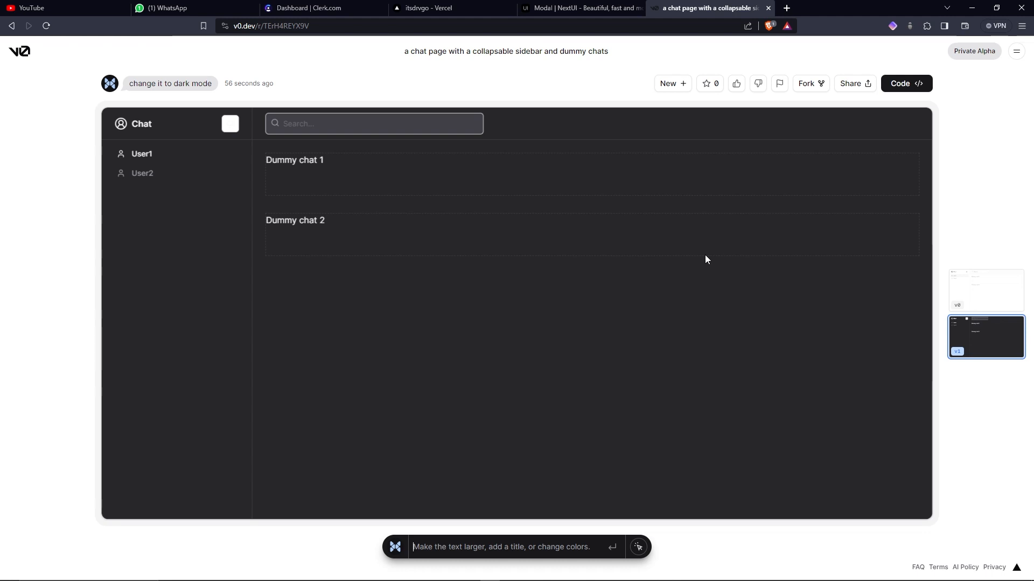
{"action": "left_click", "coordinate": [373, 122]}
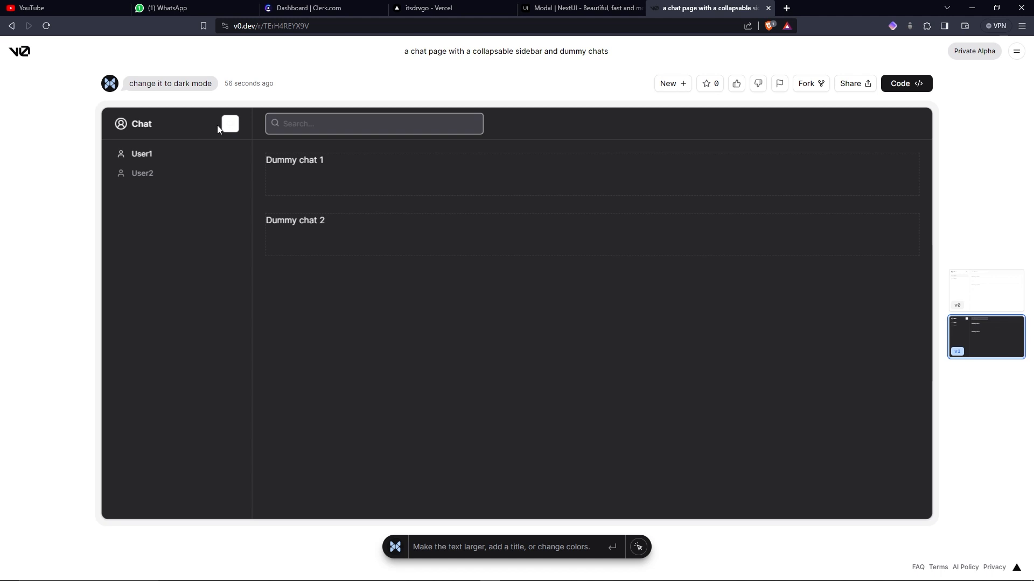
{"action": "left_click", "coordinate": [374, 123]}
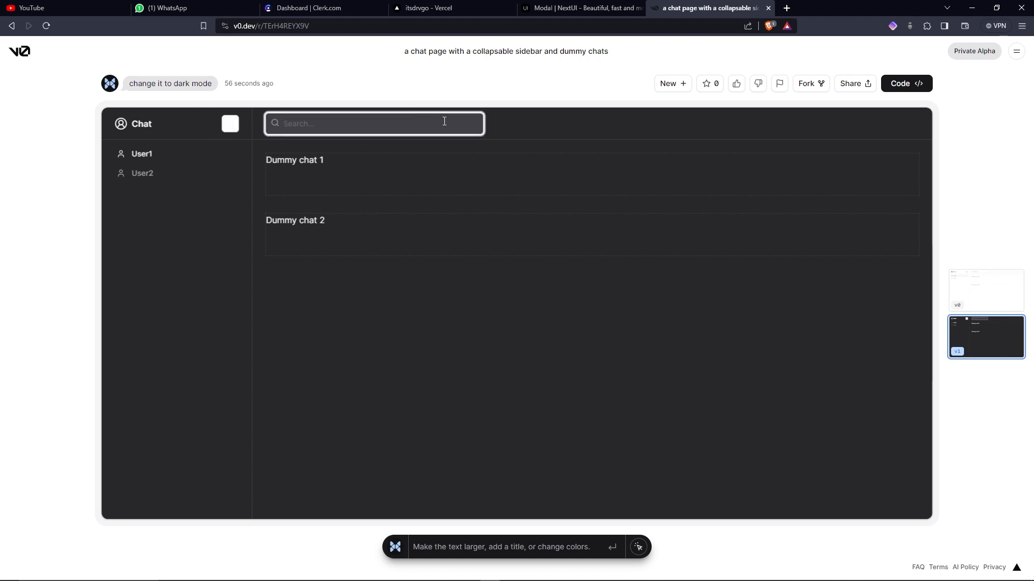
{"action": "mouse_move", "coordinate": [647, 149]}
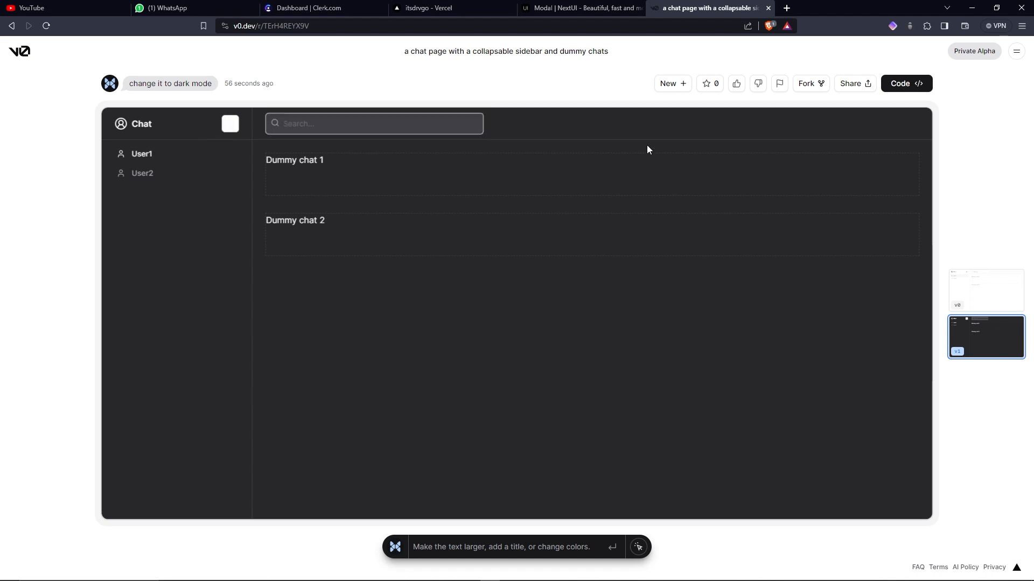
{"action": "mouse_move", "coordinate": [668, 432]}
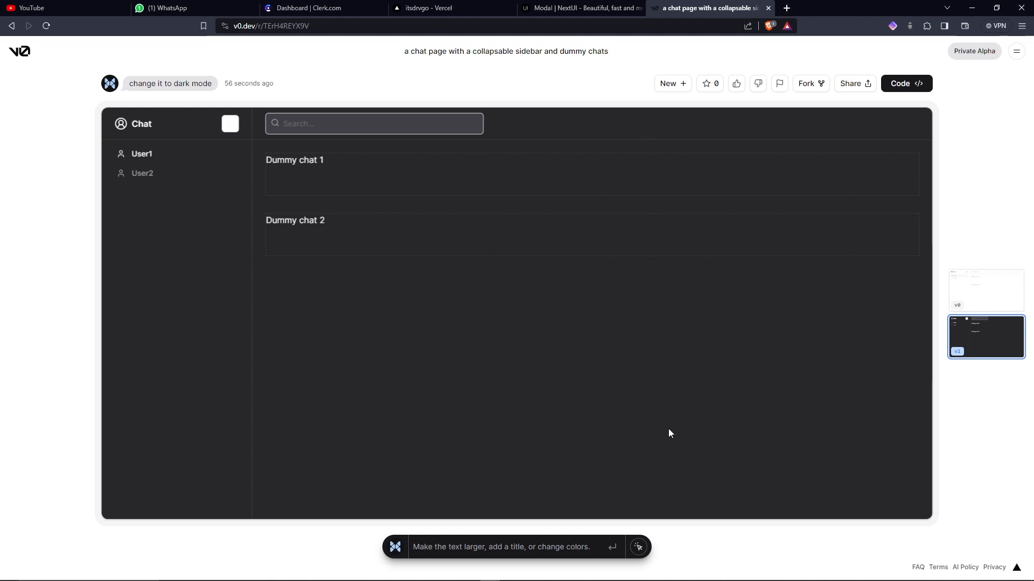
{"action": "mouse_move", "coordinate": [668, 543]}
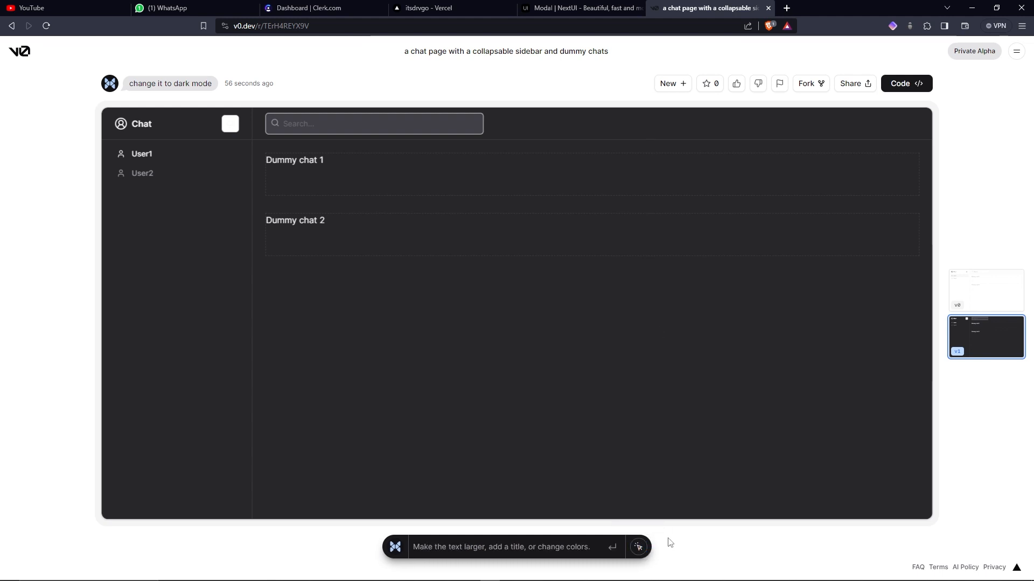
{"action": "mouse_move", "coordinate": [636, 546]}
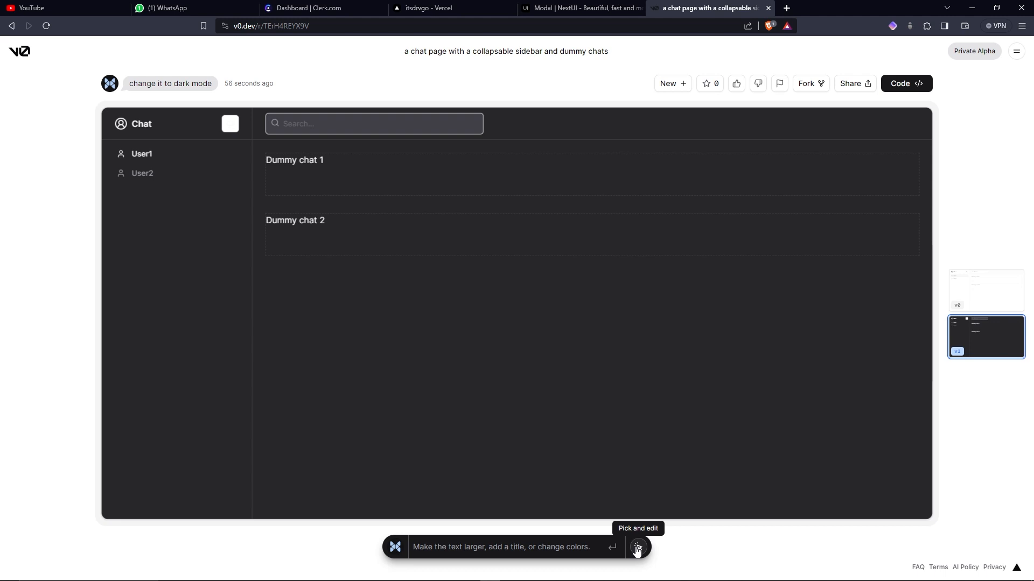
Pick the white square beside the Chat heading and request 'Make it dark, not light themed'.
{"action": "left_click", "coordinate": [636, 547]}
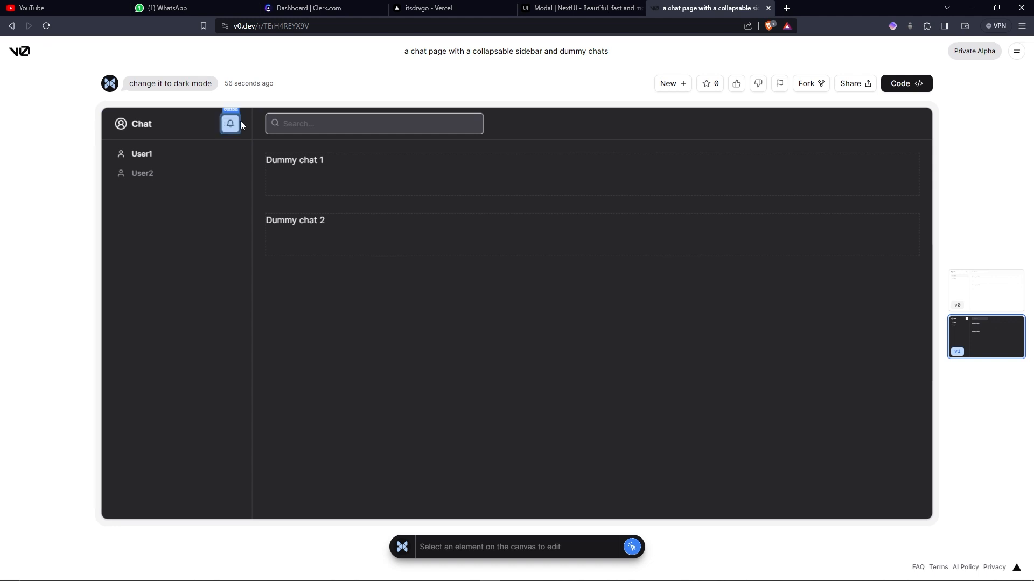
{"action": "left_click", "coordinate": [231, 124]}
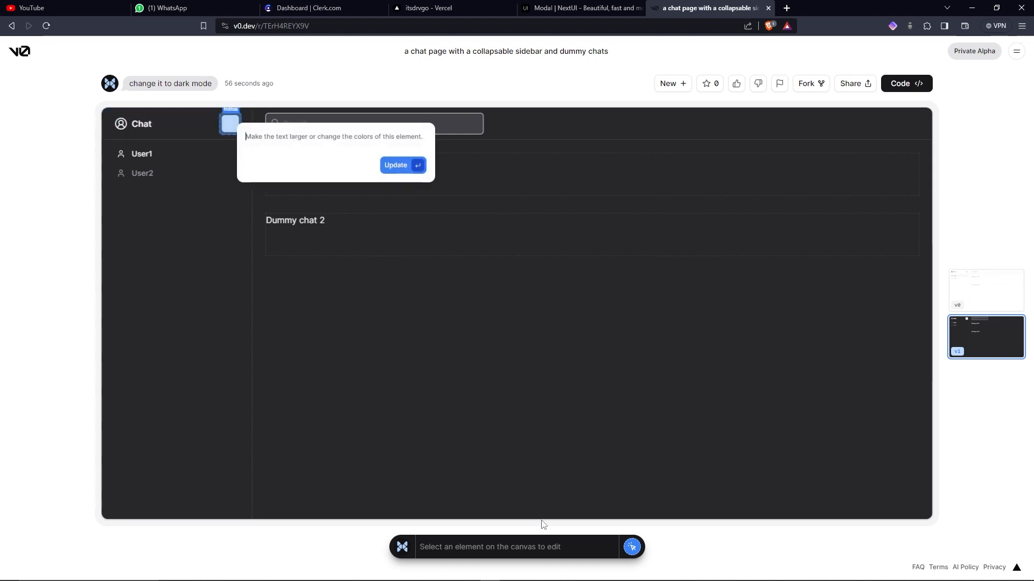
{"action": "mouse_move", "coordinate": [581, 144]}
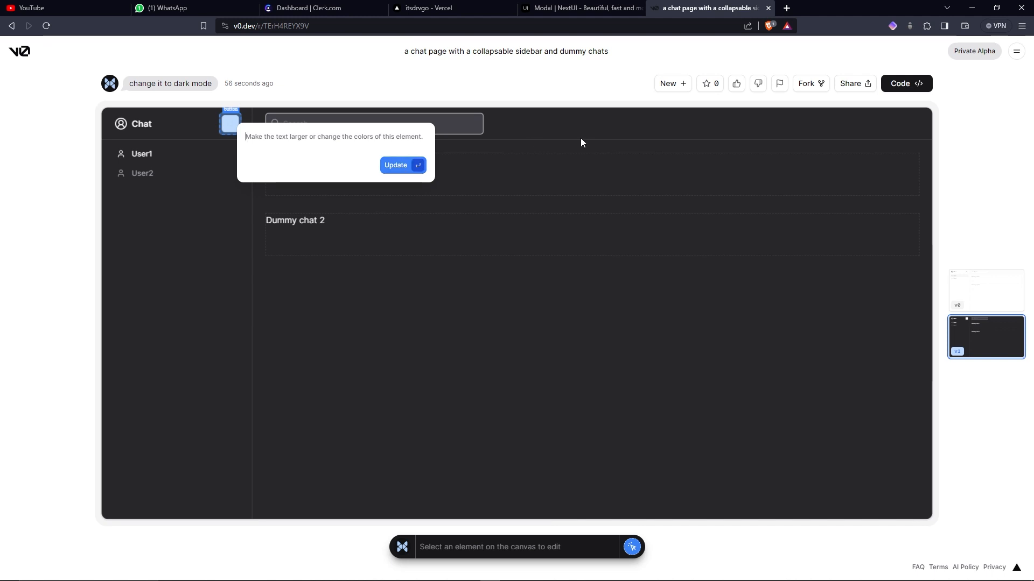
{"action": "type", "text": "Make it dark, not"}
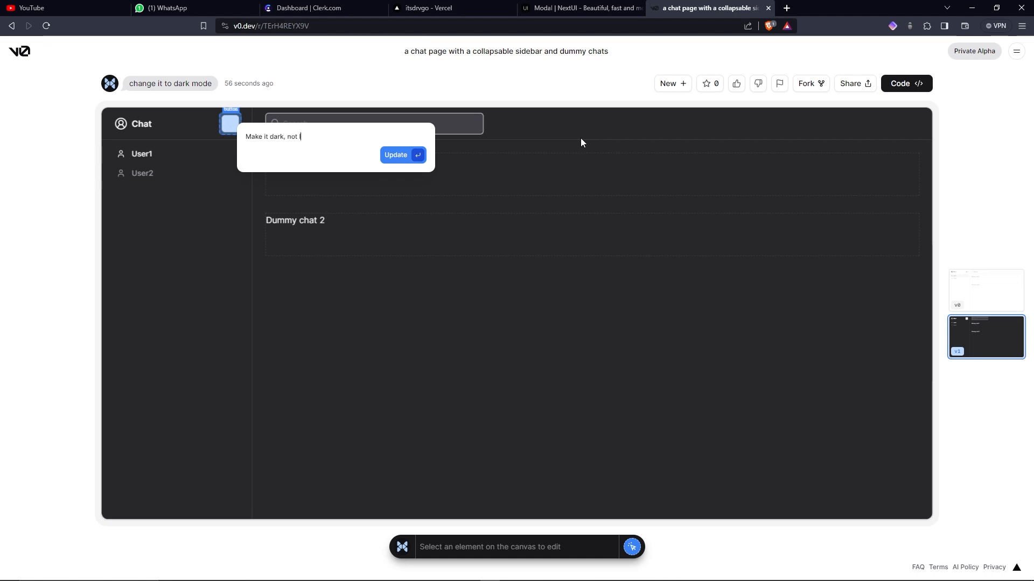
{"action": "type", "text": "ight themed"}
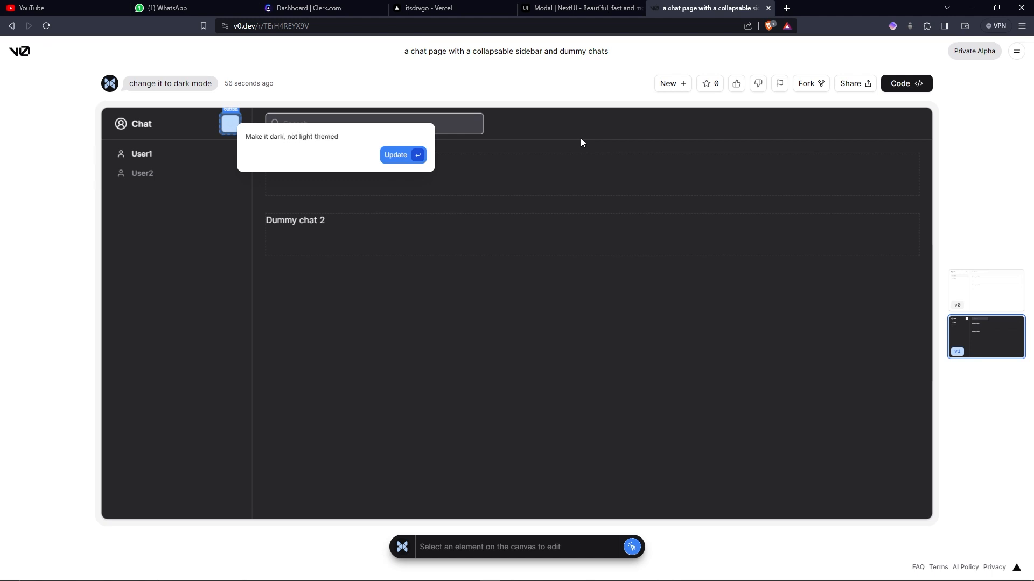
{"action": "left_click", "coordinate": [395, 155]}
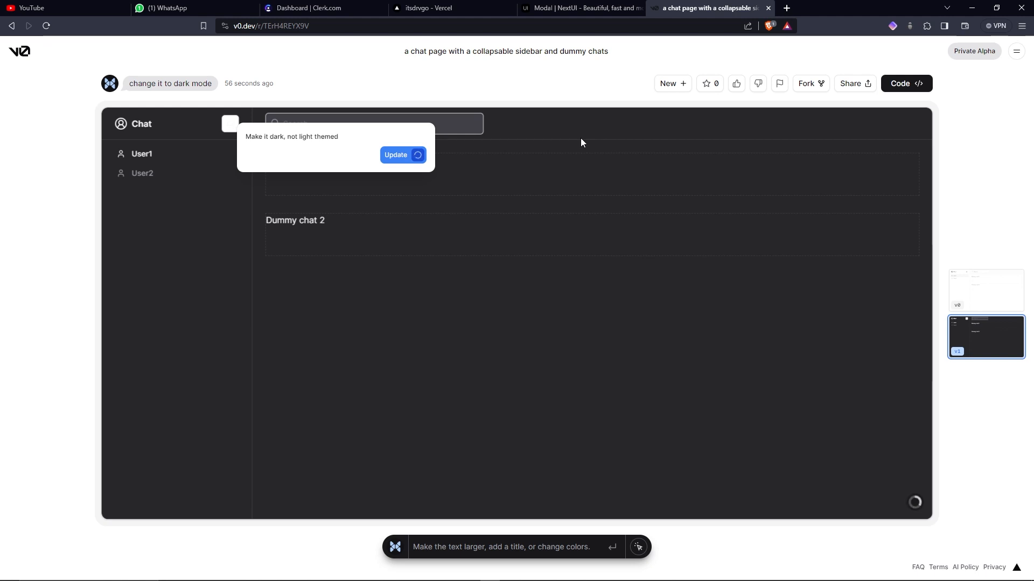
Compare the earlier dark-mode version with the latest and keep the one with the dark bell button.
{"action": "left_click", "coordinate": [395, 155]}
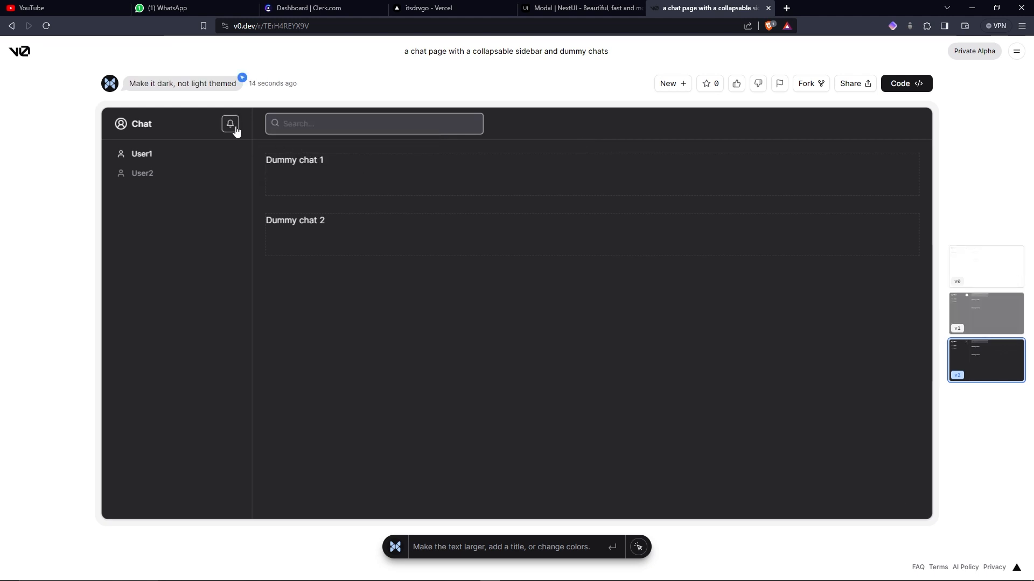
{"action": "mouse_move", "coordinate": [228, 136]}
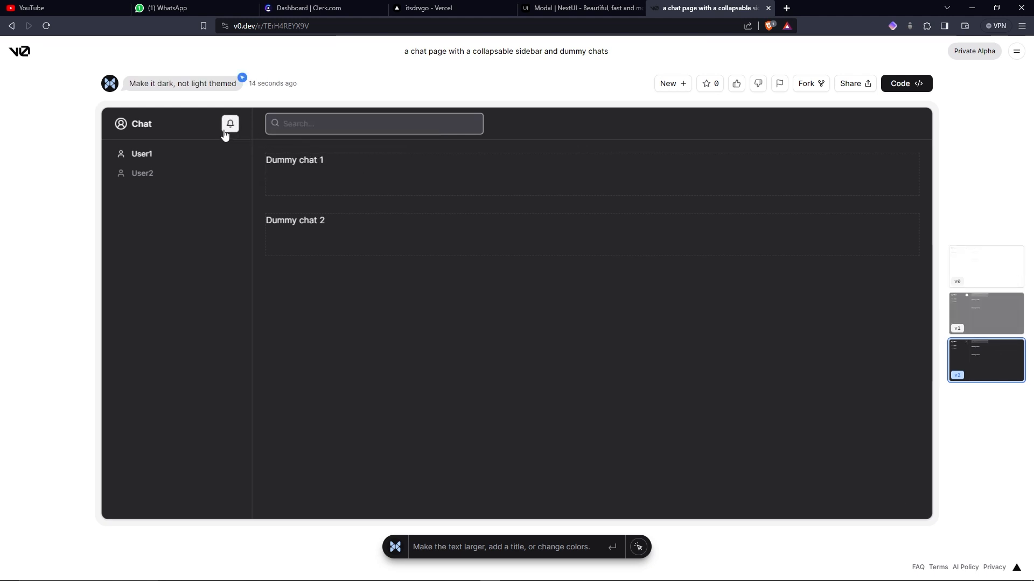
{"action": "mouse_move", "coordinate": [985, 313]}
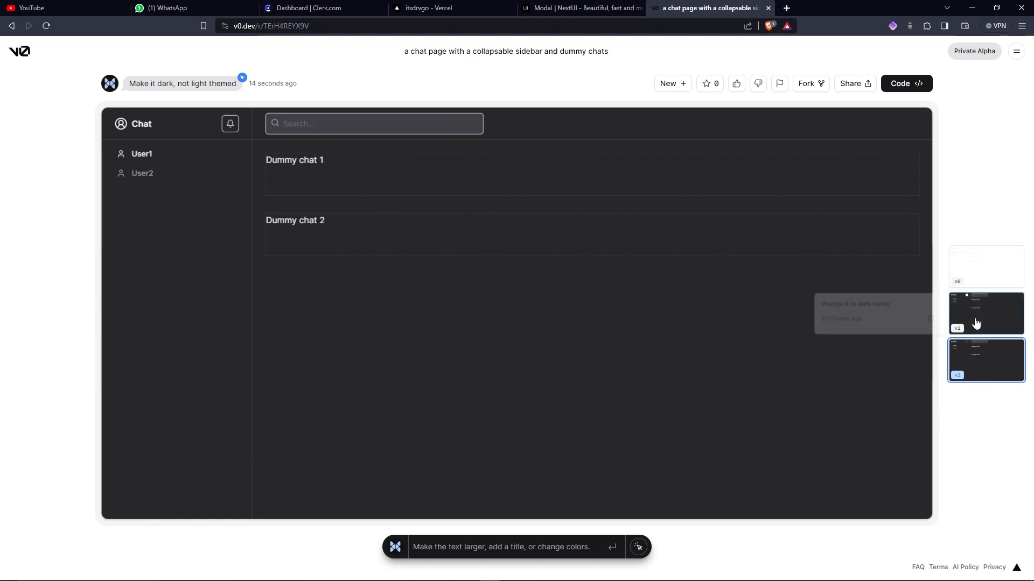
{"action": "left_click", "coordinate": [985, 313]}
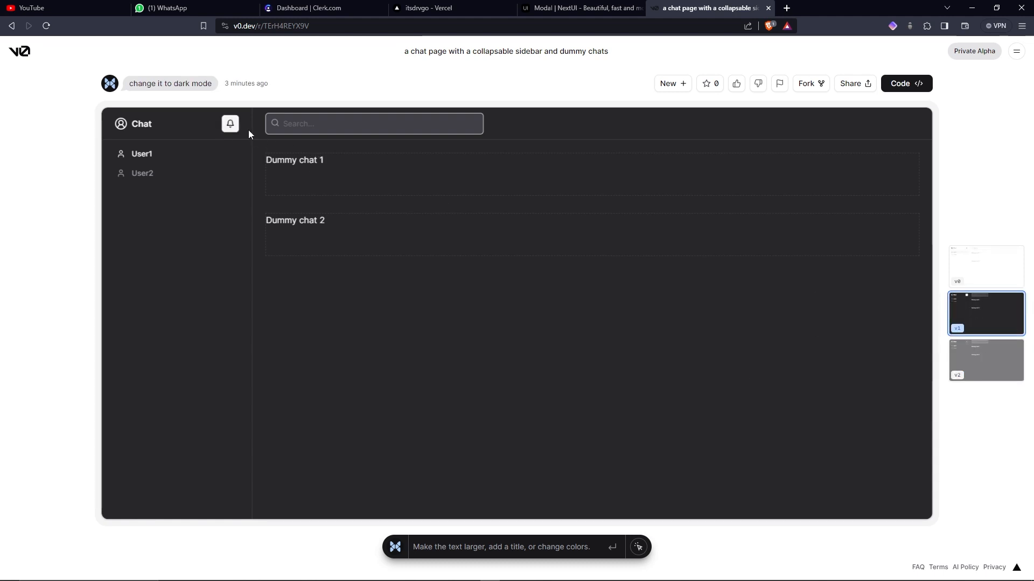
{"action": "left_click", "coordinate": [985, 359]}
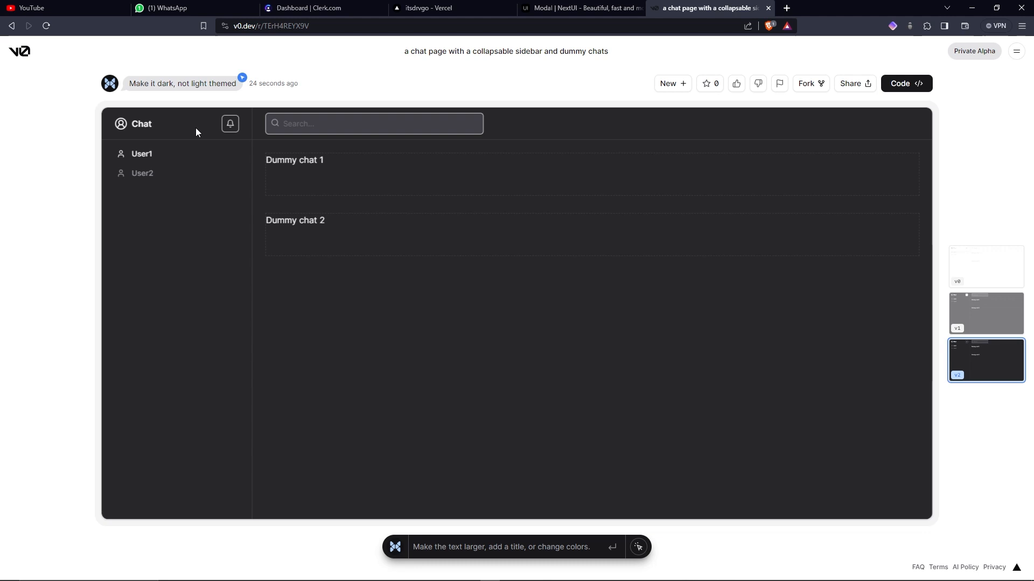
{"action": "mouse_move", "coordinate": [236, 162]}
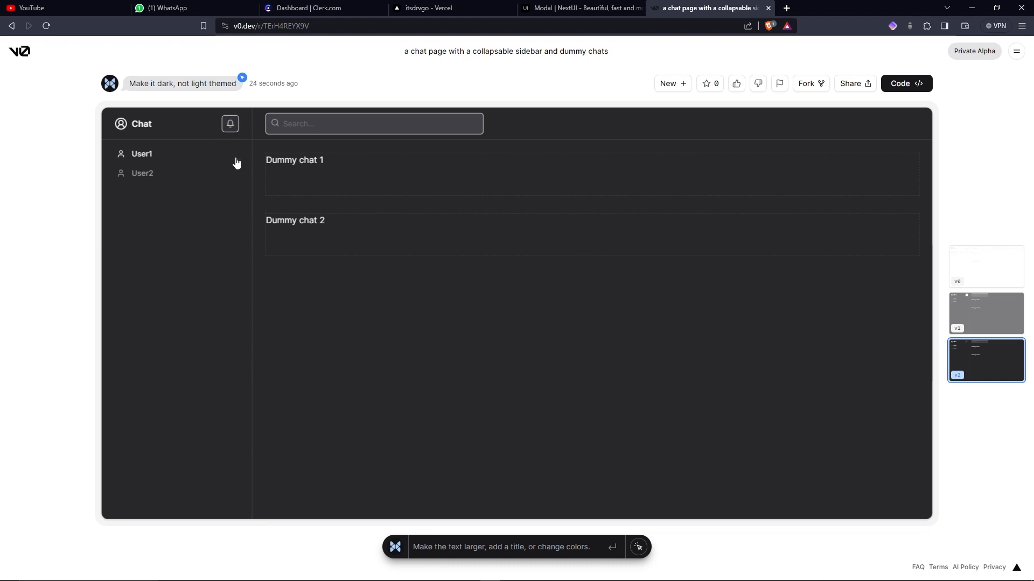
{"action": "mouse_move", "coordinate": [231, 123]}
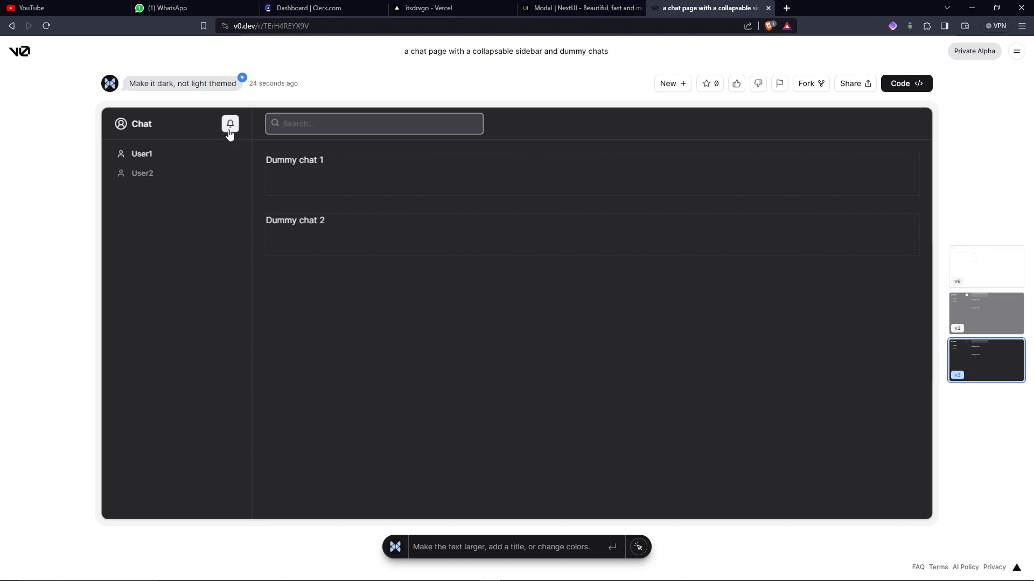
{"action": "mouse_move", "coordinate": [615, 468]}
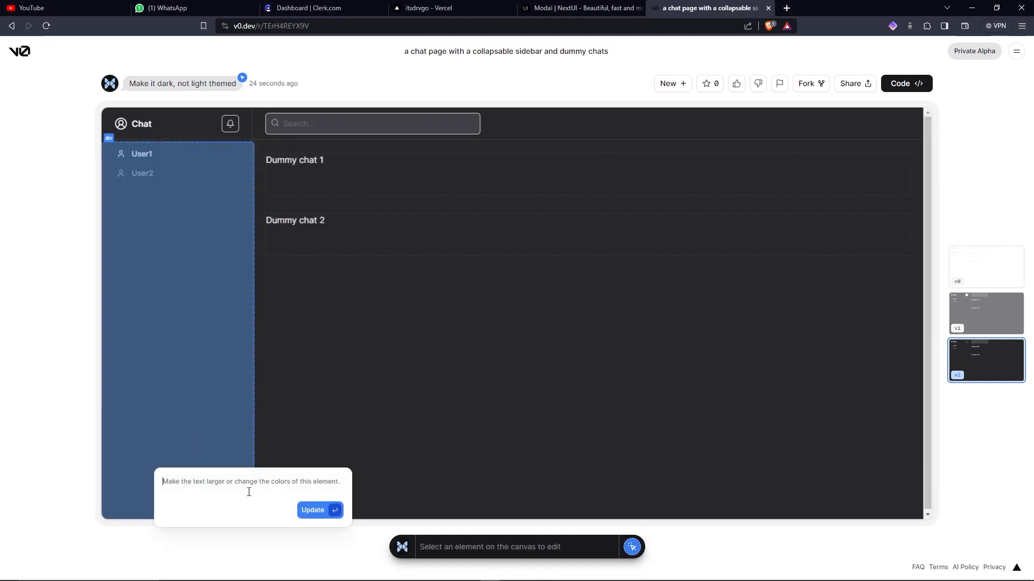
Request a section for the current user showing his pfp and username.
{"action": "type", "text": "Add a sect"}
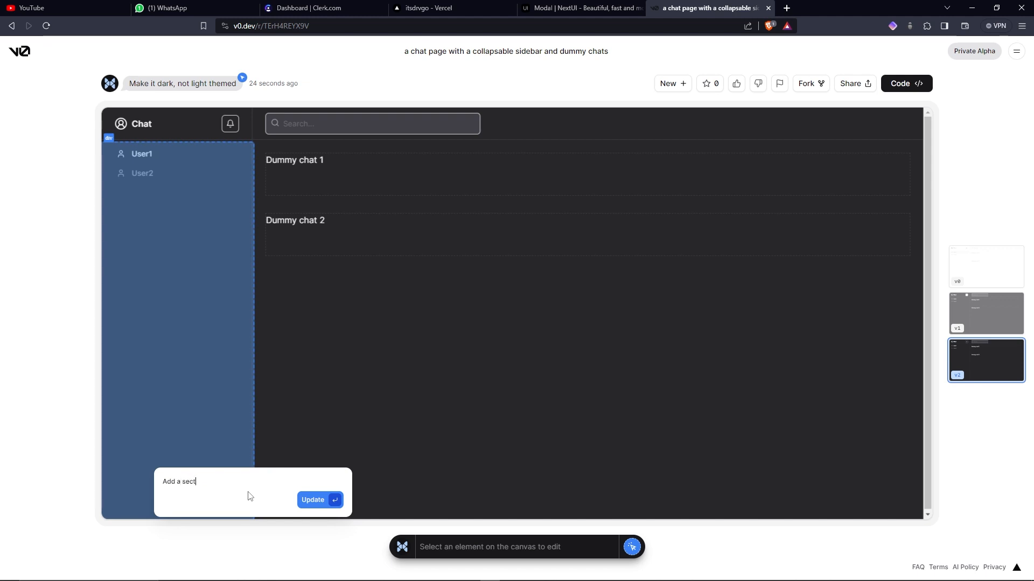
{"action": "type", "text": "ion for the"}
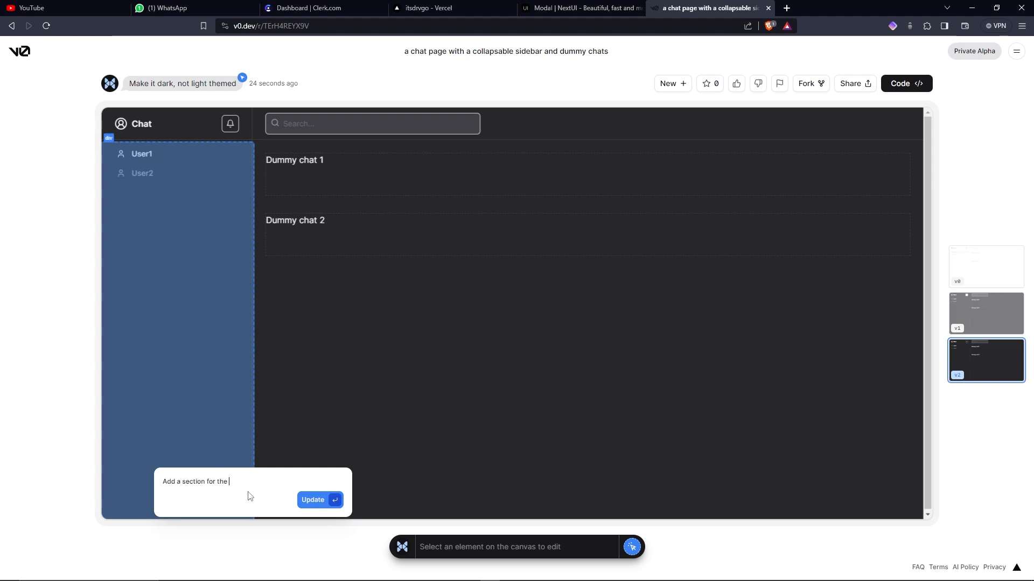
{"action": "type", "text": "current"}
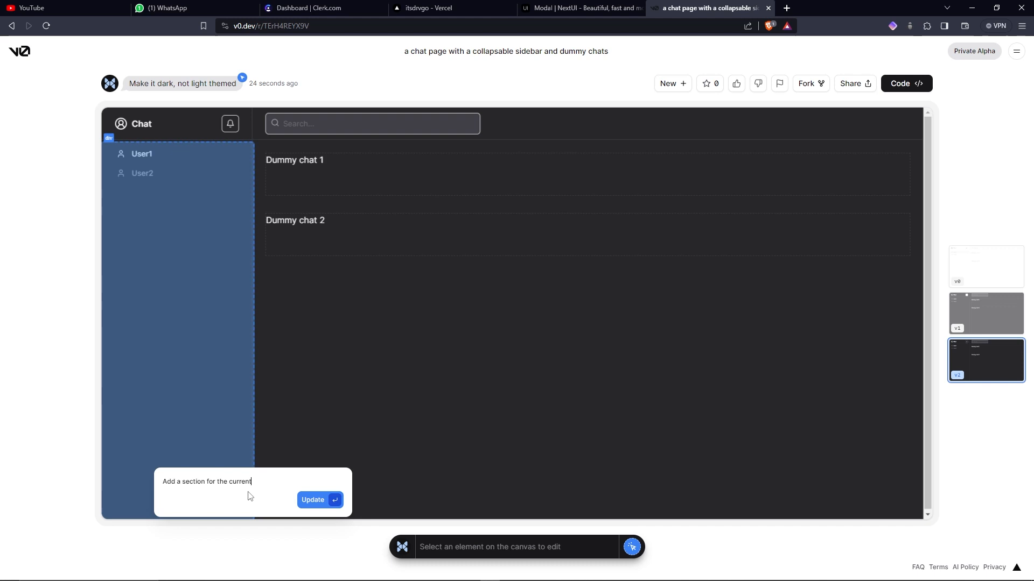
{"action": "type", "text": "user showing"}
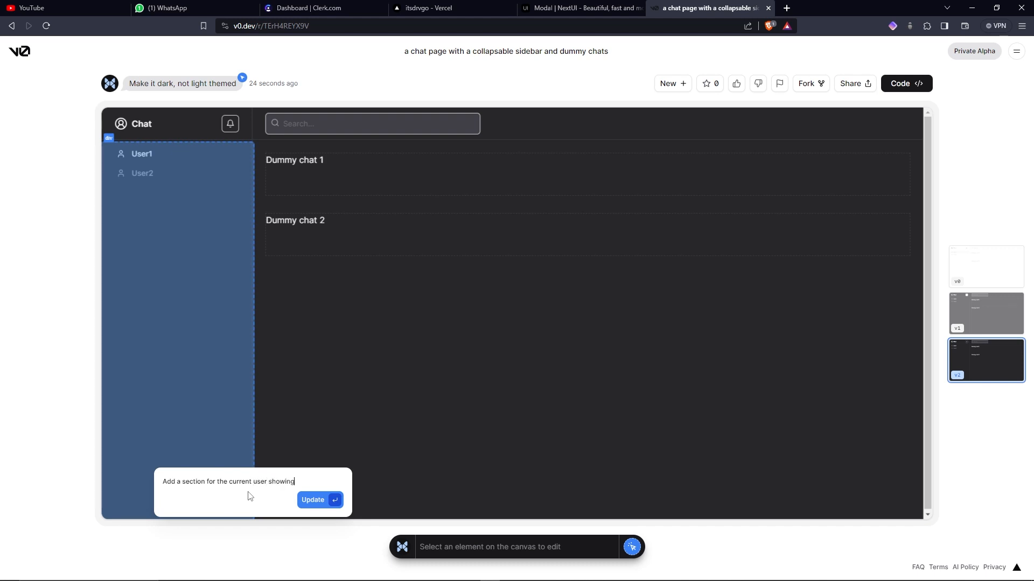
{"action": "type", "text": "his p"}
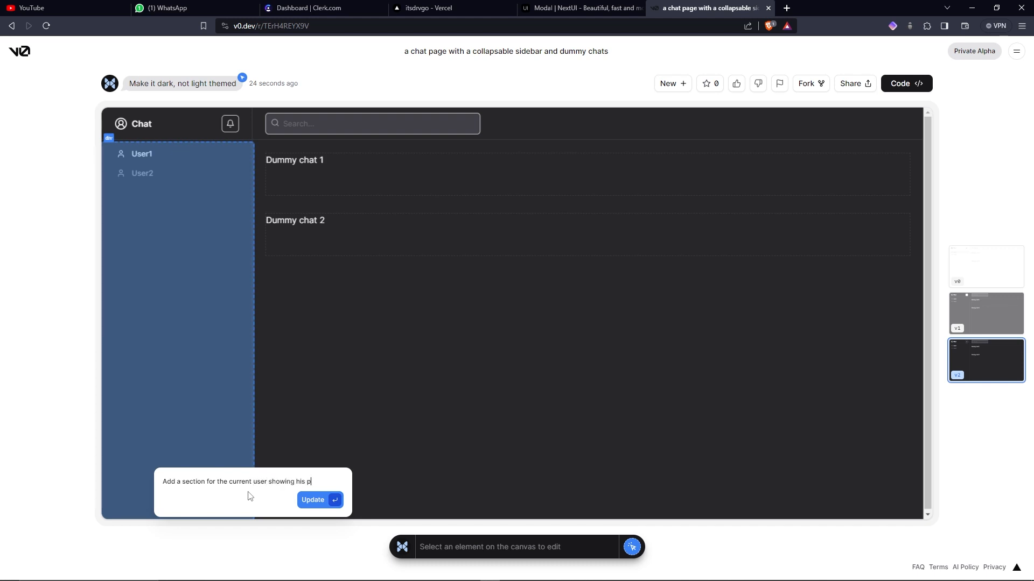
{"action": "type", "text": "fp and userna"}
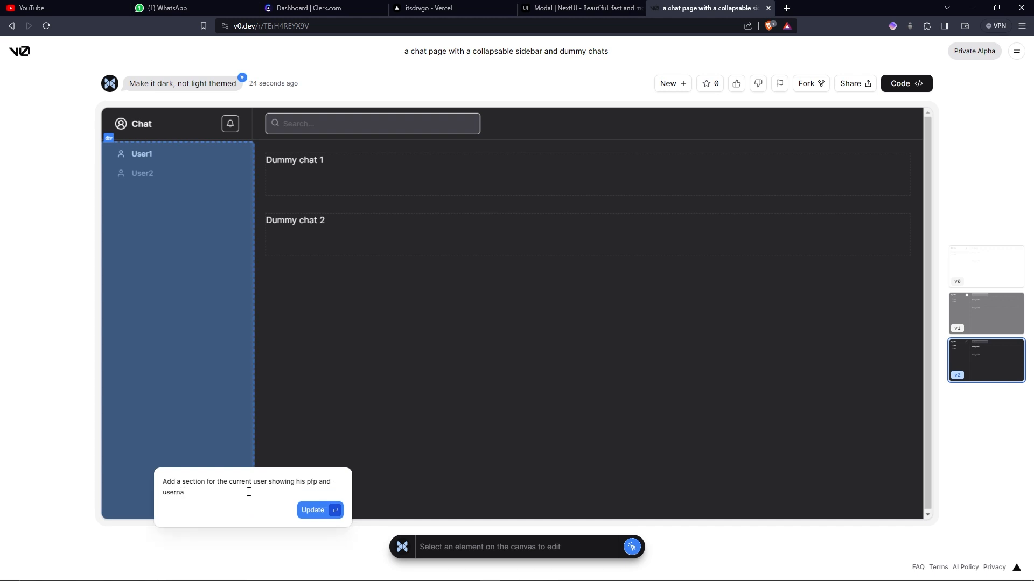
{"action": "type", "text": "me"}
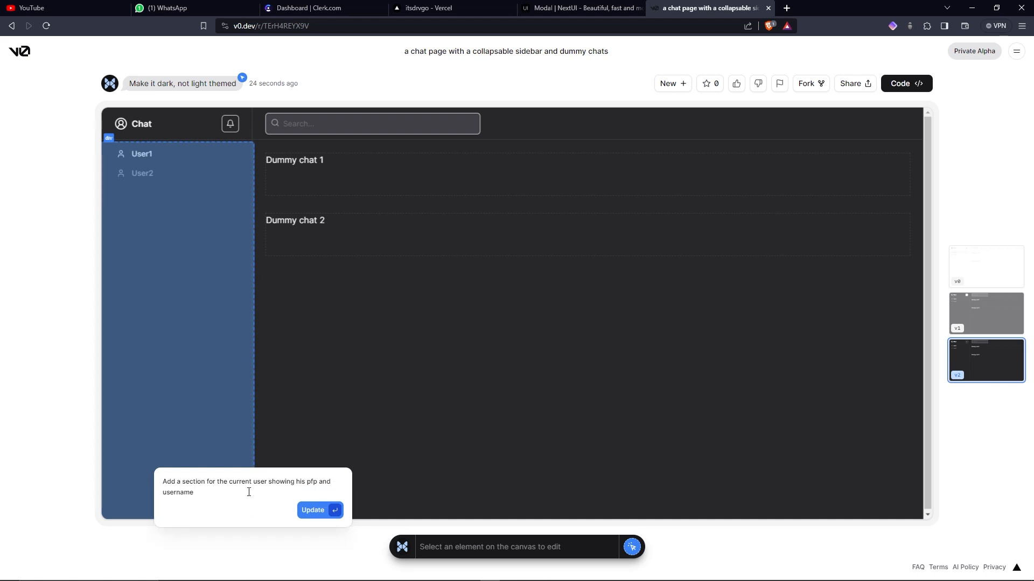
{"action": "left_click", "coordinate": [318, 509]}
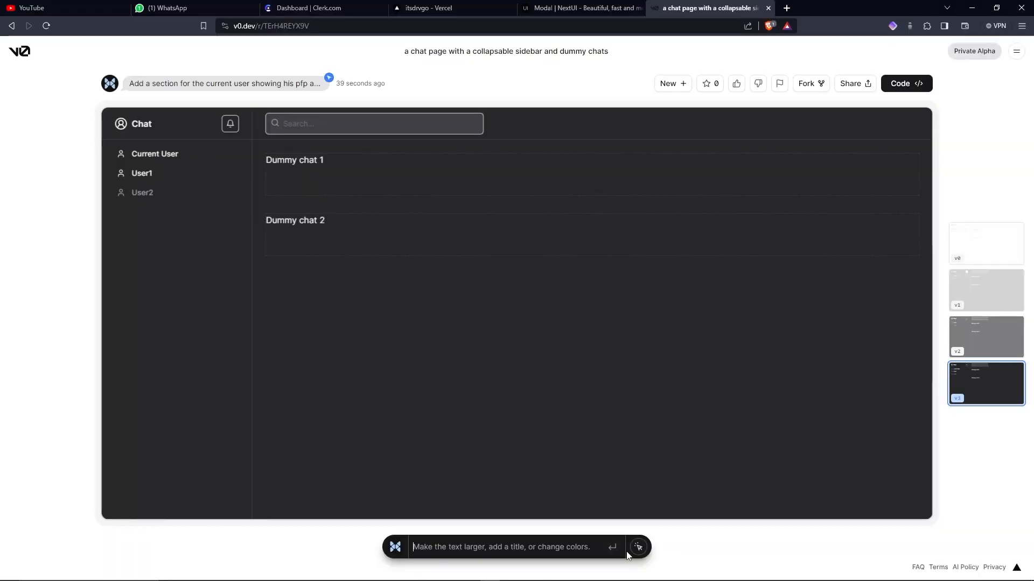
Pick the sidebar and request a bottom section with username, user image and a logout button.
{"action": "left_click", "coordinate": [636, 547]}
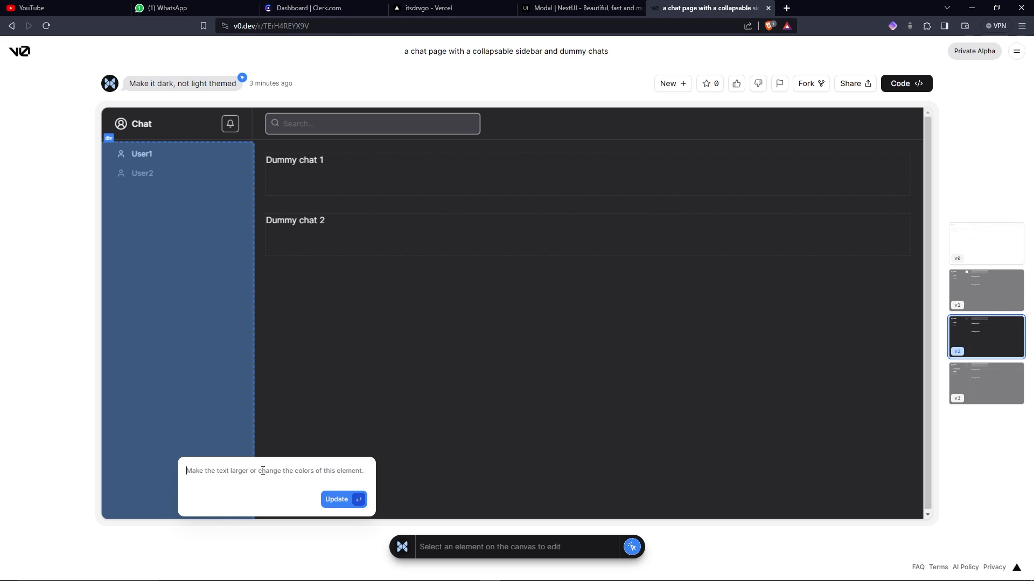
{"action": "type", "text": "Addd"}
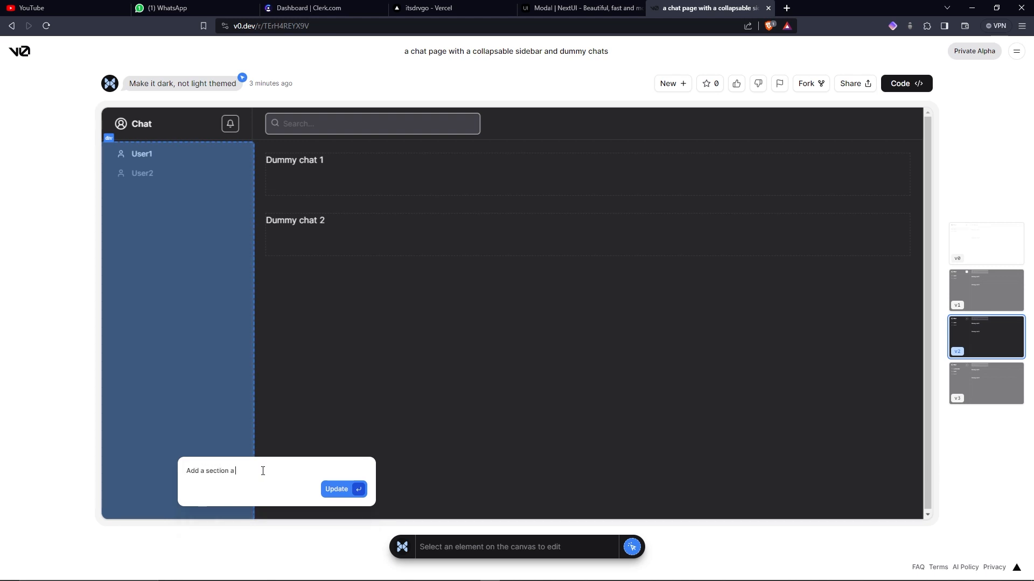
{"action": "type", "text": "bottom for the user"}
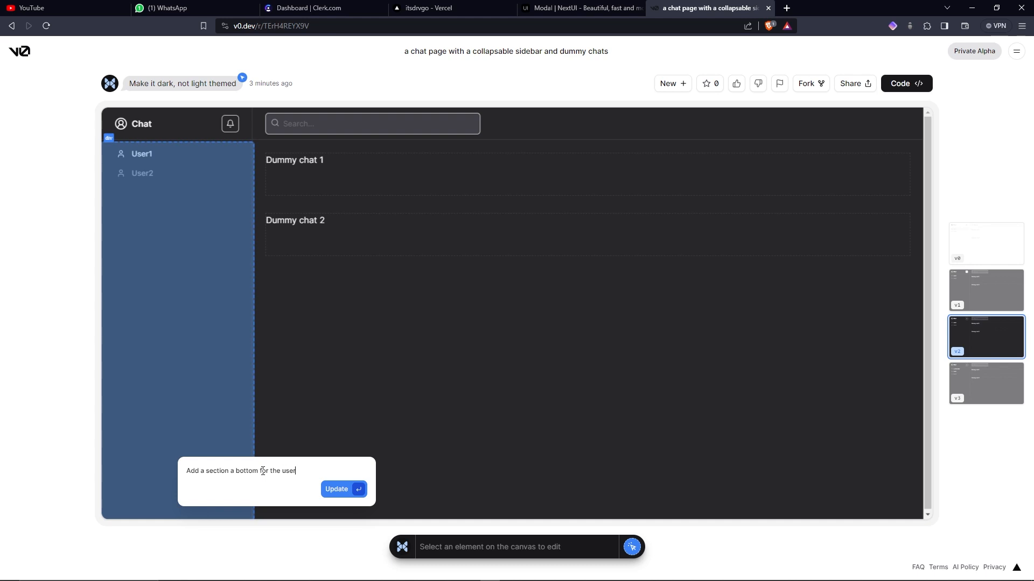
{"action": "type", "text": "rname, user image and"}
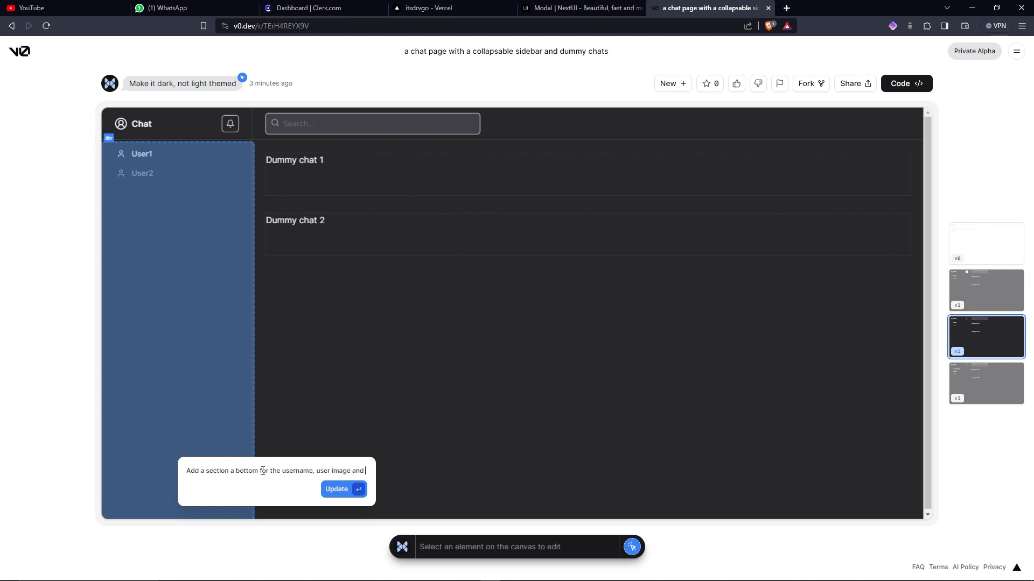
{"action": "type", "text": "maybe a logout"}
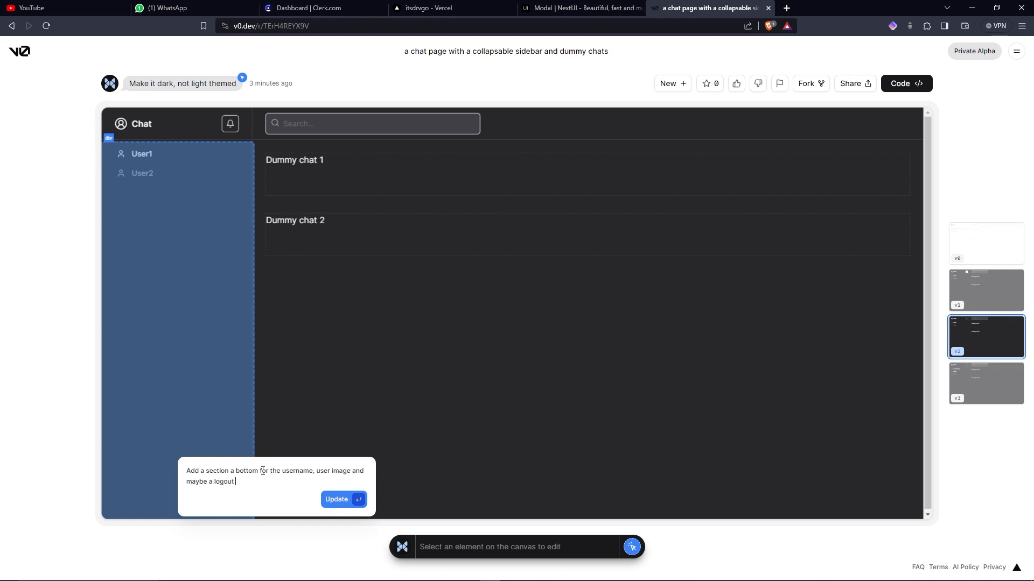
{"action": "type", "text": "button"}
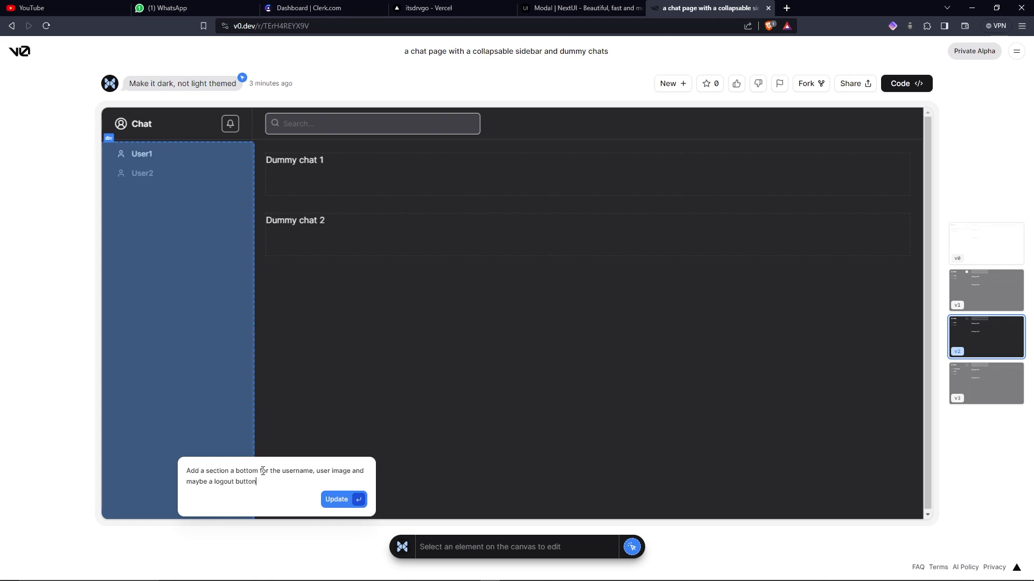
{"action": "left_click", "coordinate": [336, 499]}
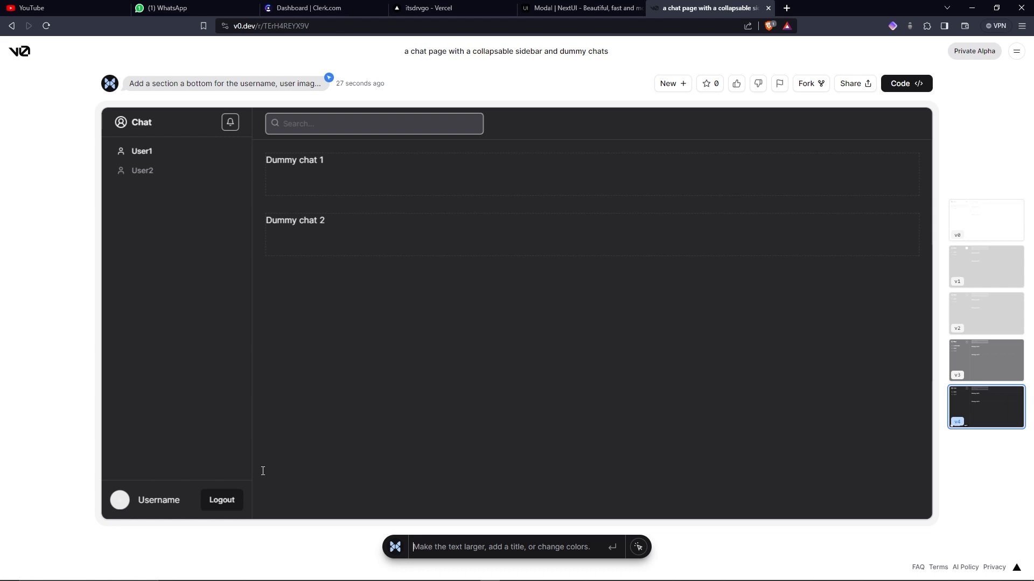
{"action": "mouse_move", "coordinate": [111, 483]}
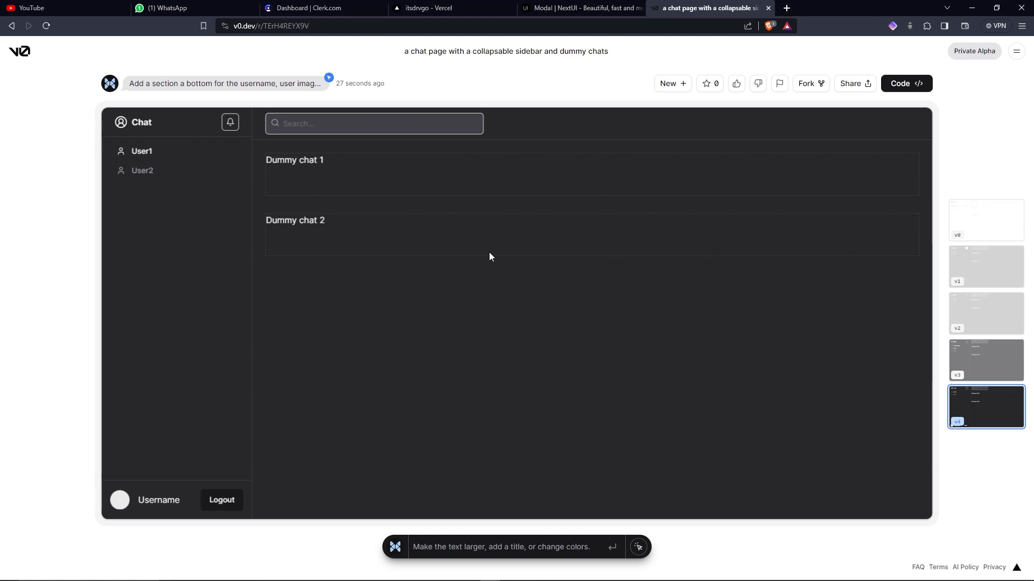
{"action": "mouse_move", "coordinate": [897, 93]}
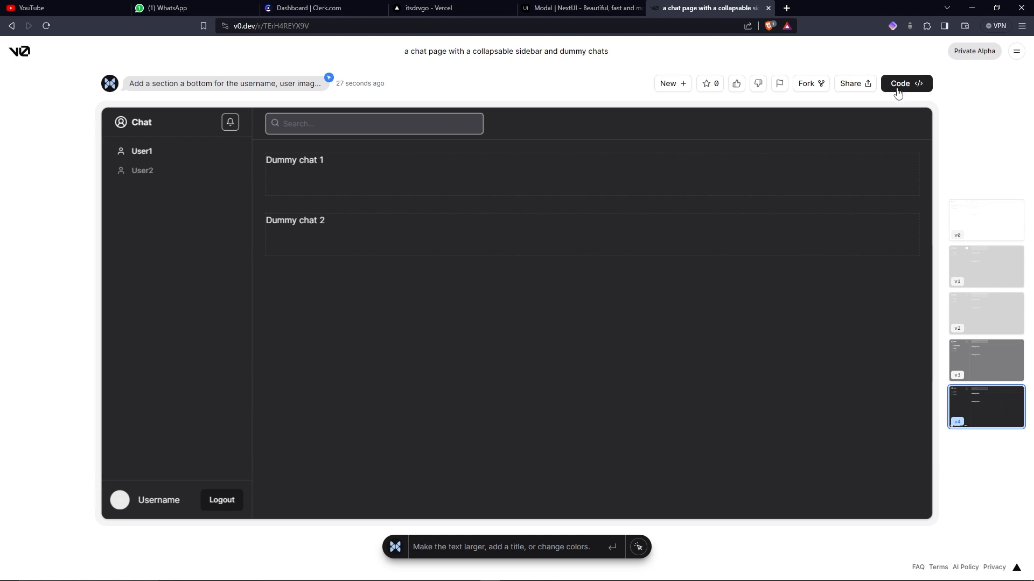
{"action": "mouse_move", "coordinate": [906, 82]}
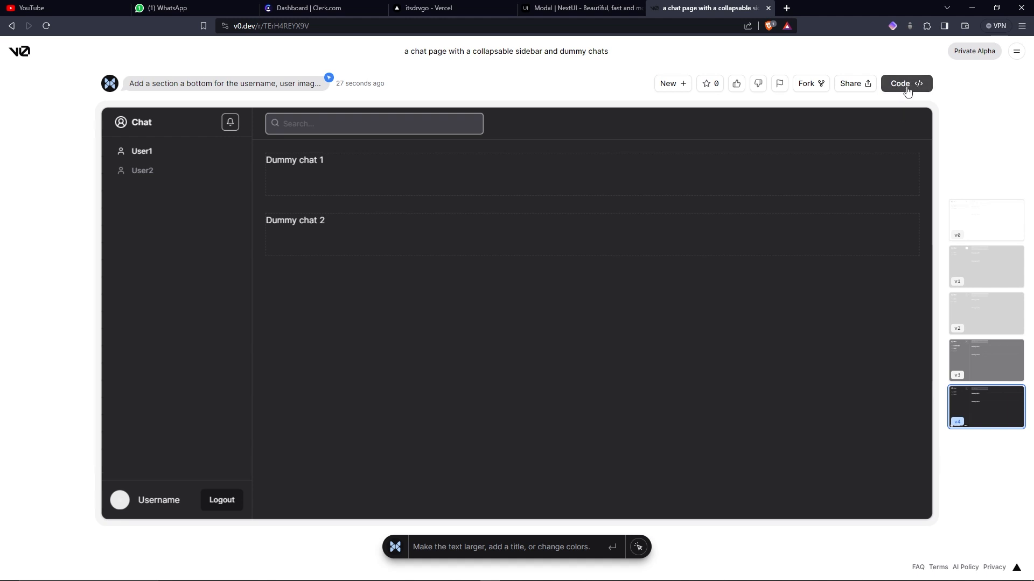
View the React code of the bottom user section version and copy it.
{"action": "left_click", "coordinate": [905, 84]}
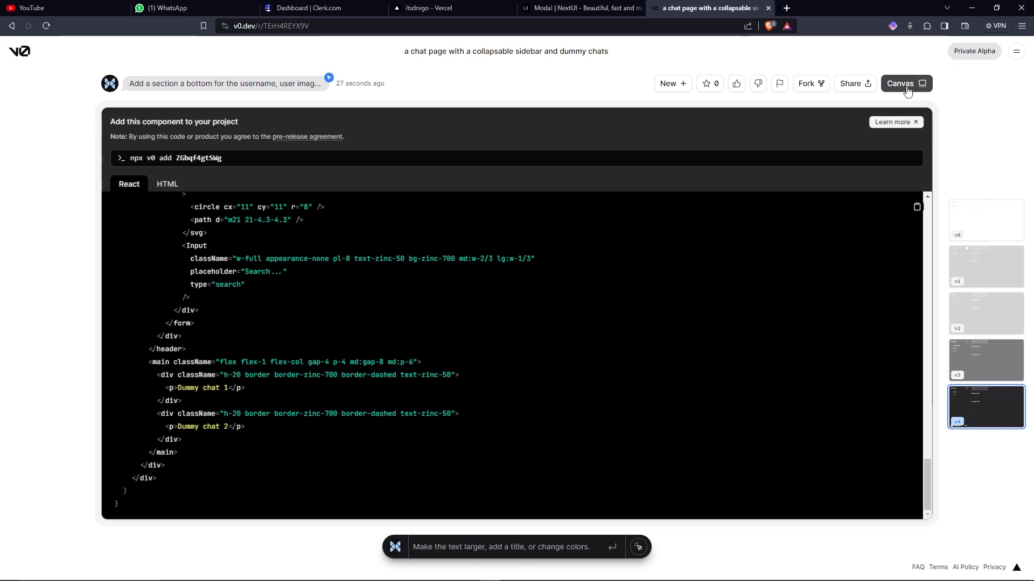
{"action": "mouse_move", "coordinate": [592, 167]}
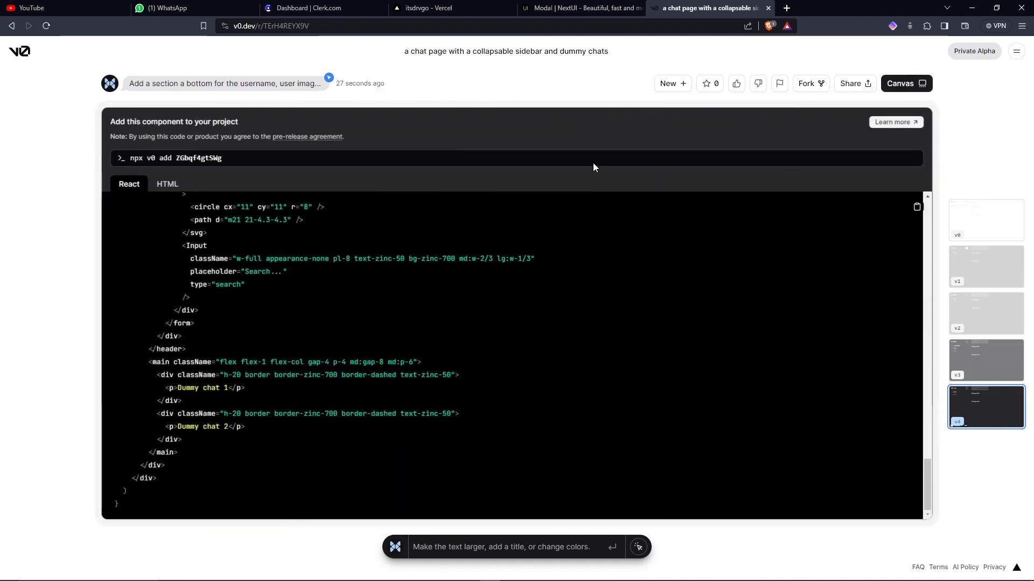
{"action": "scroll", "scroll_direction": "up", "scroll_amount": 3}
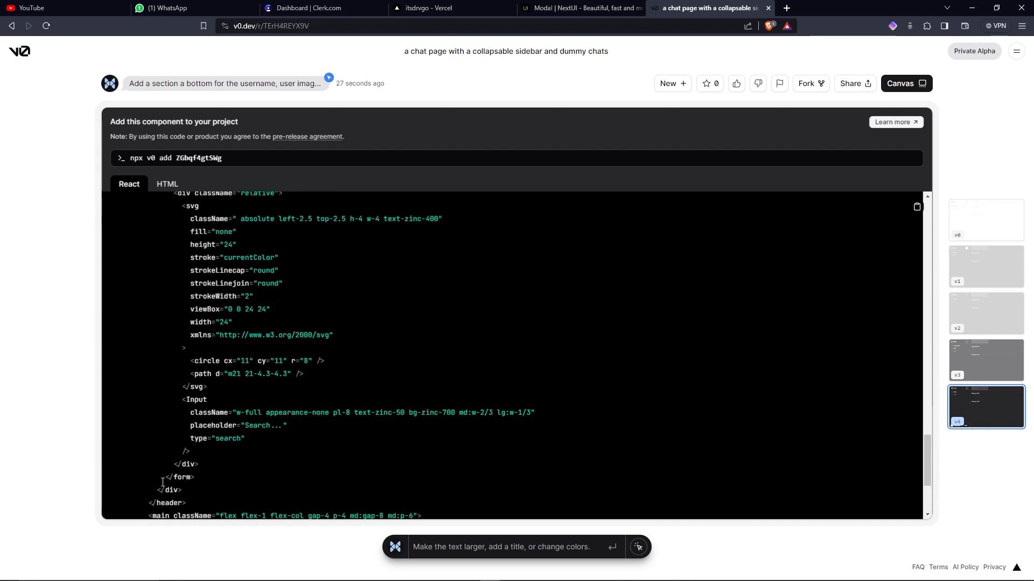
{"action": "scroll", "scroll_direction": "down", "scroll_amount": 3}
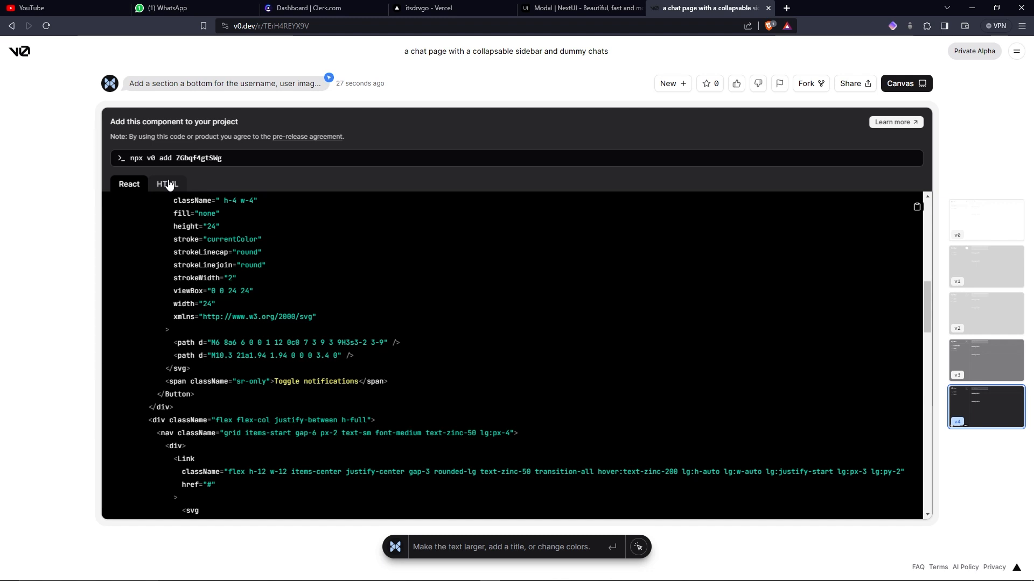
{"action": "left_click", "coordinate": [128, 184]}
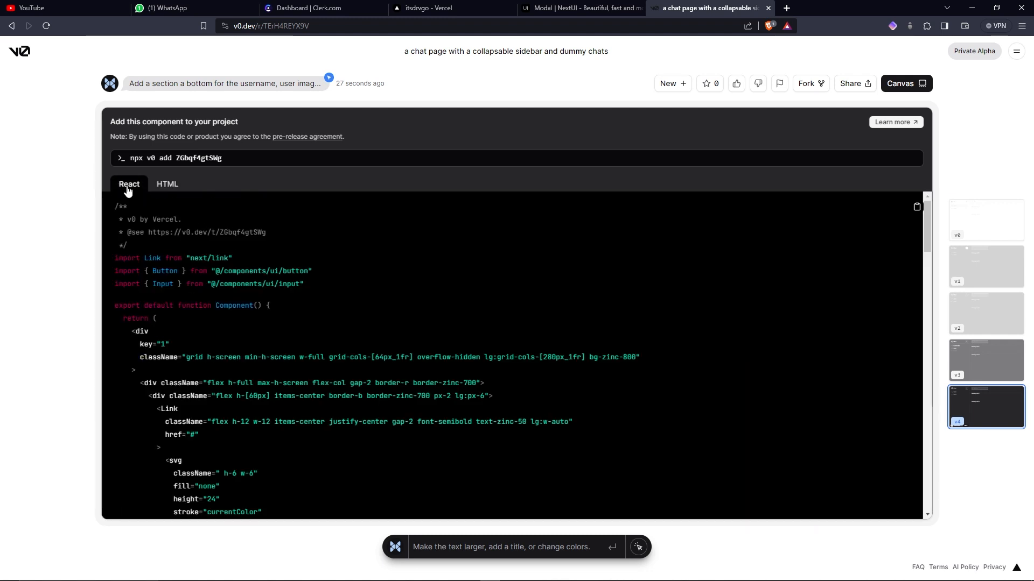
{"action": "mouse_move", "coordinate": [263, 203]}
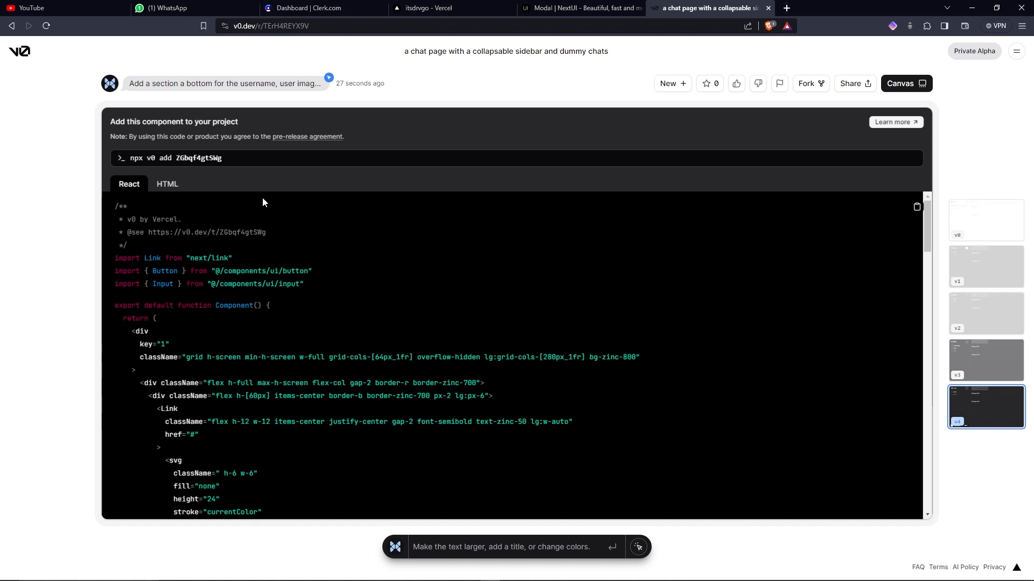
{"action": "left_click", "coordinate": [211, 158]}
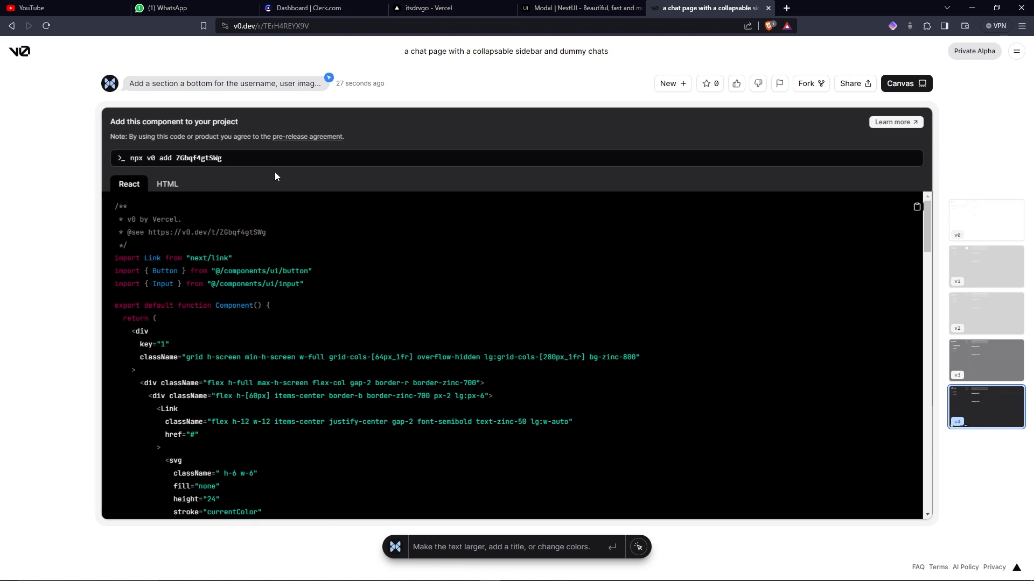
{"action": "mouse_move", "coordinate": [223, 354]}
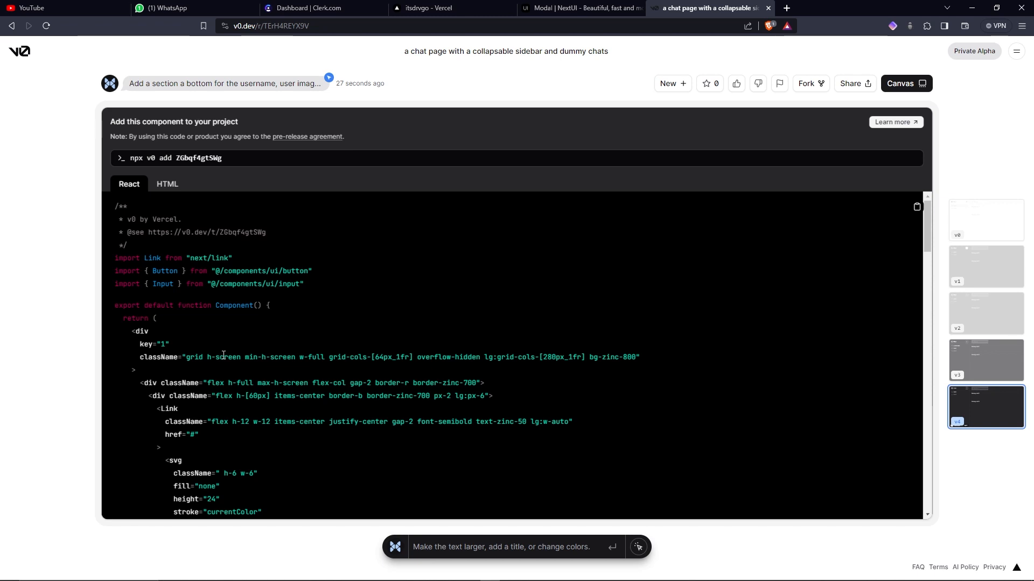
{"action": "mouse_move", "coordinate": [838, 218]}
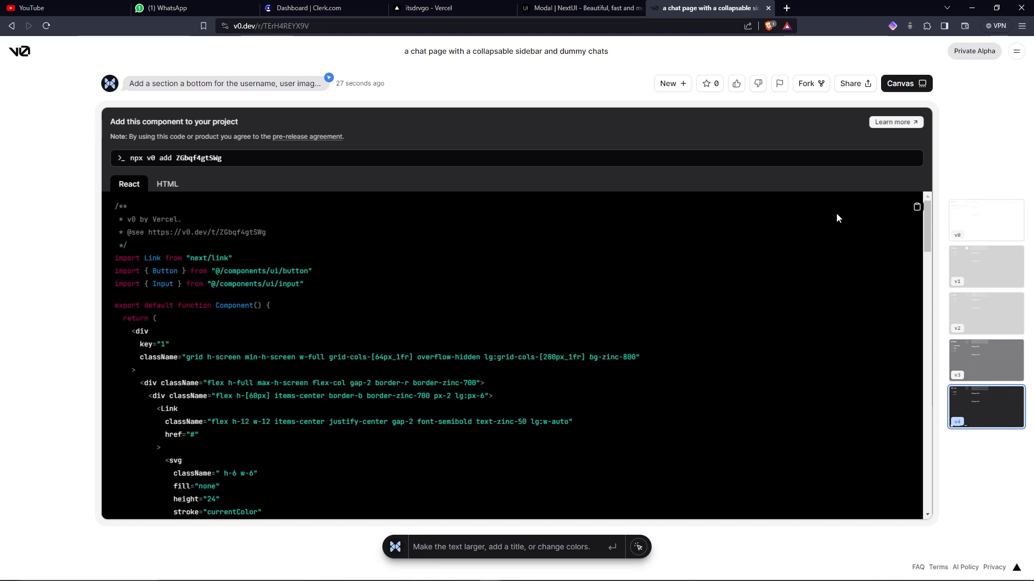
{"action": "left_click", "coordinate": [707, 83]}
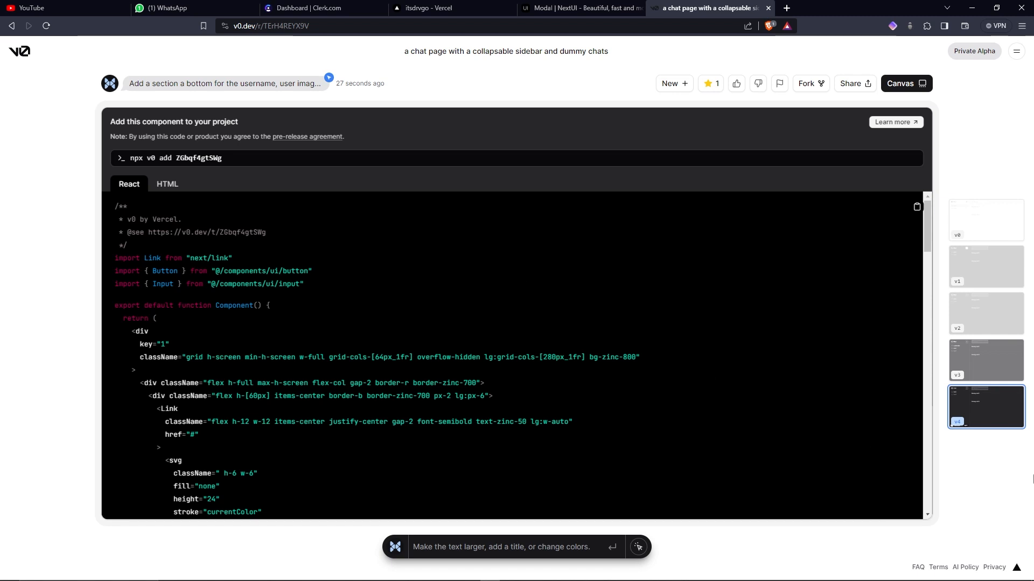
{"action": "mouse_move", "coordinate": [985, 361]}
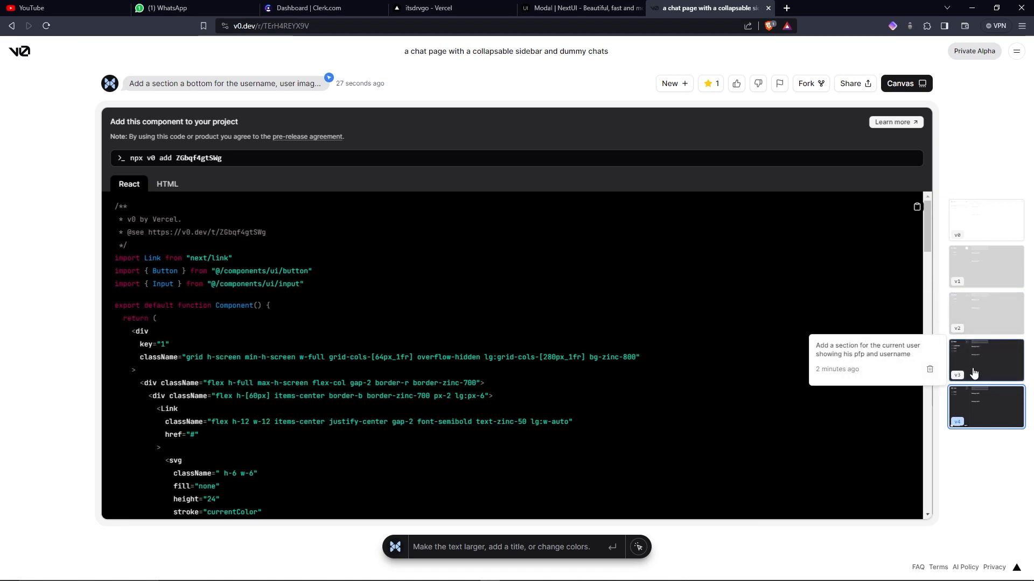
Thumbs-down the earlier Current User version, return to the latest version's code and switch to VS Code.
{"action": "left_click", "coordinate": [985, 360]}
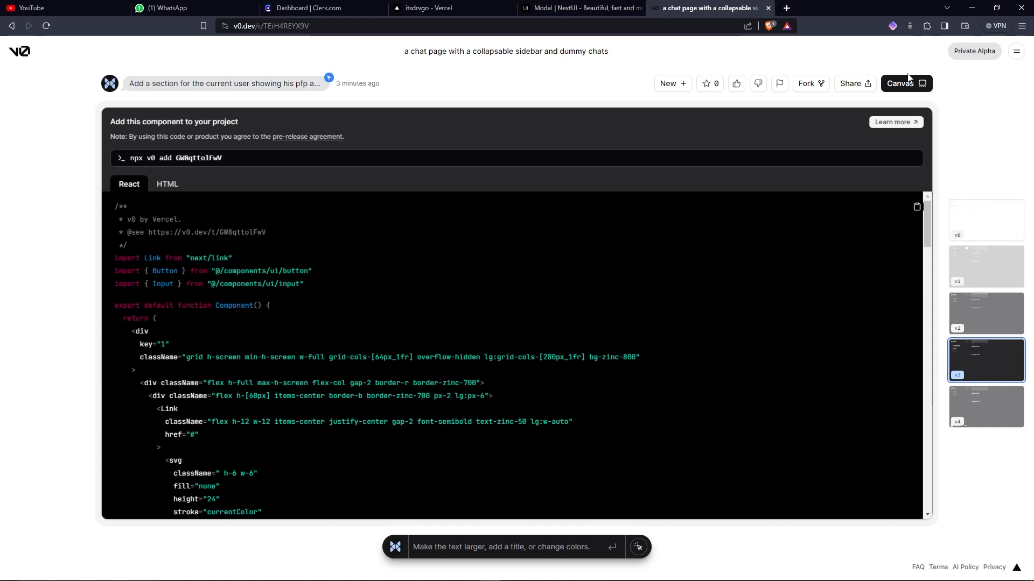
{"action": "left_click", "coordinate": [905, 83]}
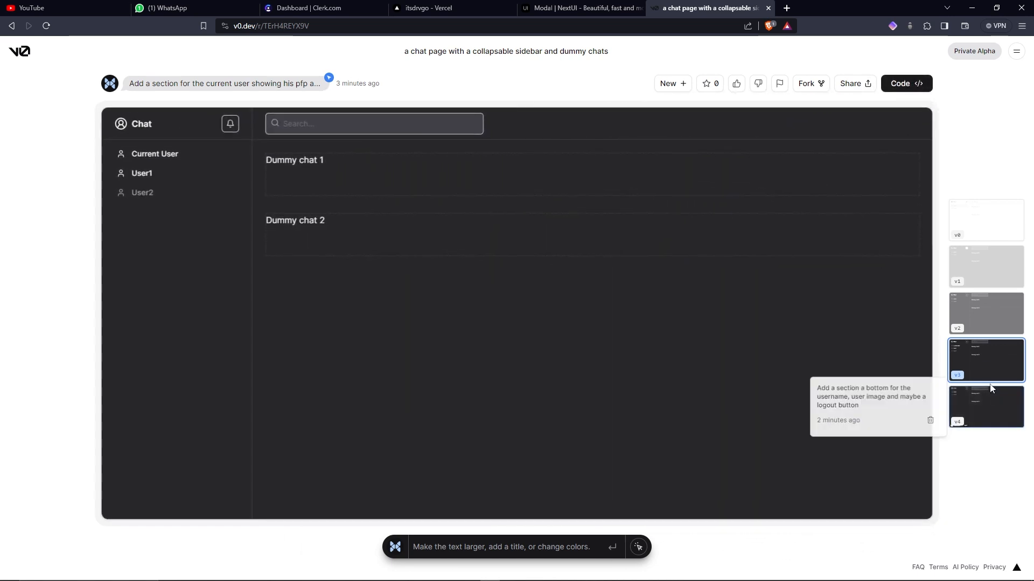
{"action": "mouse_move", "coordinate": [757, 90]}
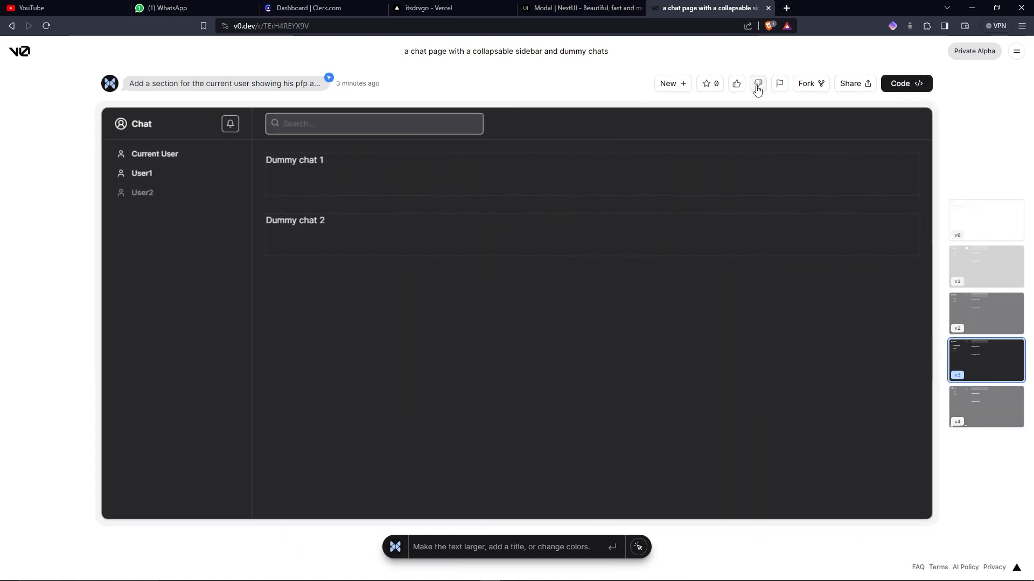
{"action": "left_click", "coordinate": [757, 84]}
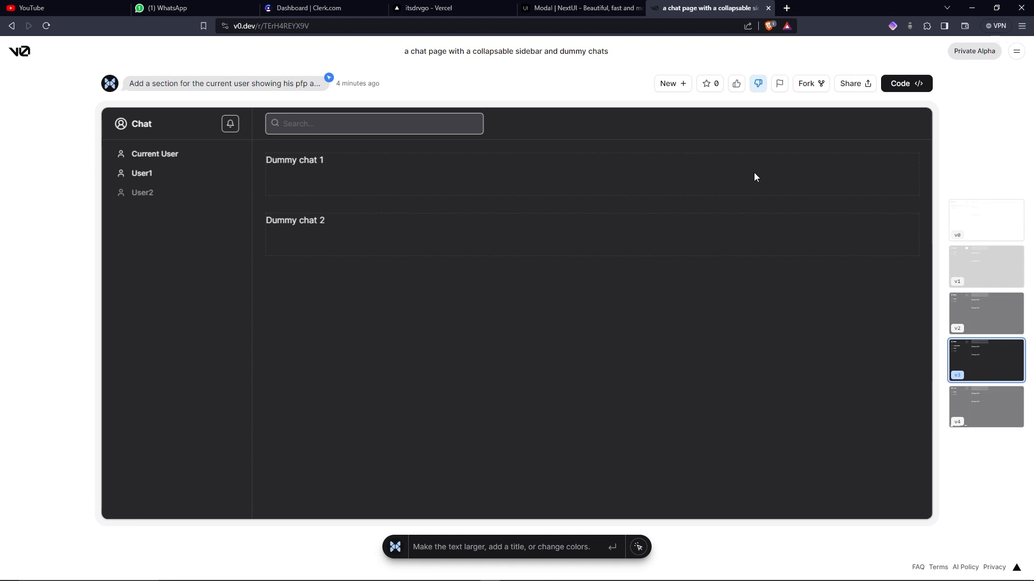
{"action": "mouse_move", "coordinate": [985, 407]}
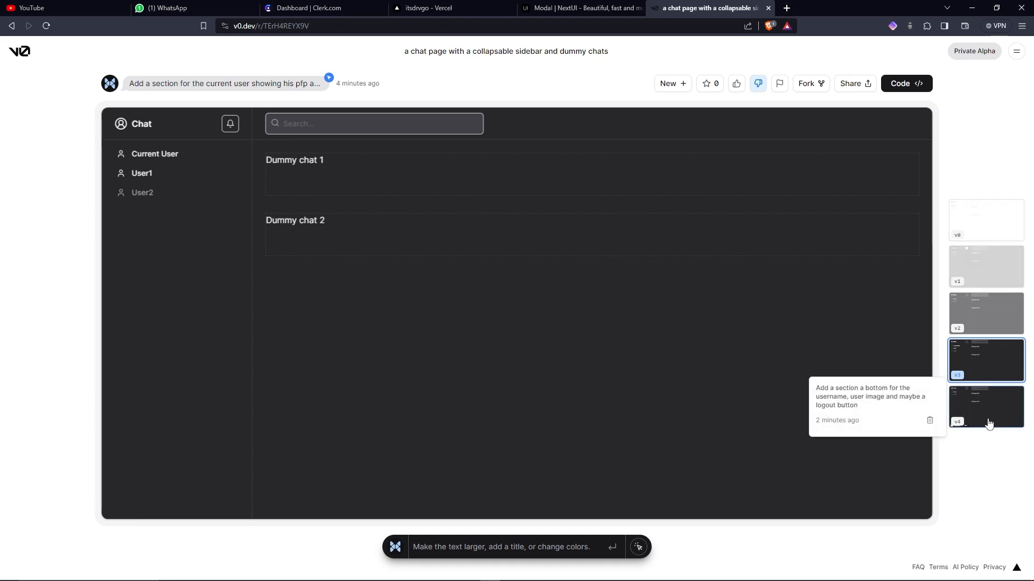
{"action": "left_click", "coordinate": [985, 407]}
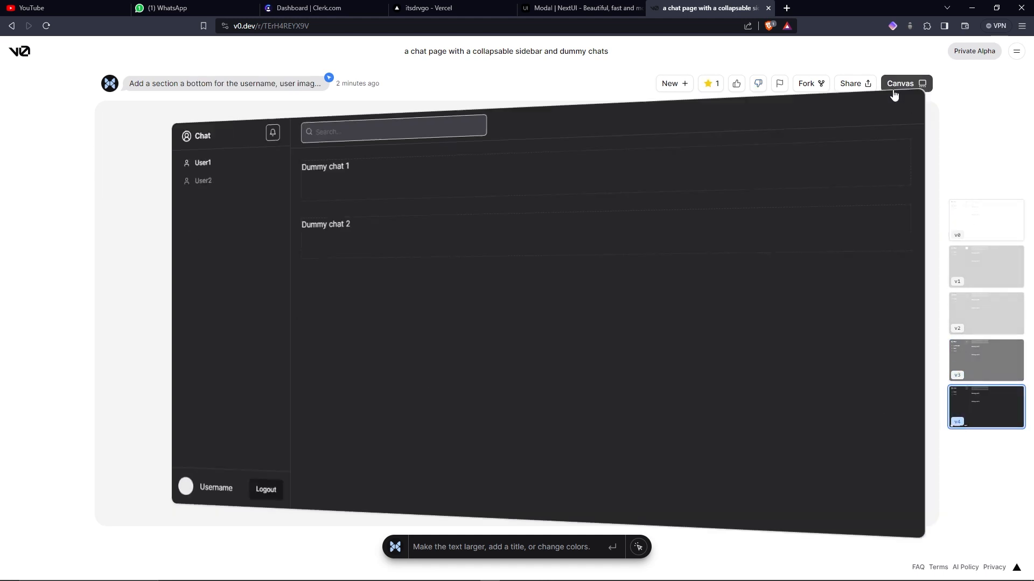
{"action": "left_click", "coordinate": [905, 83]}
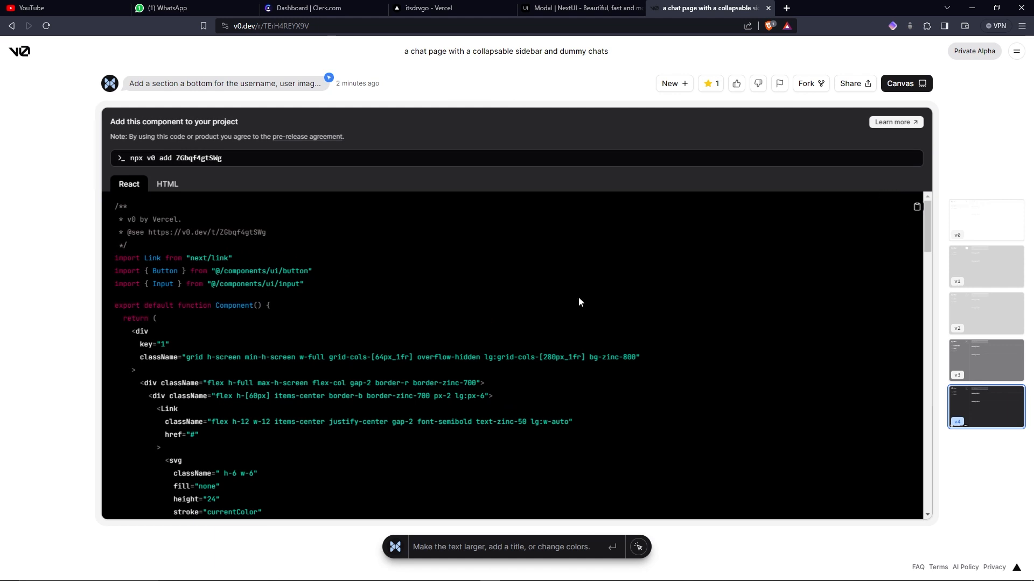
{"action": "key", "text": "alt+tab"}
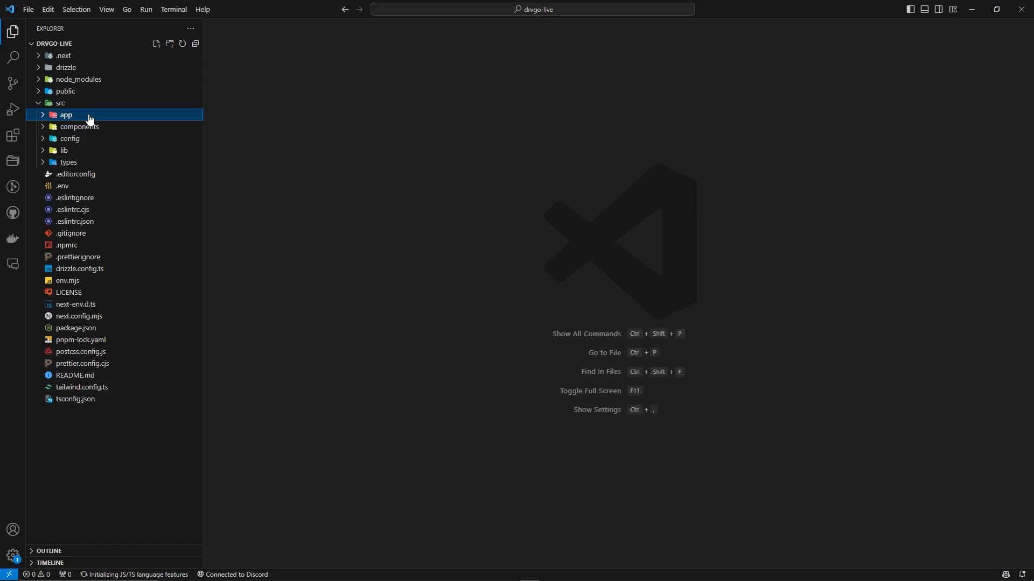
Create a chats folder under the (home) route with page.tsx ready for the pasted v0 code.
{"action": "left_click", "coordinate": [66, 115]}
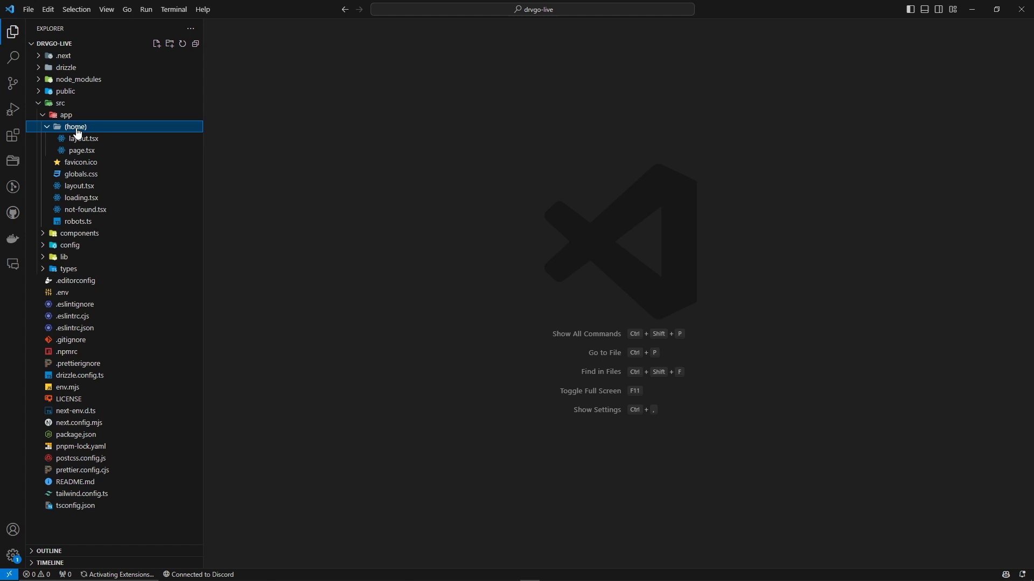
{"action": "left_click", "coordinate": [169, 43]}
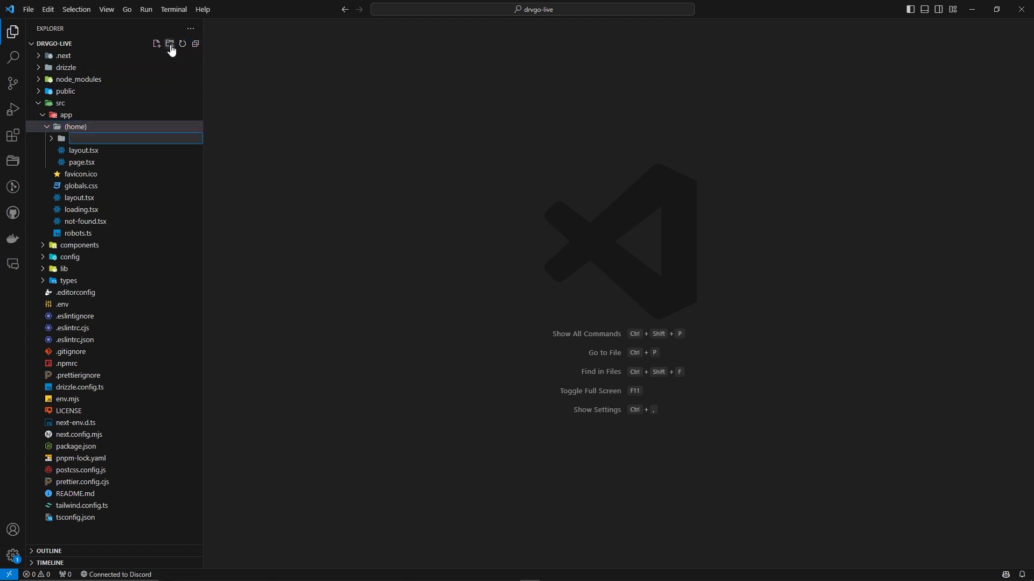
{"action": "type", "text": "chats"}
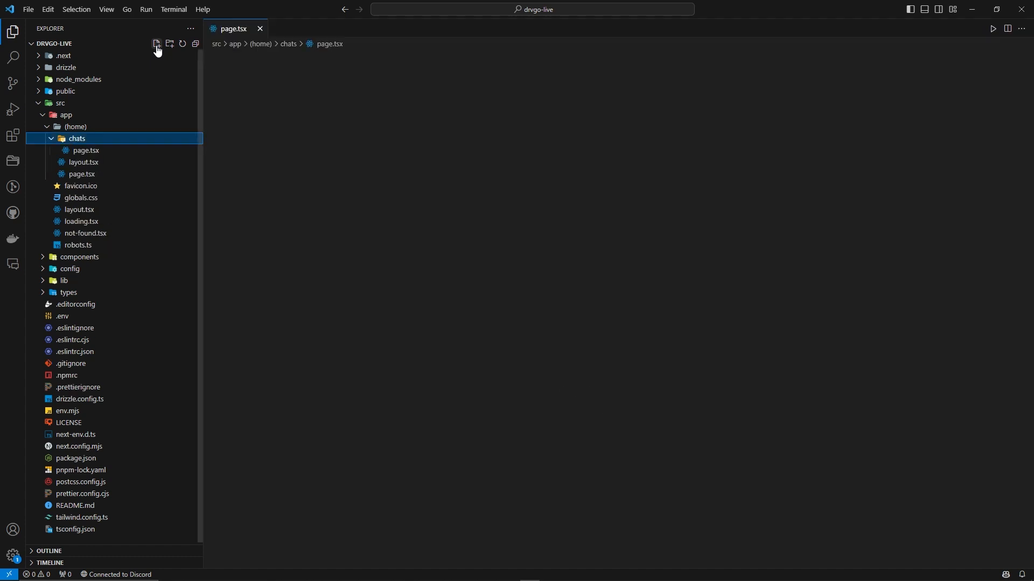
{"action": "left_click", "coordinate": [86, 150]}
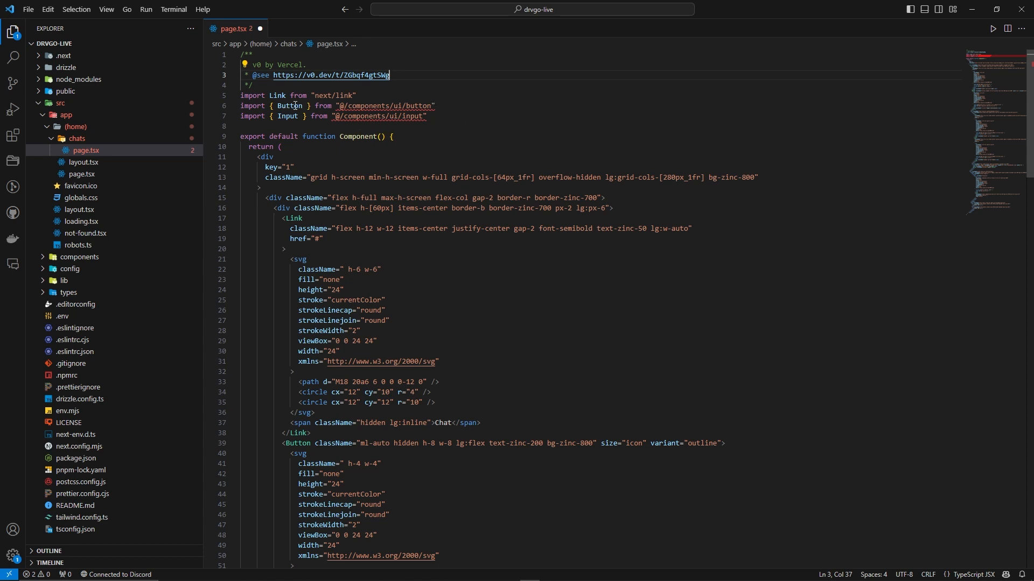
{"action": "mouse_move", "coordinate": [386, 105]}
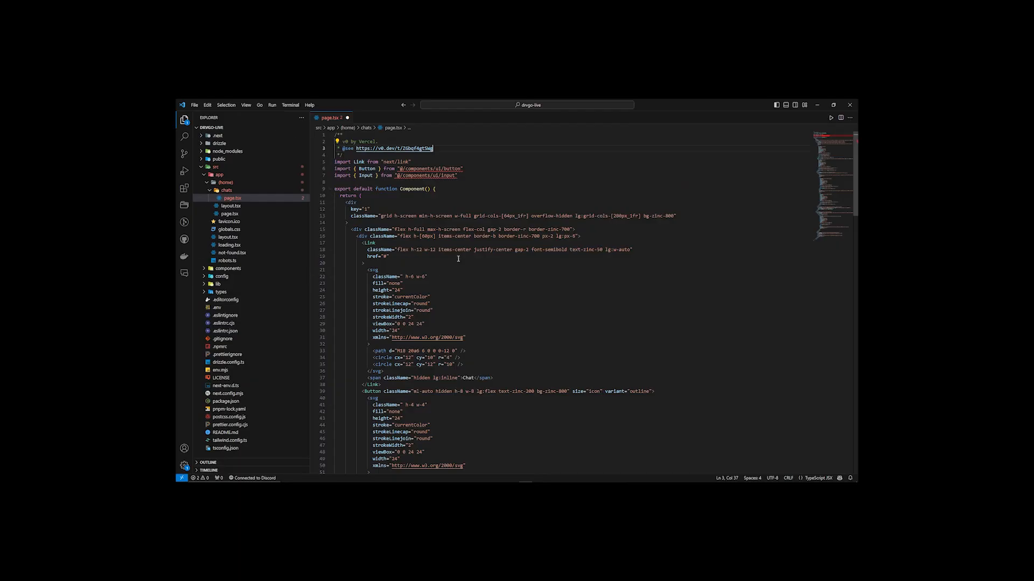
{"action": "mouse_move", "coordinate": [423, 201]}
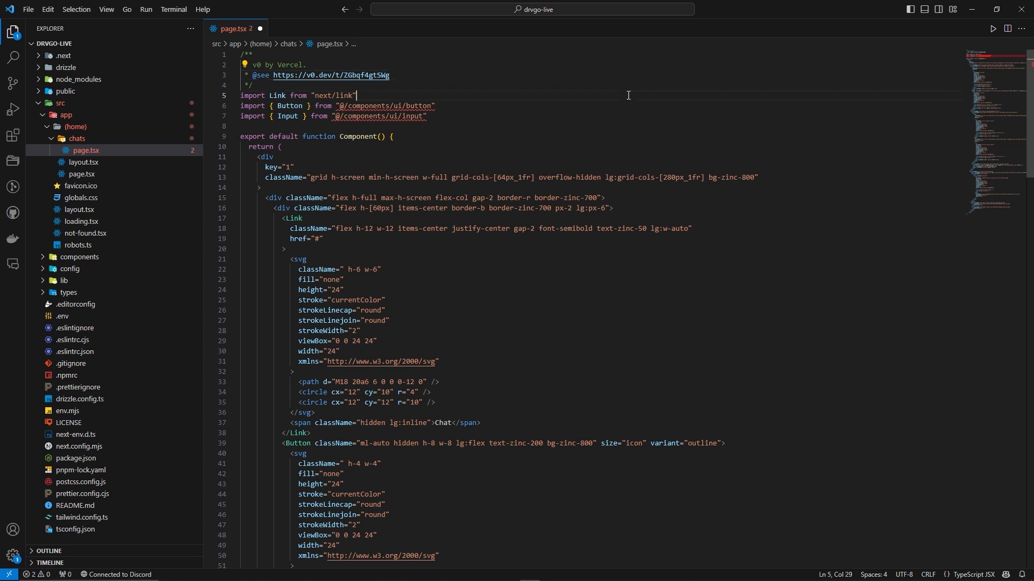
Replace the notification Button's size and variant props with isIconOnly in page.tsx.
{"action": "left_click", "coordinate": [264, 126]}
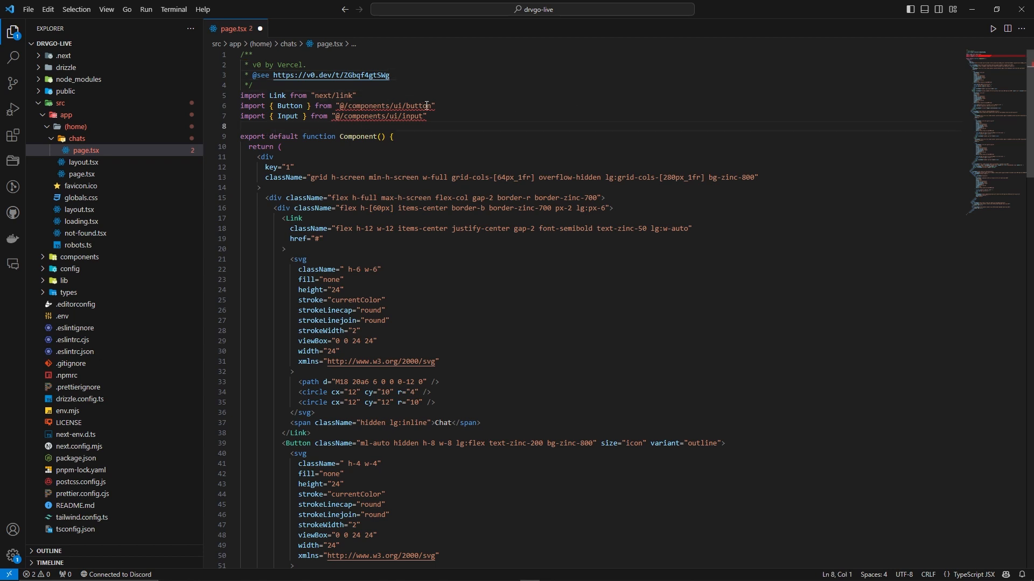
{"action": "scroll", "scroll_direction": "down", "scroll_amount": 3}
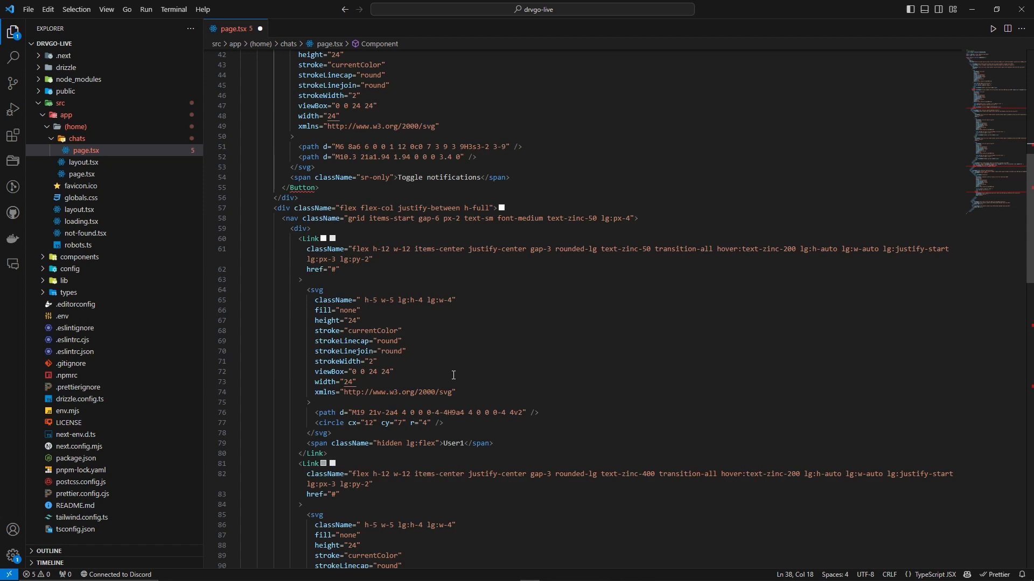
{"action": "scroll", "scroll_direction": "up", "scroll_amount": 3}
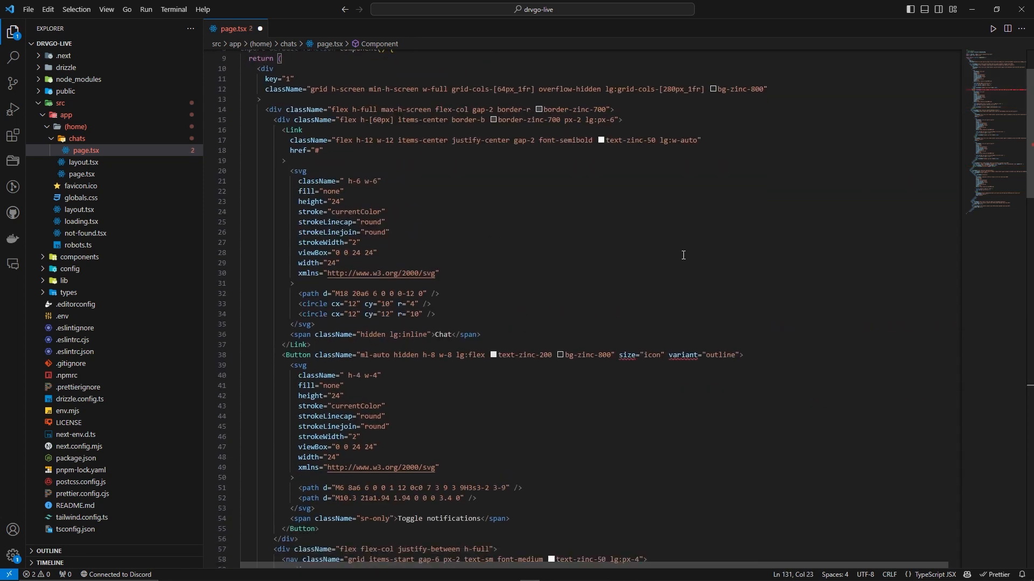
{"action": "mouse_move", "coordinate": [832, 190]}
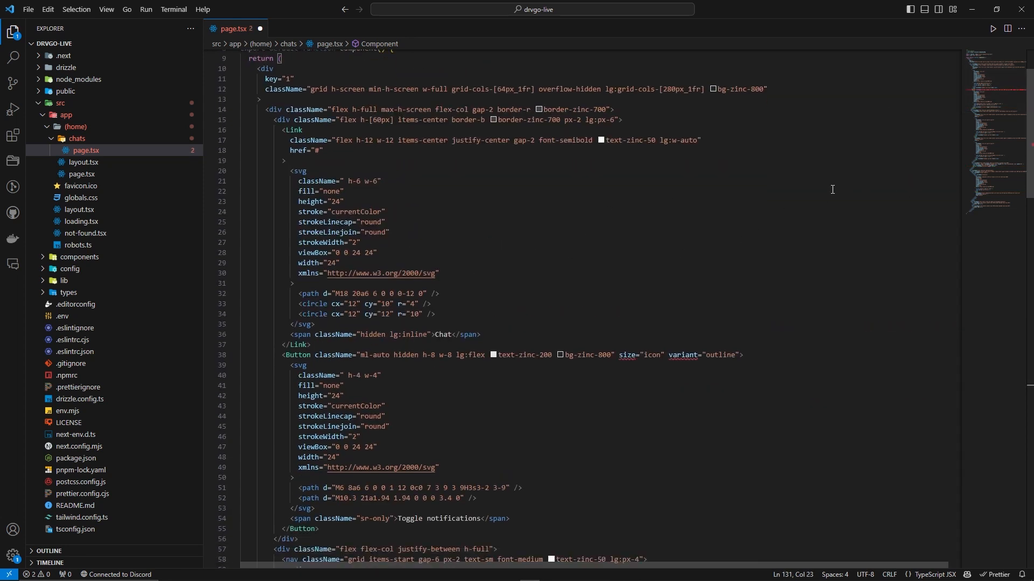
{"action": "left_click", "coordinate": [741, 354]}
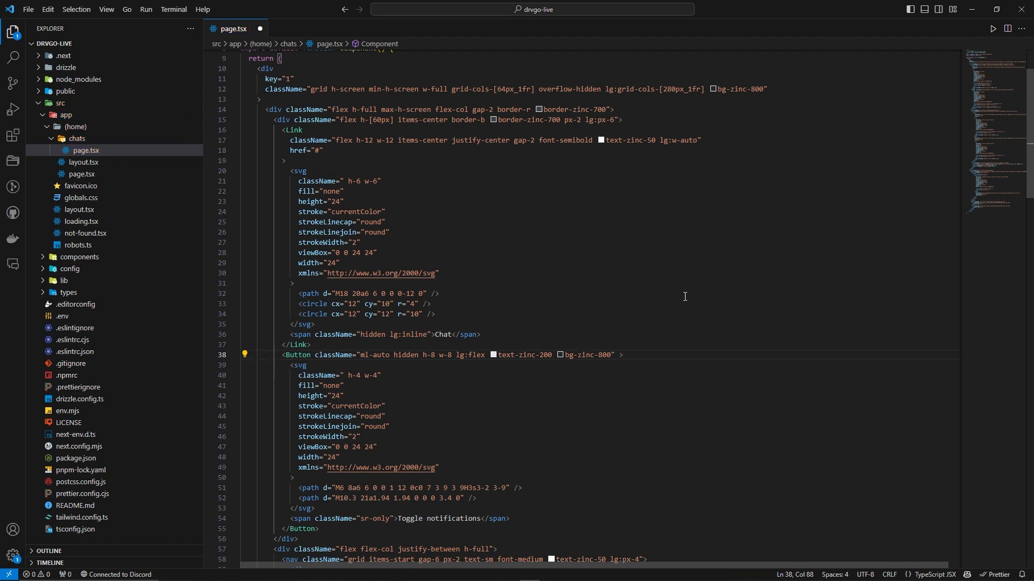
{"action": "type", "text": "isIconOnly"}
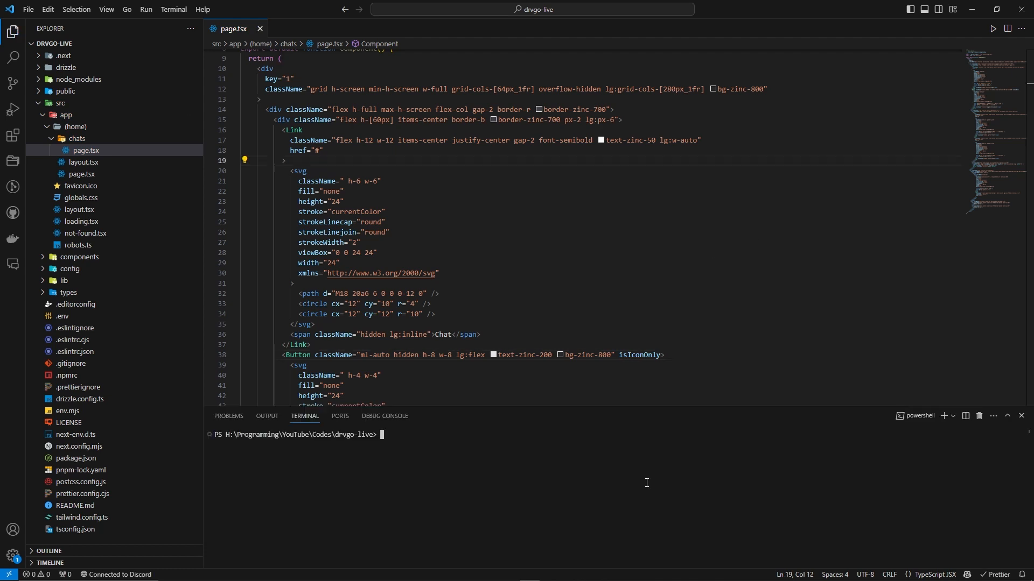
Start pnpm dev and add "use client"; as the first line of page.tsx.
{"action": "type", "text": "pnpm de"}
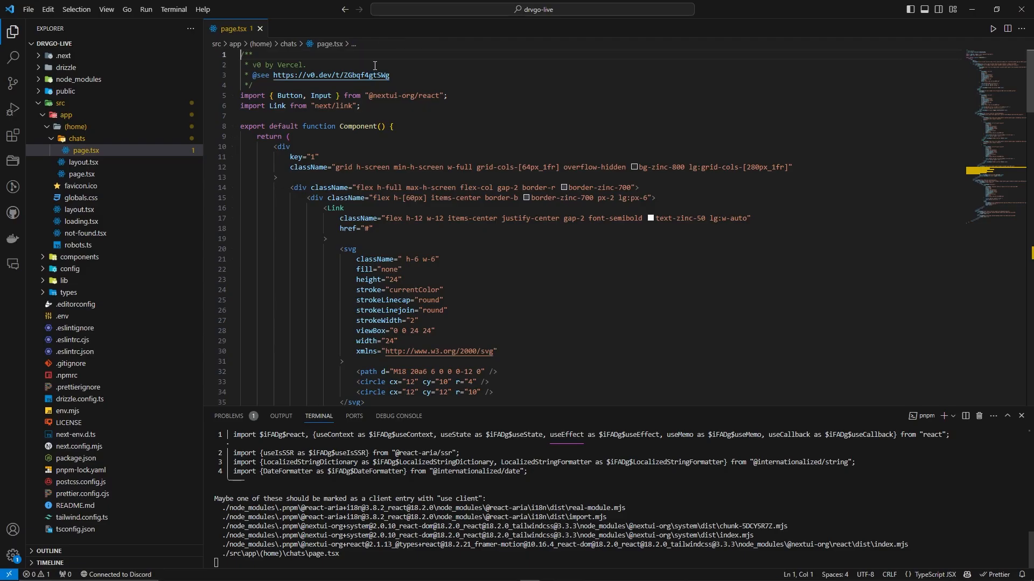
{"action": "key", "text": "Enter"}
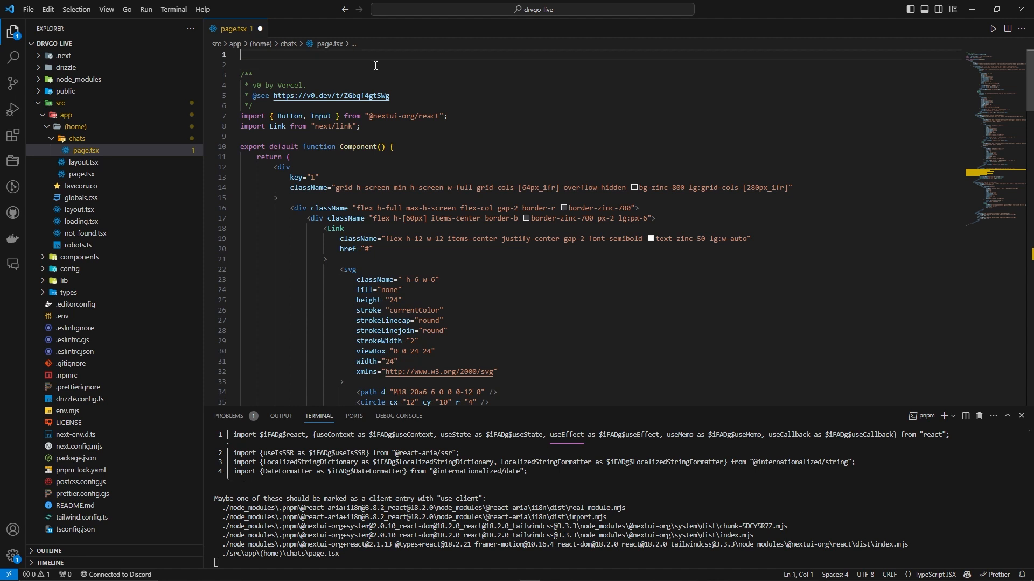
{"action": "type", "text": "\"use clie"}
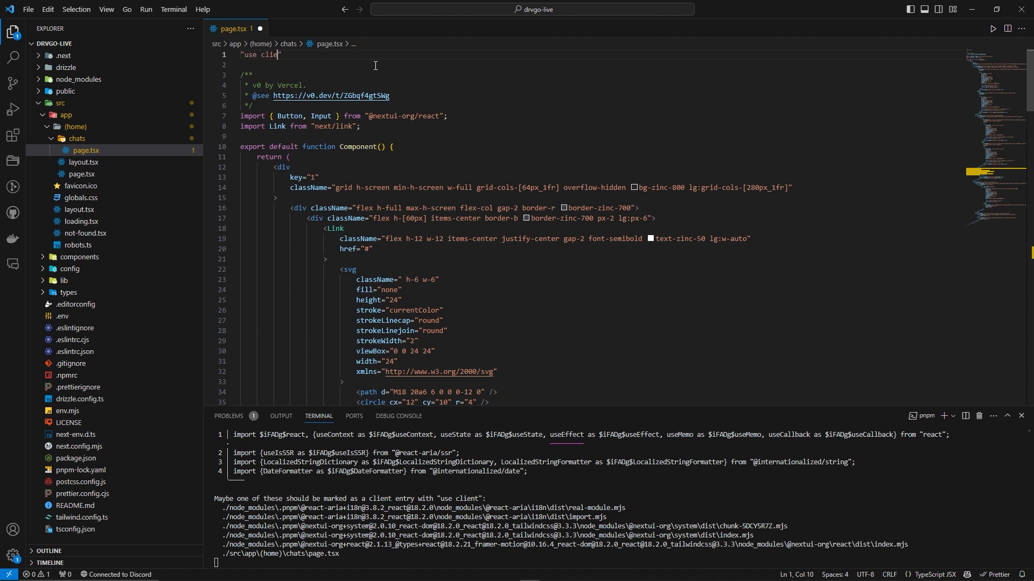
{"action": "type", "text": "nt\";"}
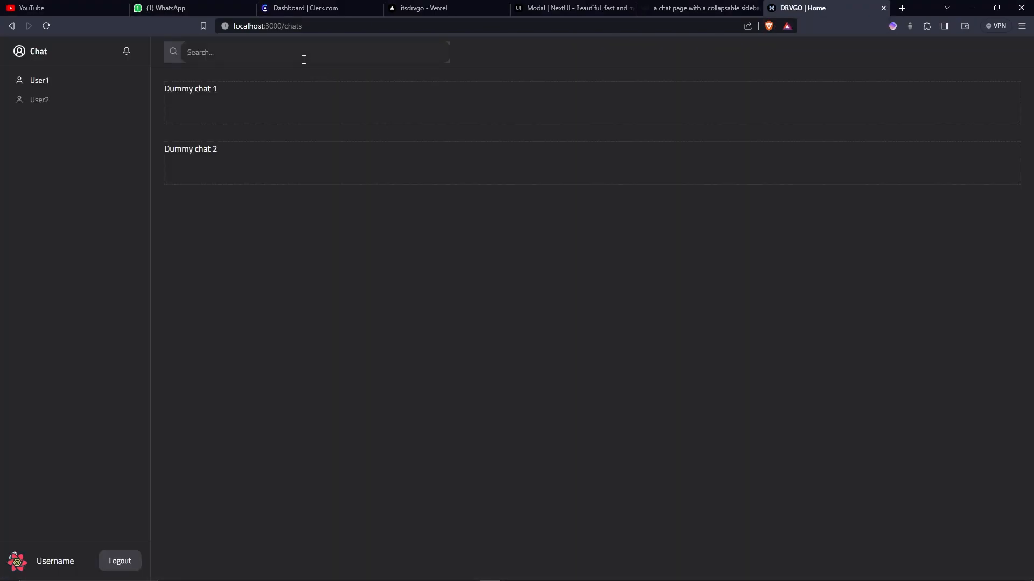
Check the local /chats page against the v0 design, then return to the v0 home page.
{"action": "left_click", "coordinate": [307, 52]}
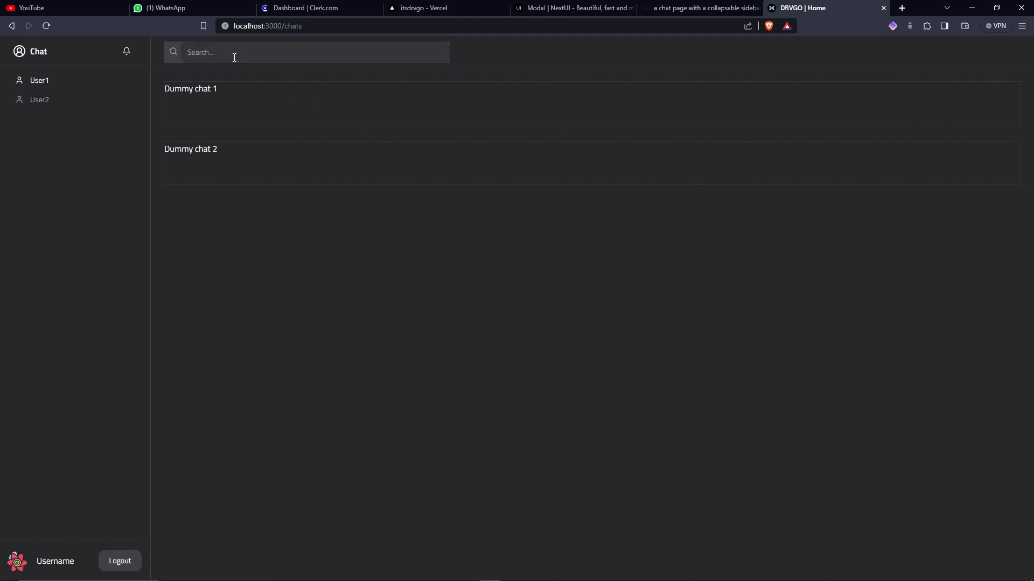
{"action": "mouse_move", "coordinate": [96, 489]}
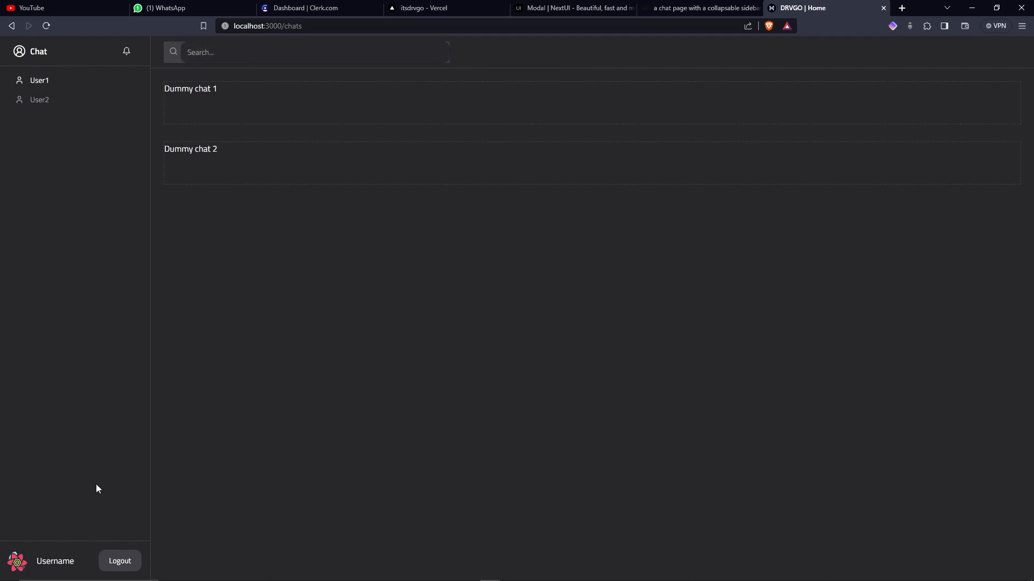
{"action": "mouse_move", "coordinate": [116, 58]}
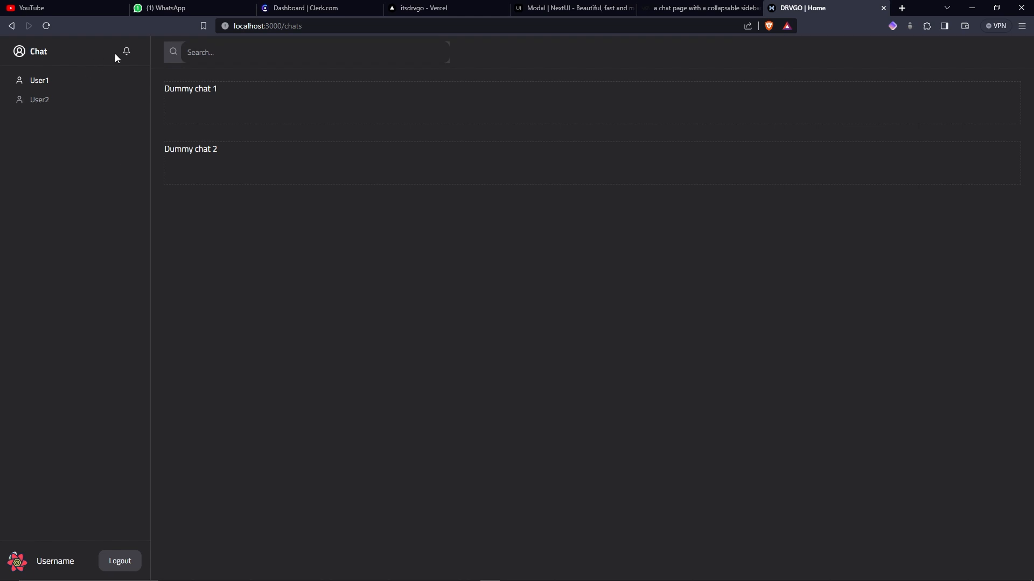
{"action": "mouse_move", "coordinate": [39, 79]}
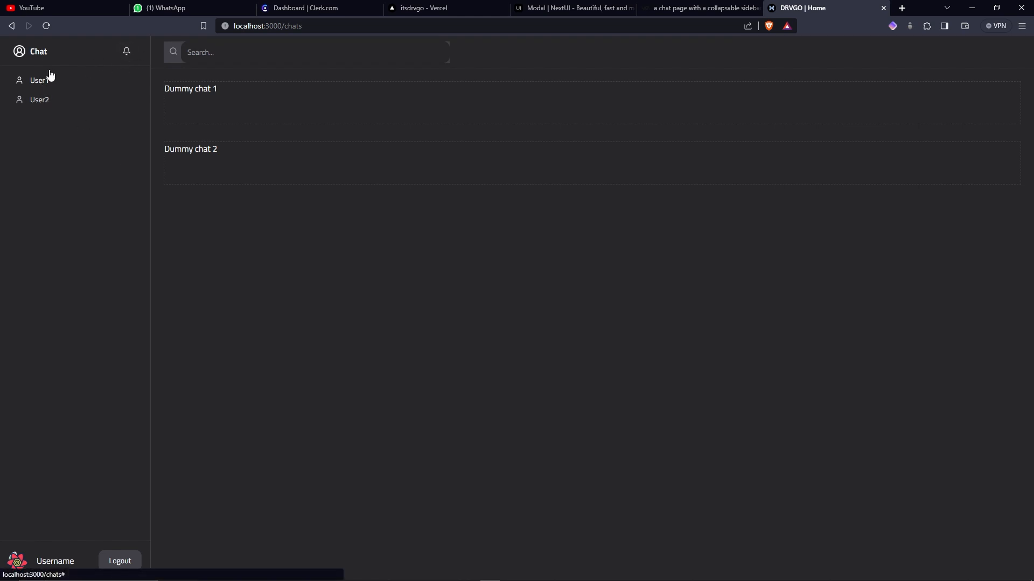
{"action": "left_click", "coordinate": [702, 7]}
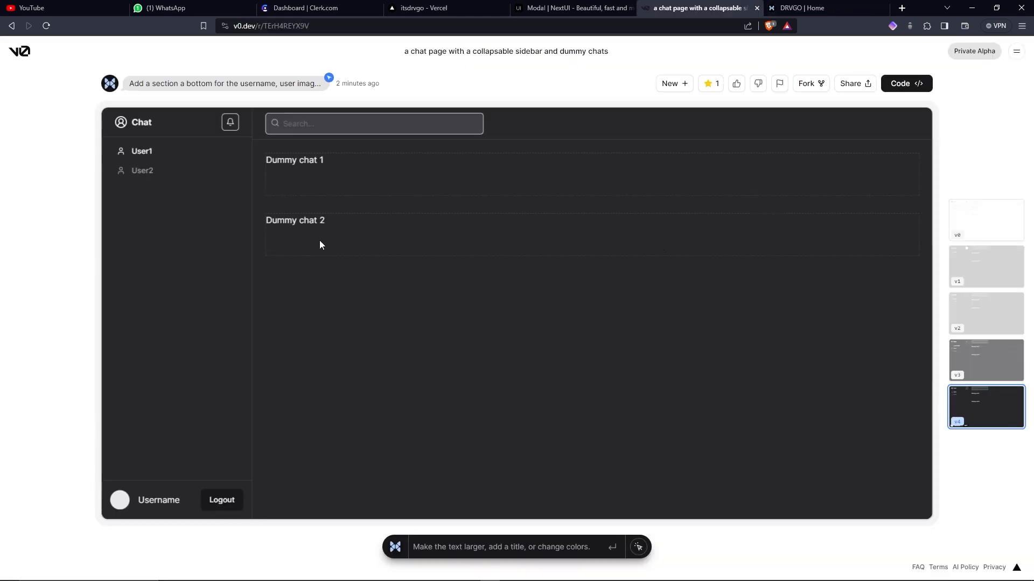
{"action": "left_click", "coordinate": [827, 8]}
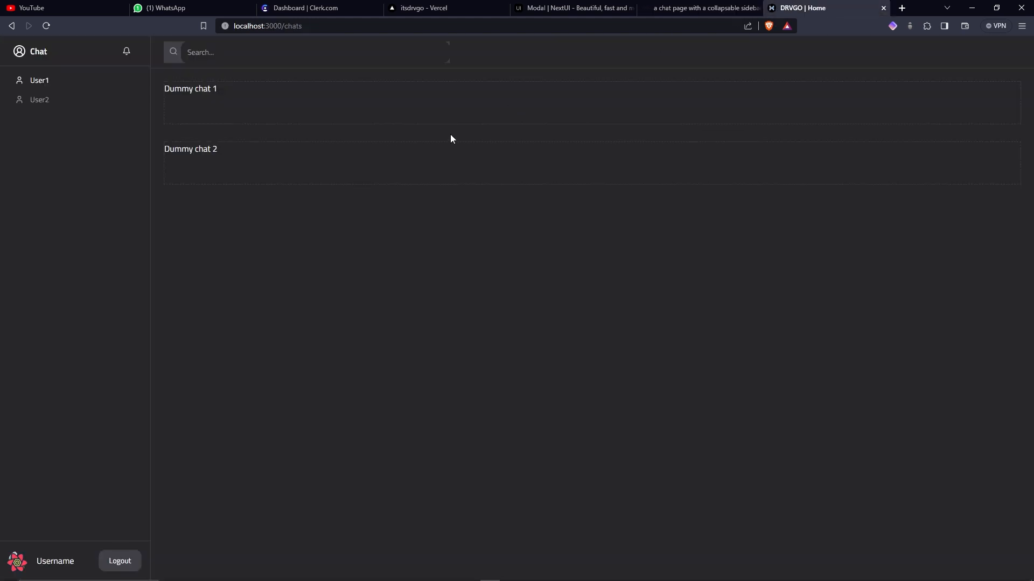
{"action": "left_click", "coordinate": [702, 8]}
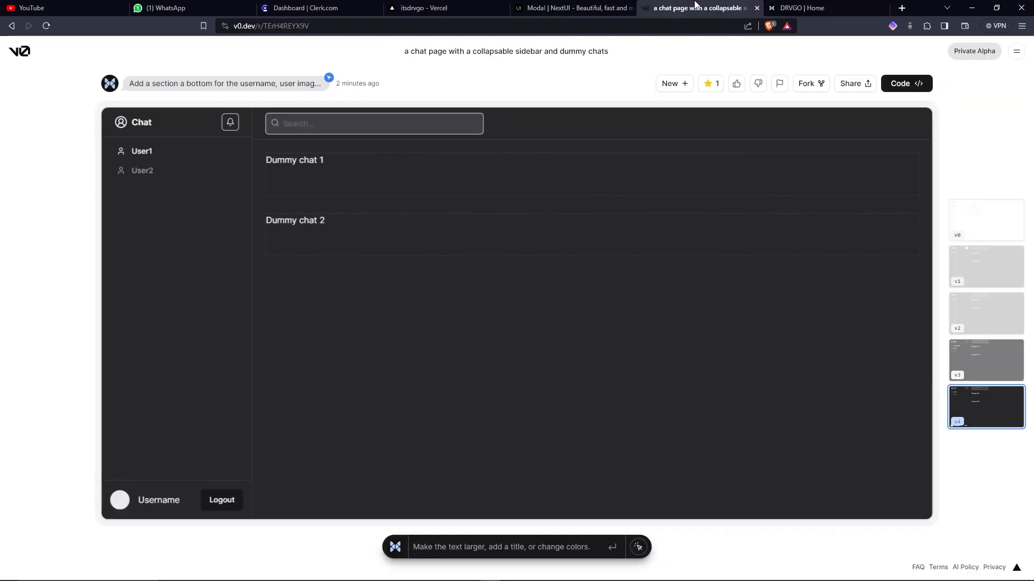
{"action": "mouse_move", "coordinate": [790, 176]}
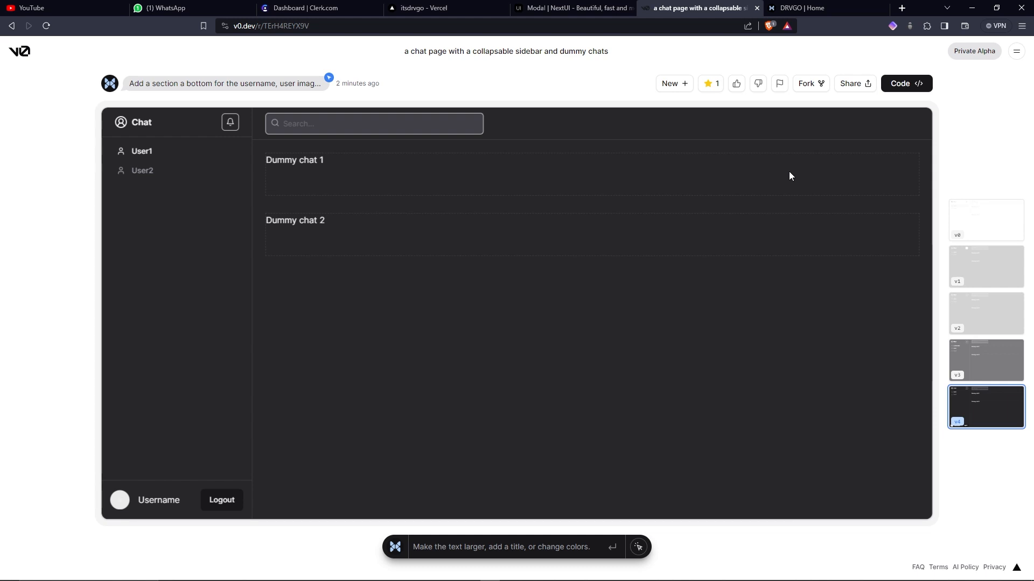
{"action": "left_click", "coordinate": [20, 51]}
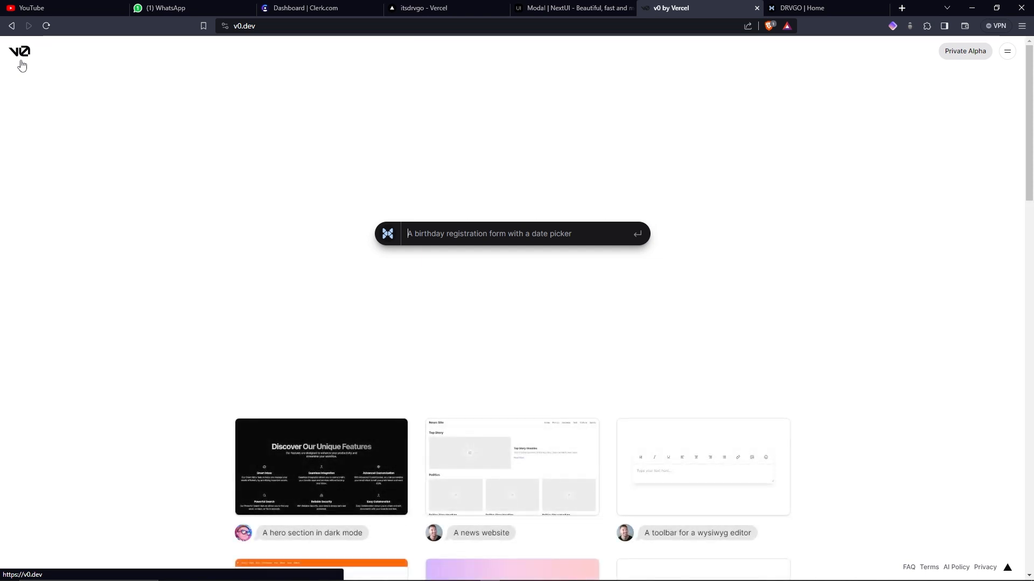
Read the DRVGO #chat channel in Discord, then close it to return to the browser.
{"action": "key", "text": "alt+tab"}
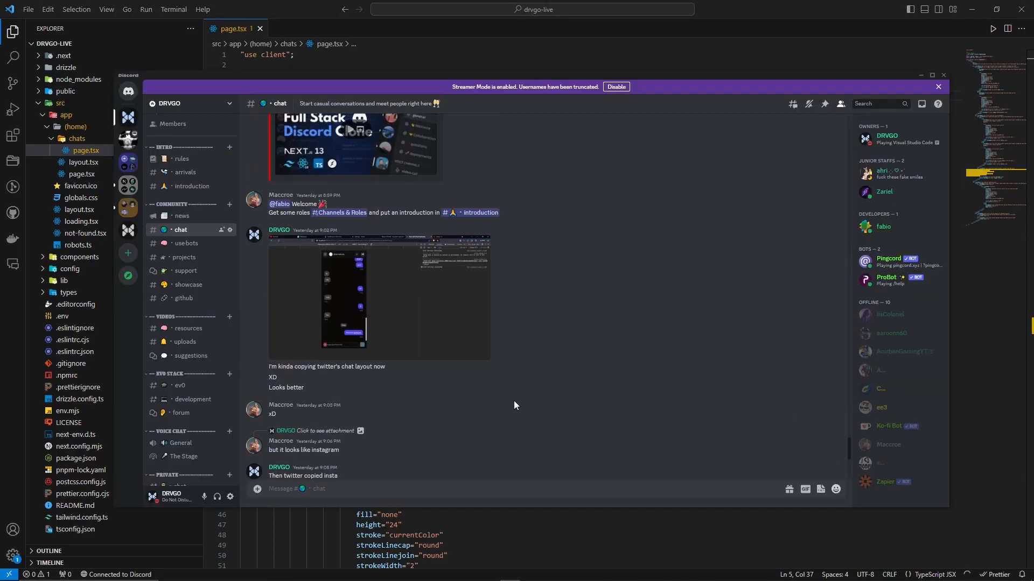
{"action": "mouse_move", "coordinate": [514, 405]}
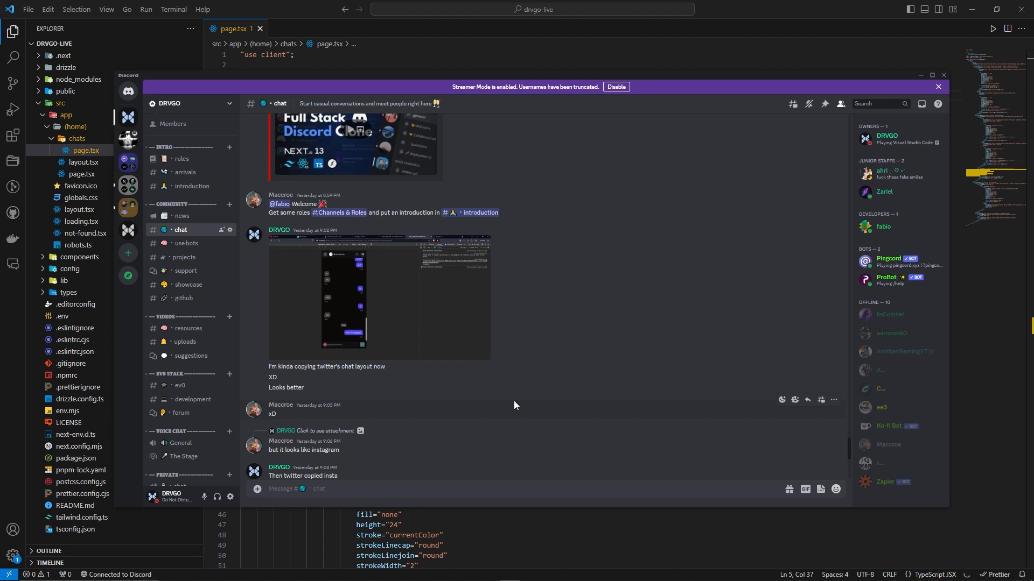
{"action": "left_click", "coordinate": [805, 7]}
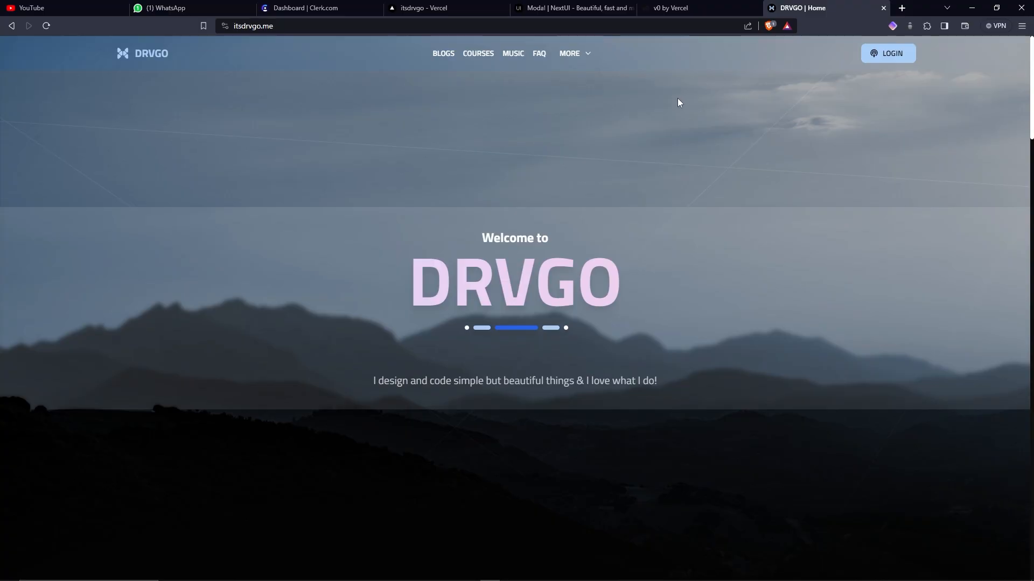
{"action": "mouse_move", "coordinate": [555, 86]}
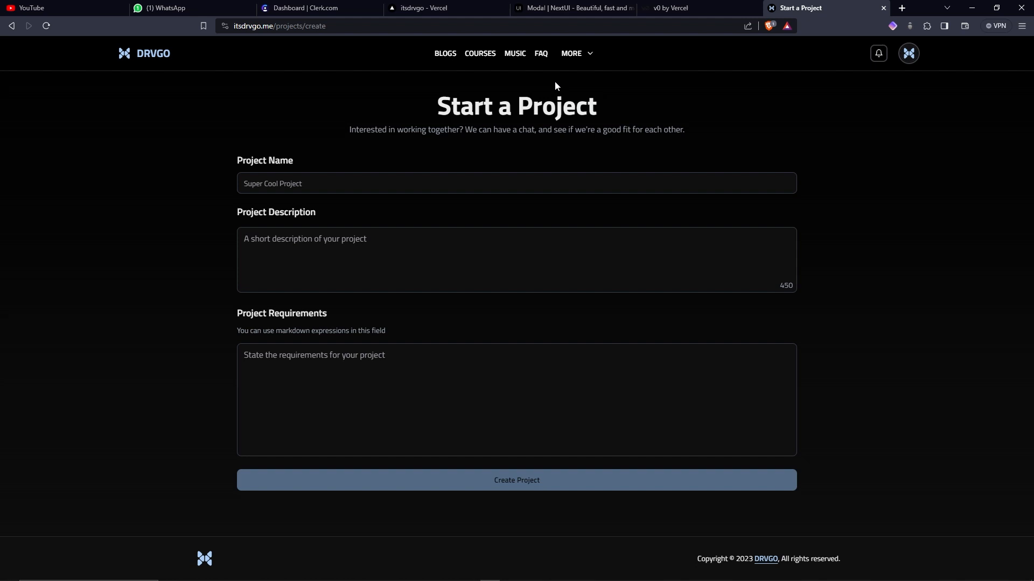
Switch from the DRVGO Start a Project page to the v0 home tab.
{"action": "left_click", "coordinate": [683, 8]}
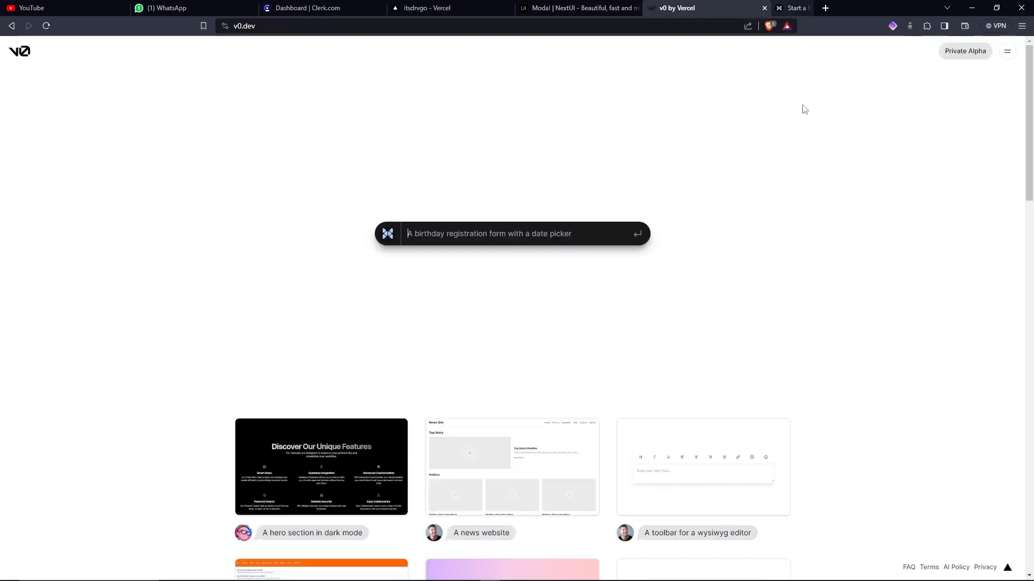